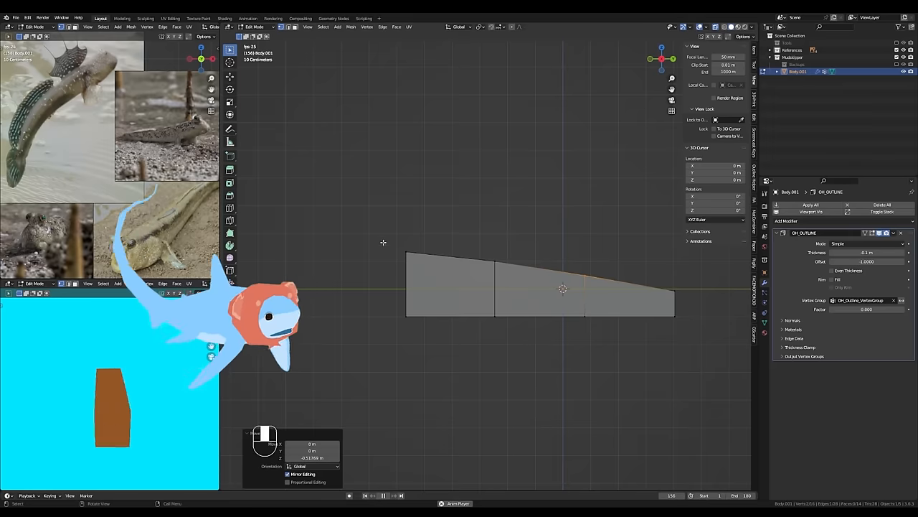
Scale and move the tail-end vertices in top view so the body narrows toward the tail
key(Tab)
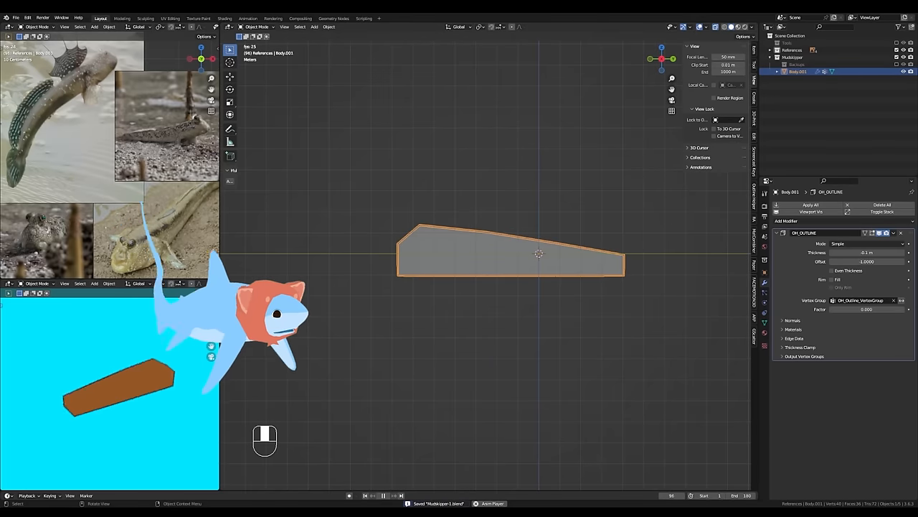
key(KP_7)
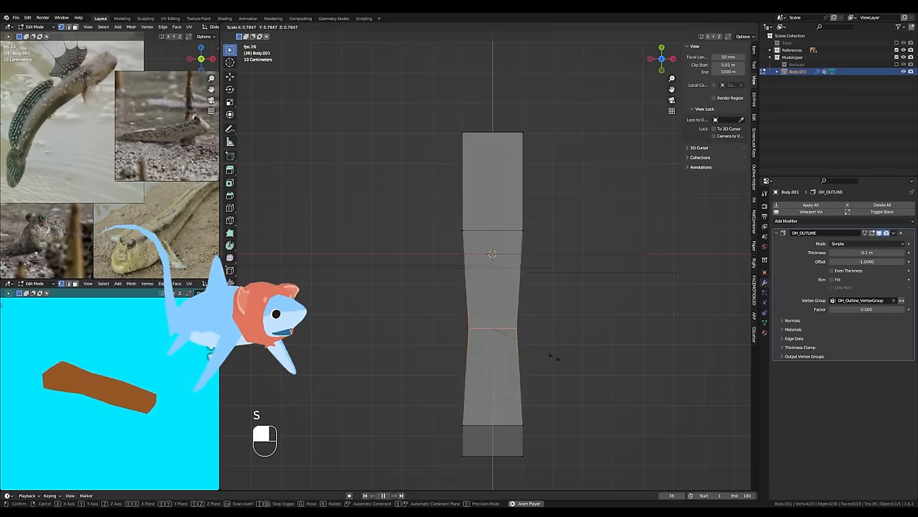
key(ctrl+z)
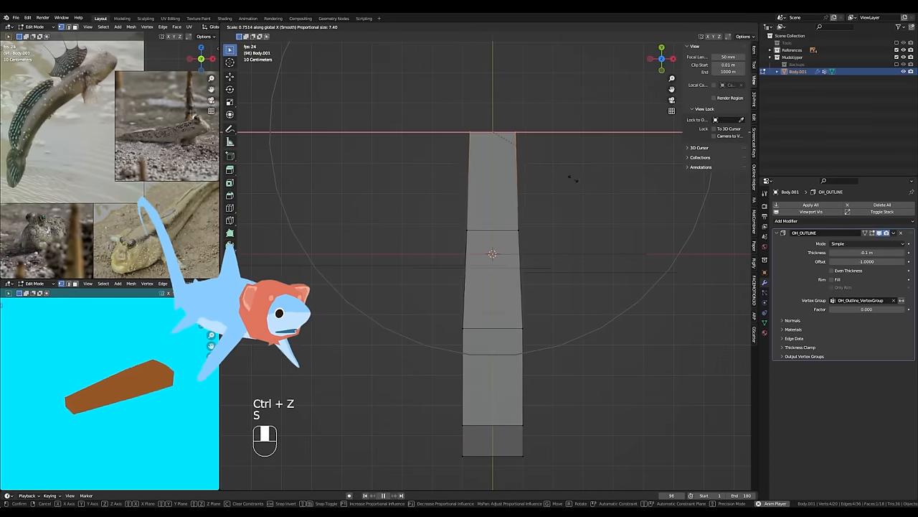
key(Tab)
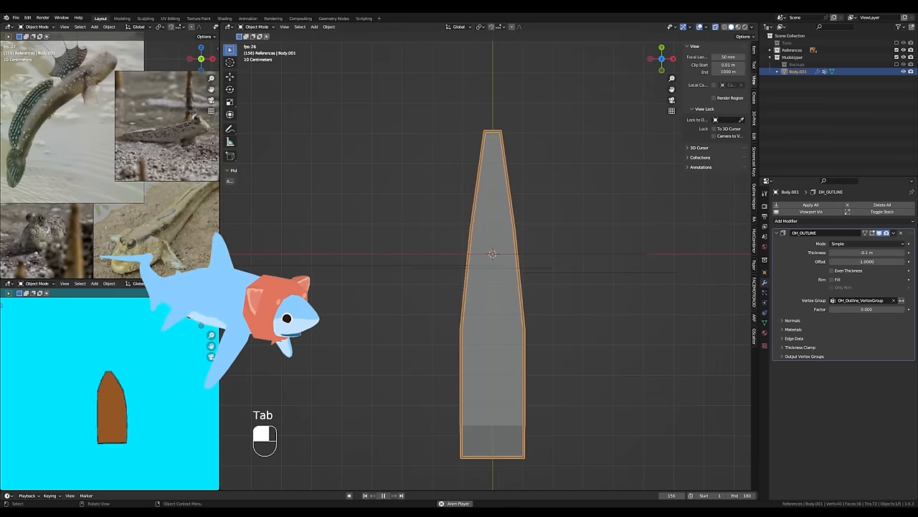
key(Tab)
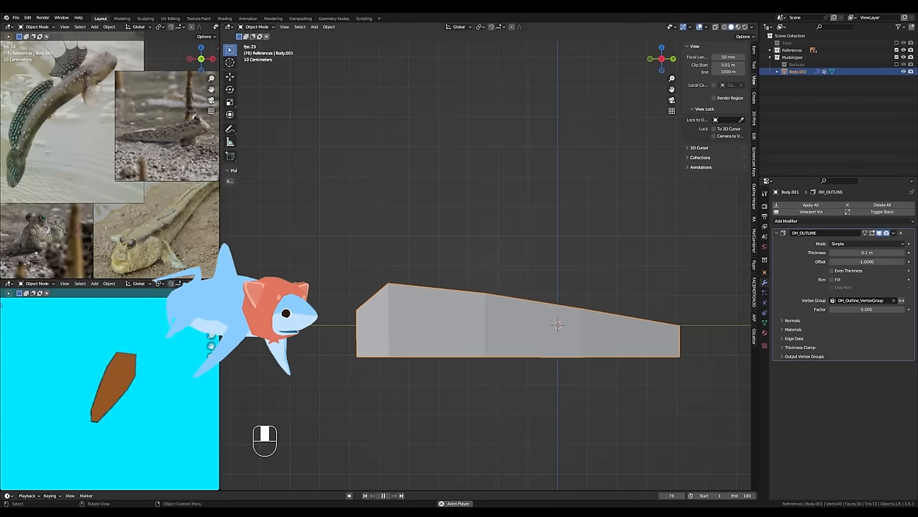
Add two black UV-sphere eyes with the Eyes material and fit the head vertices around them
key(Tab)
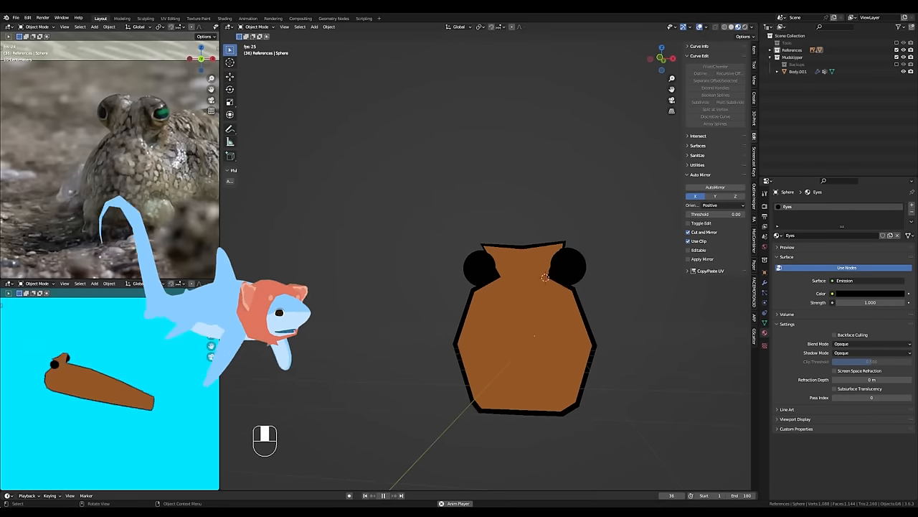
key(Tab)
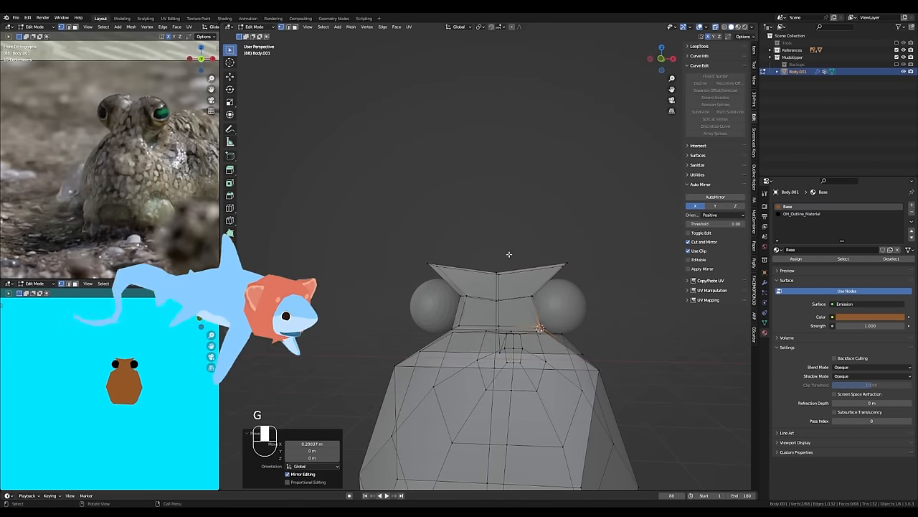
Refine the head bump vertices and give the front faces a dark Base.001 mouth material
key(Tab)
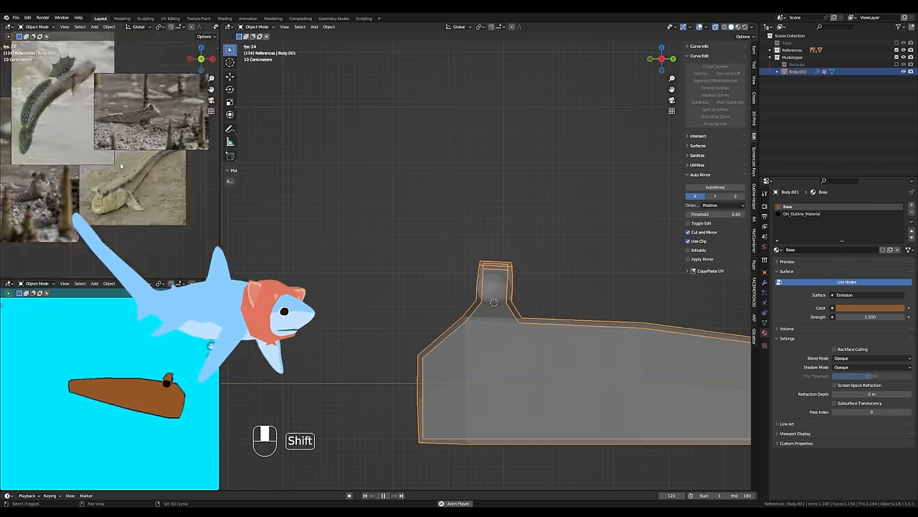
key(Tab)
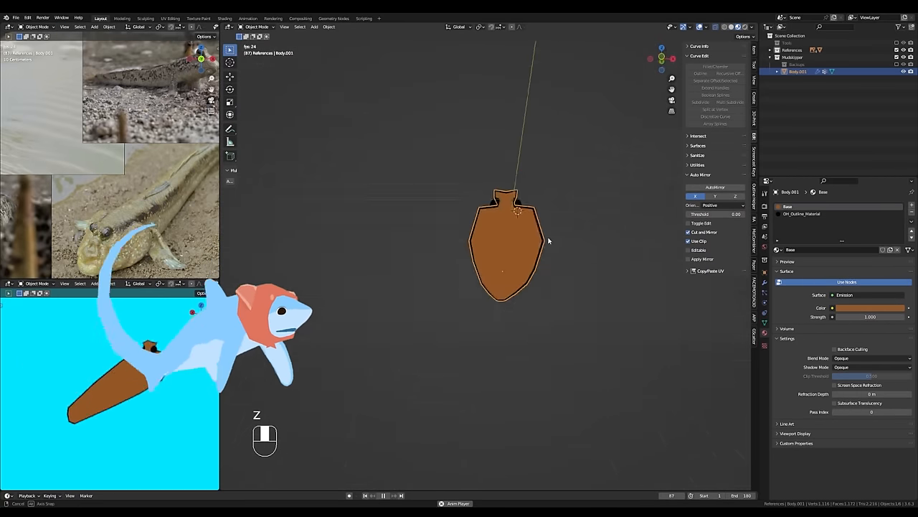
key(Tab)
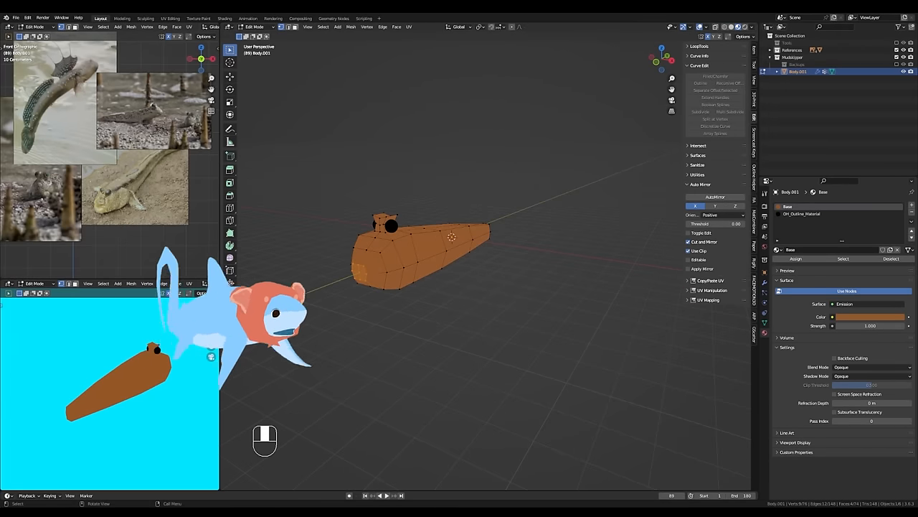
key(Tab)
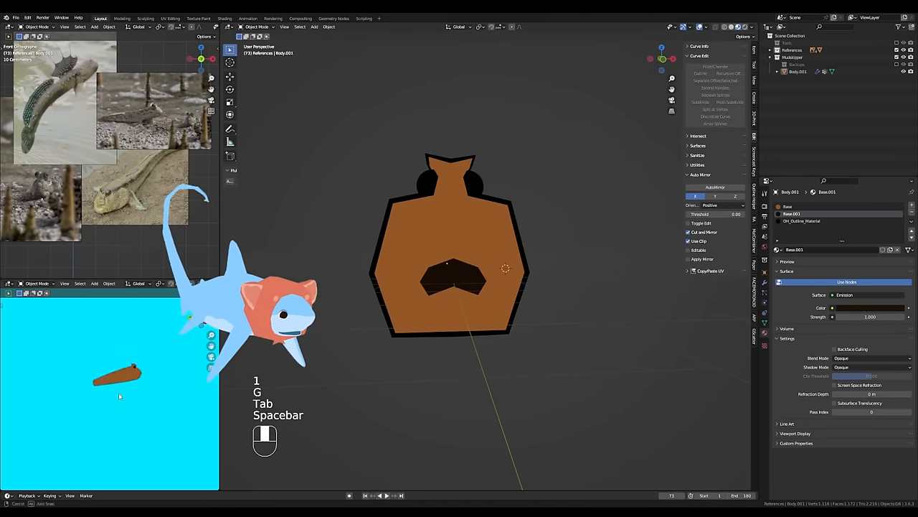
Shape a Pectoral Fins plane into two side fins and apply its rotation and scale
key(Tab)
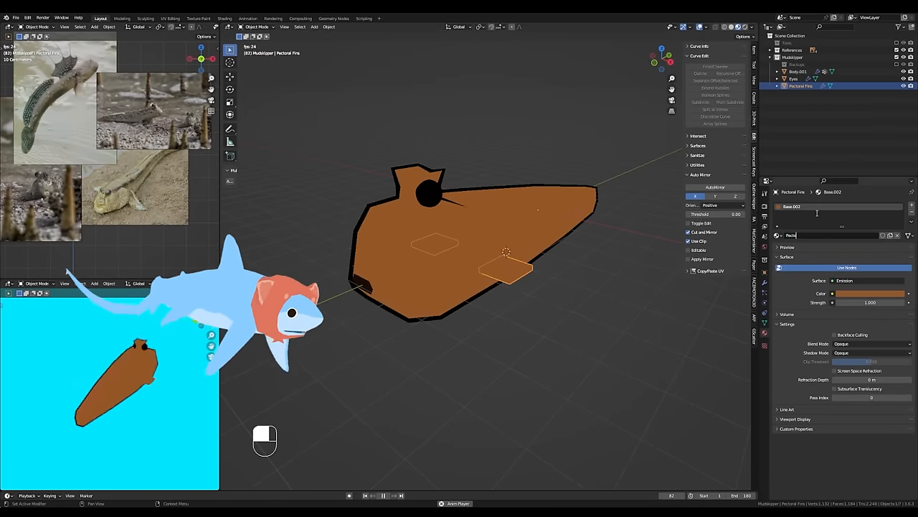
key(Tab)
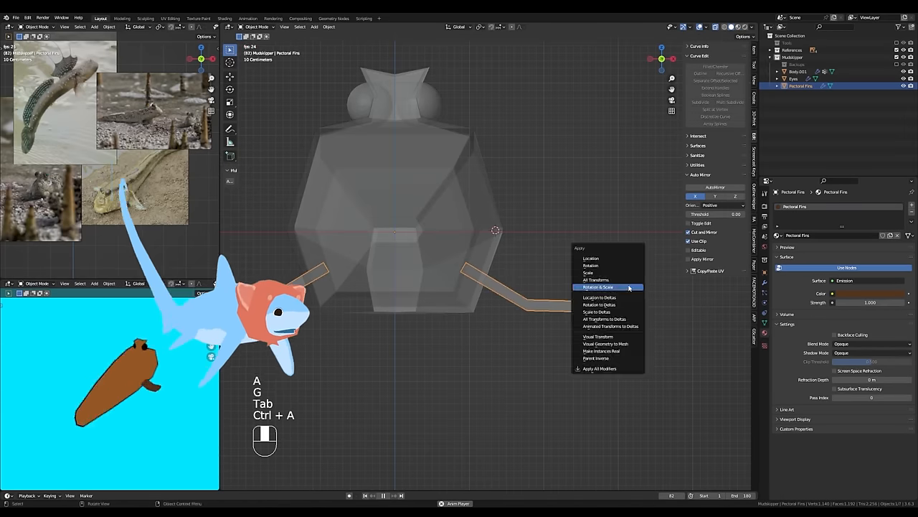
Rotate, move and flare the pectoral fin vertices into an angled paddle beside the body
click(599, 286)
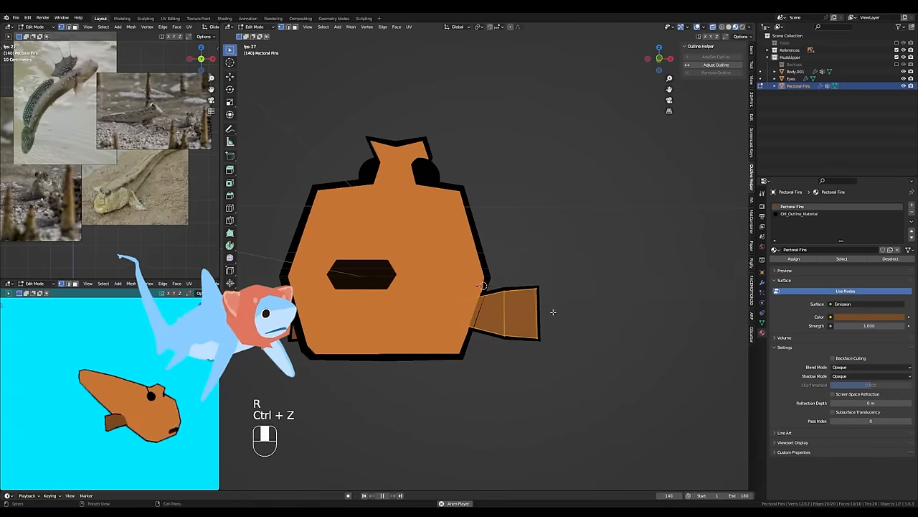
key(r)
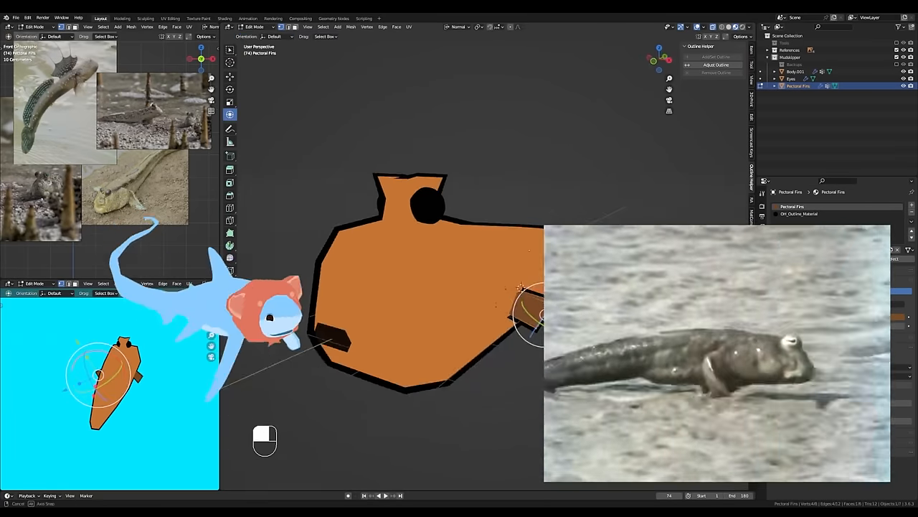
drag(534, 315, 474, 322)
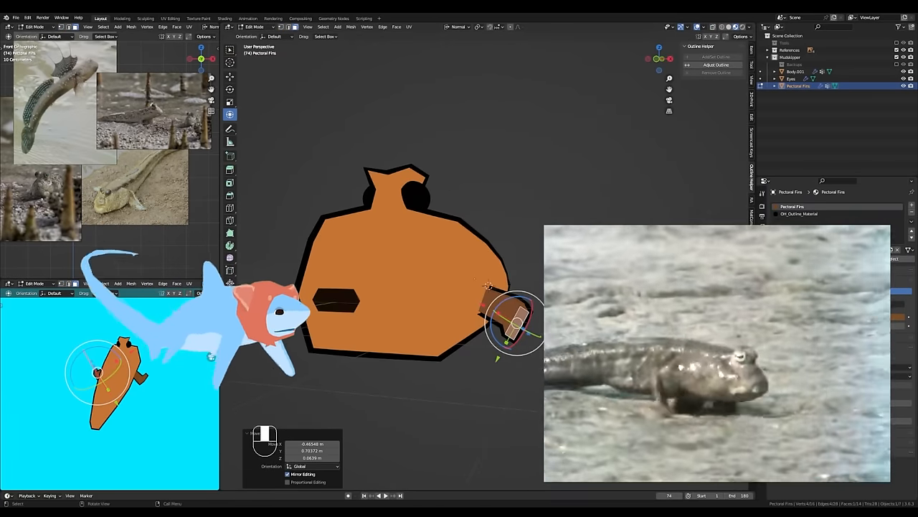
key(r)
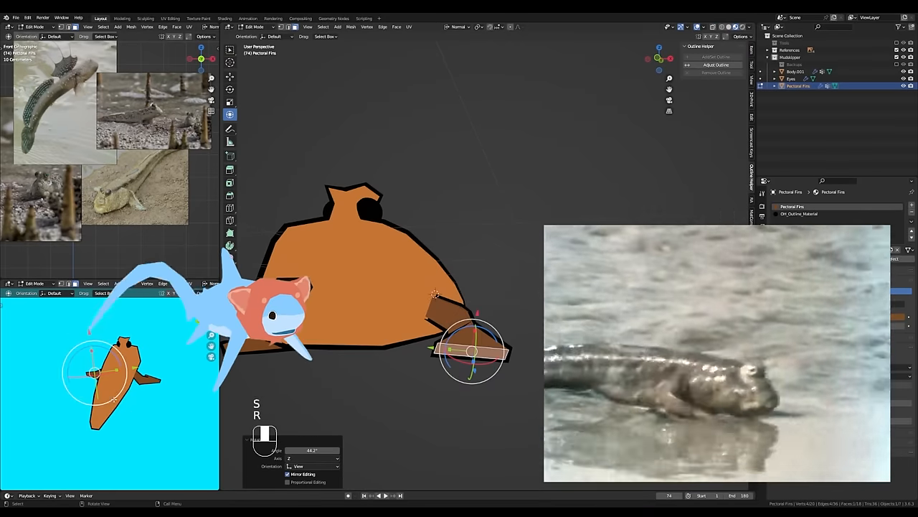
key(g)
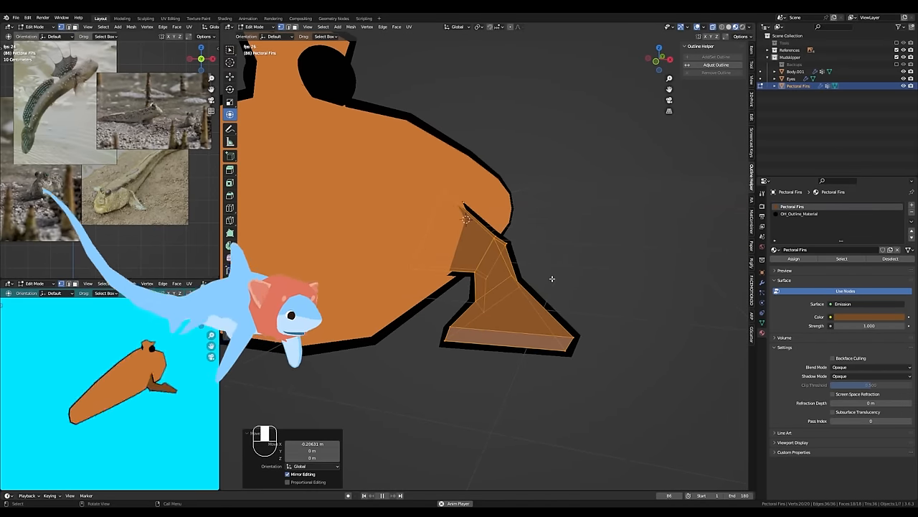
key(shift+a)
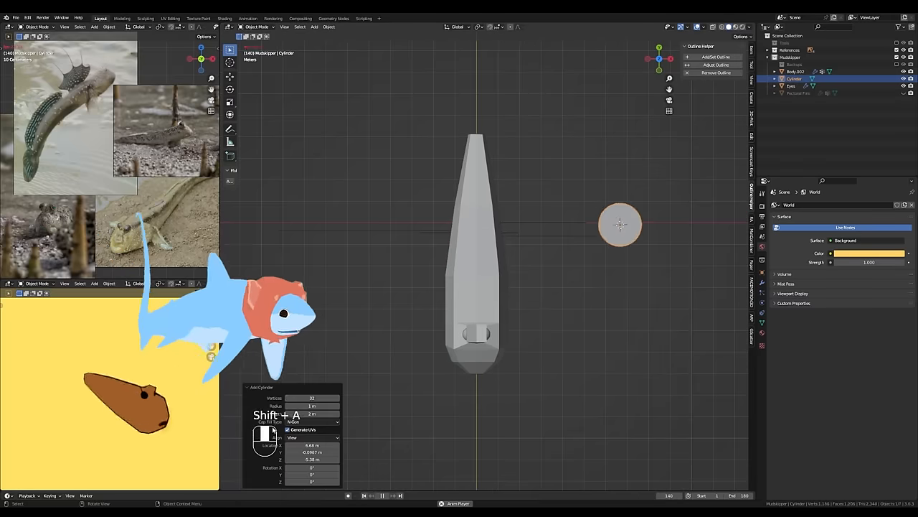
Build a notched cube head by extruding and scaling faces, add an eye sphere, apply transforms
key(r)
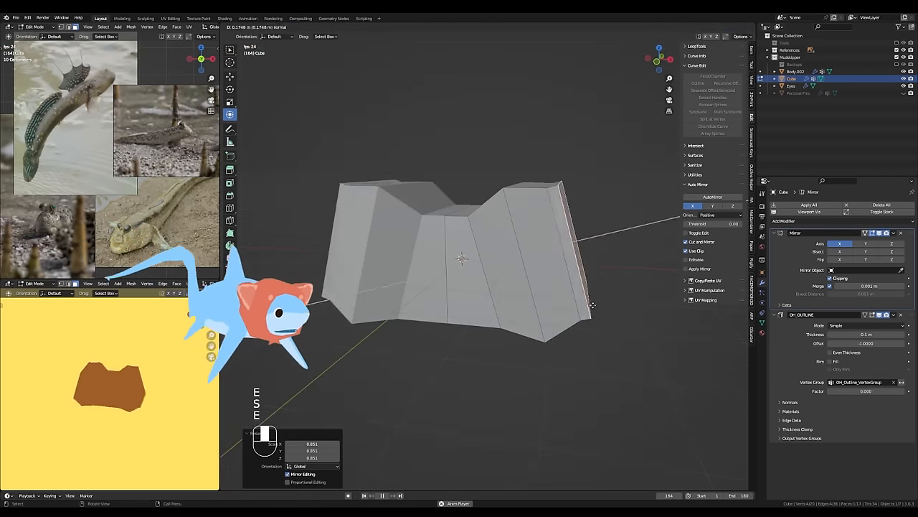
key(Tab)
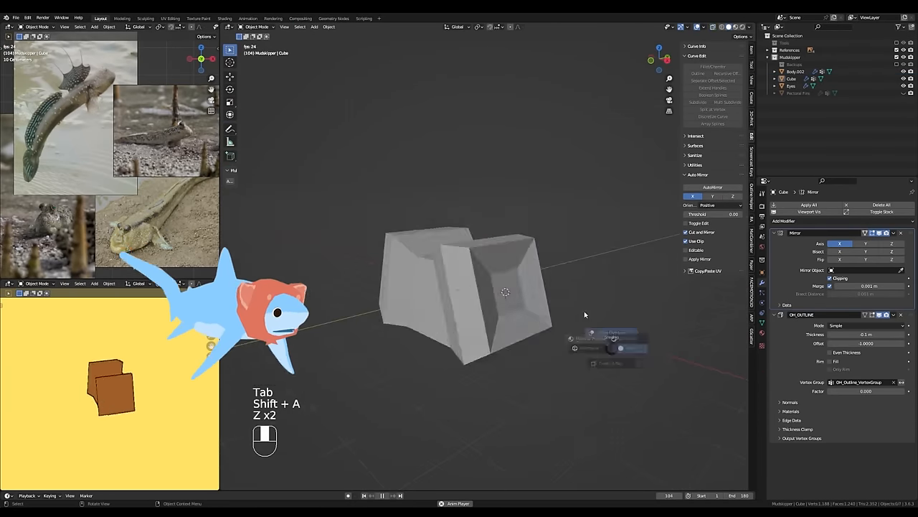
key(ctrl+a)
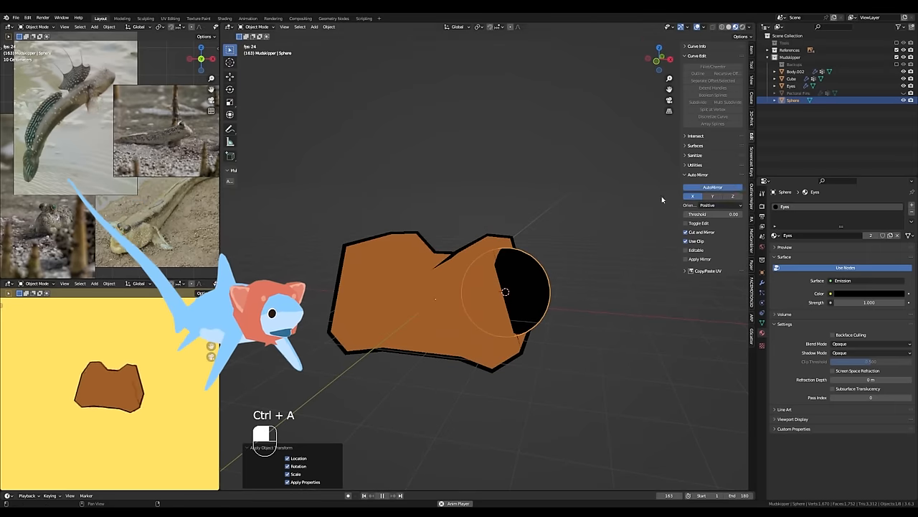
Place the Cube head and black Sphere eye on the front of Body.002, checking with hiding
key(Tab)
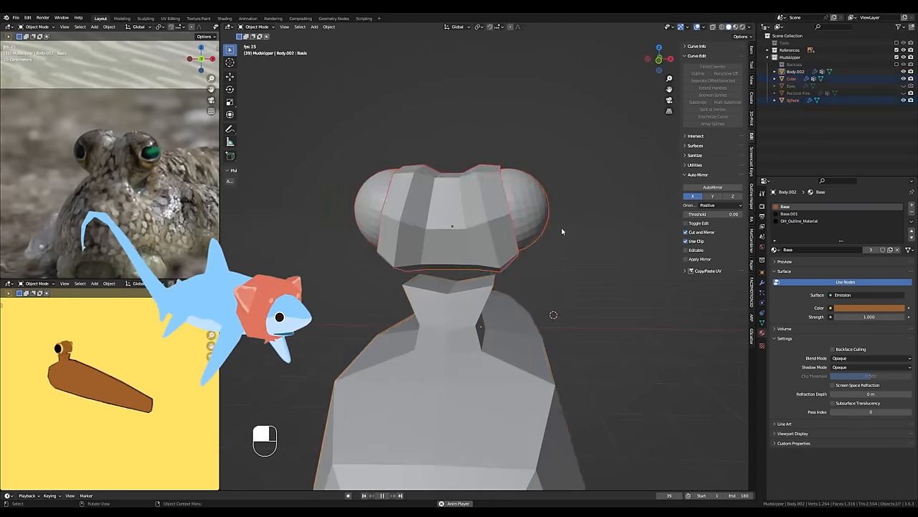
key(Tab)
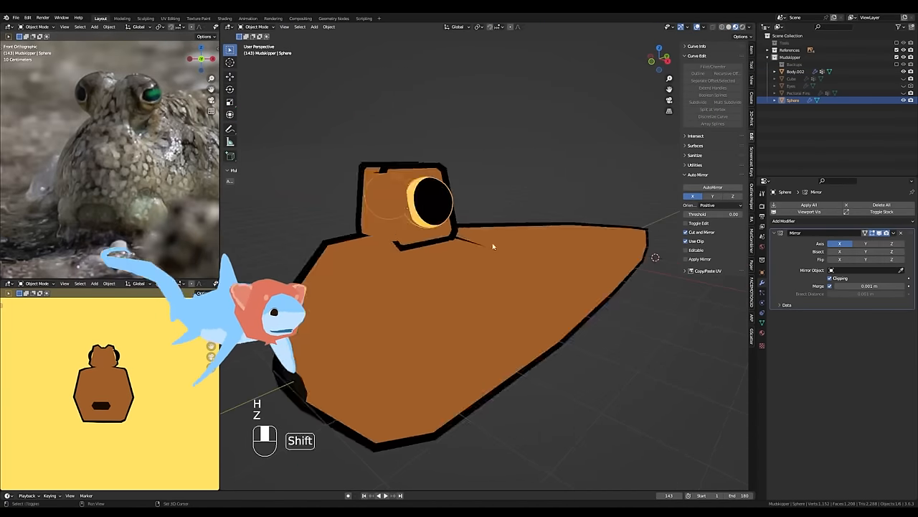
key(Tab)
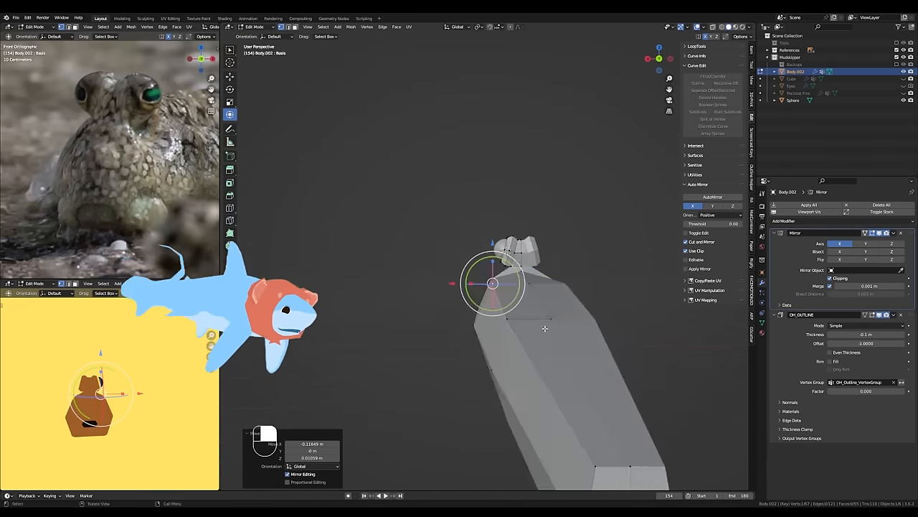
Move the head and body vertices on the mirrored low-poly body to lengthen its shape
key(Tab)
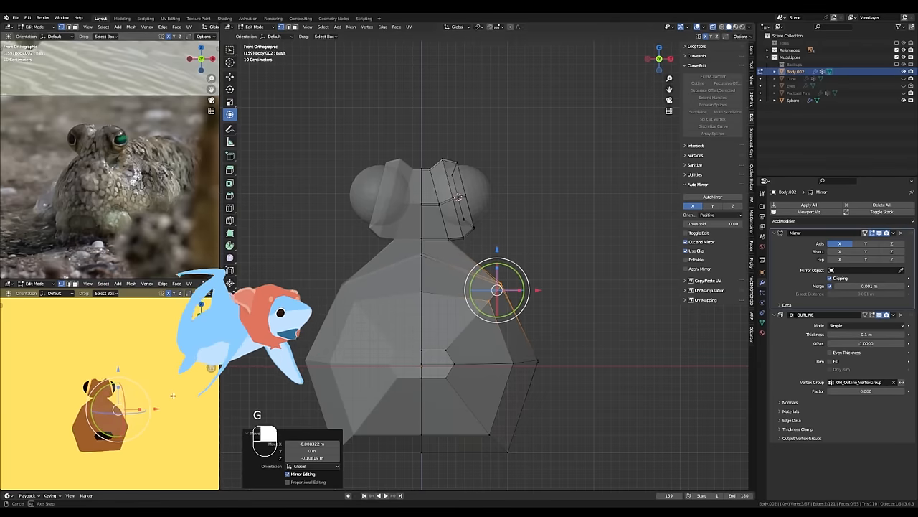
key(Tab)
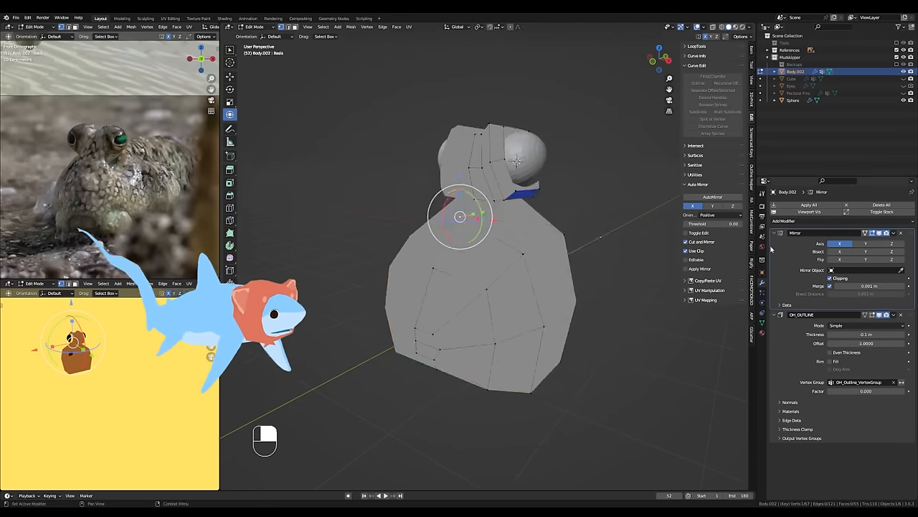
key(ctrl+z)
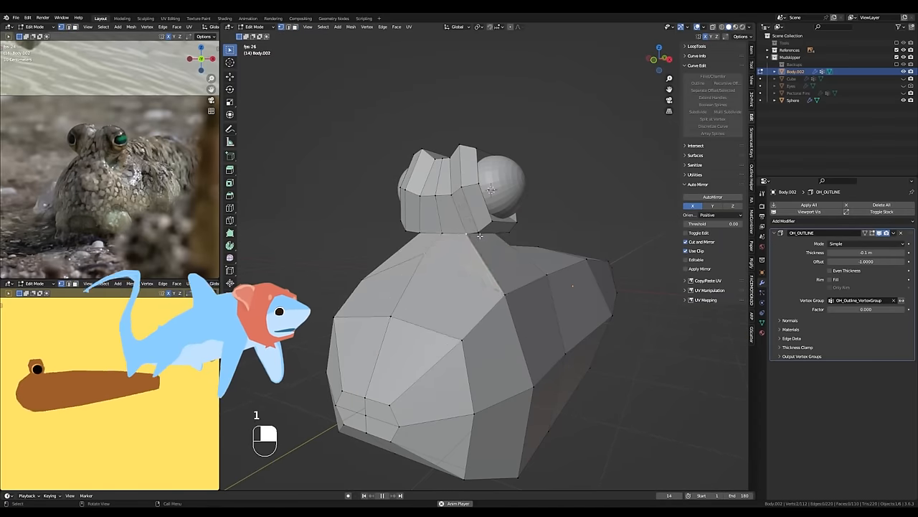
key(Tab)
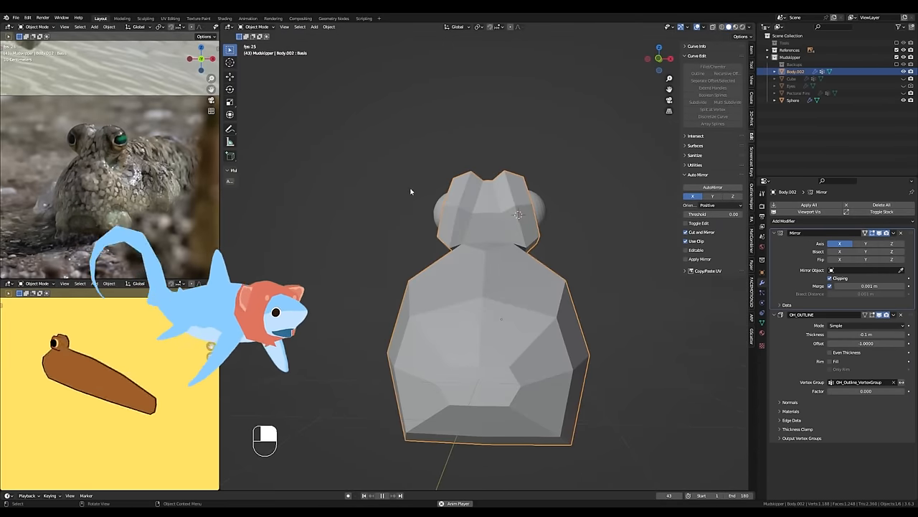
key(Tab)
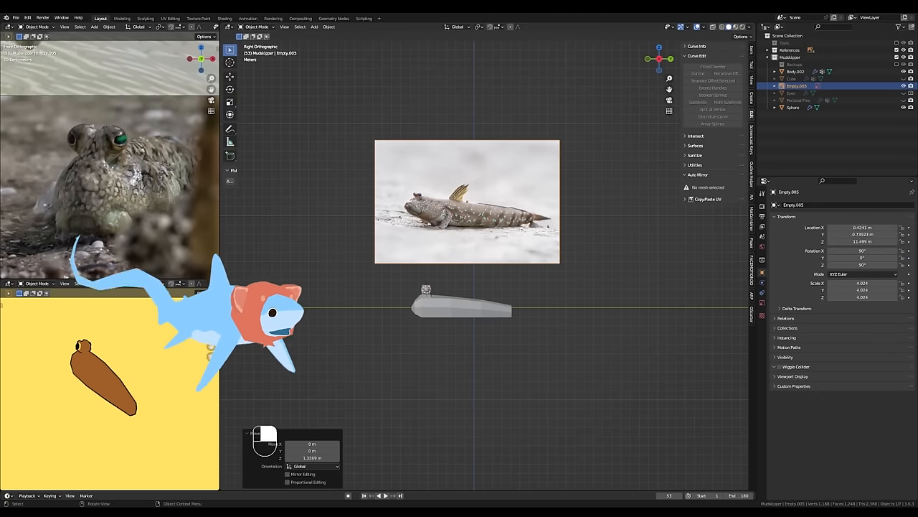
Match the body's tapered outline to the side-view reference photo from above, then save
key(Tab)
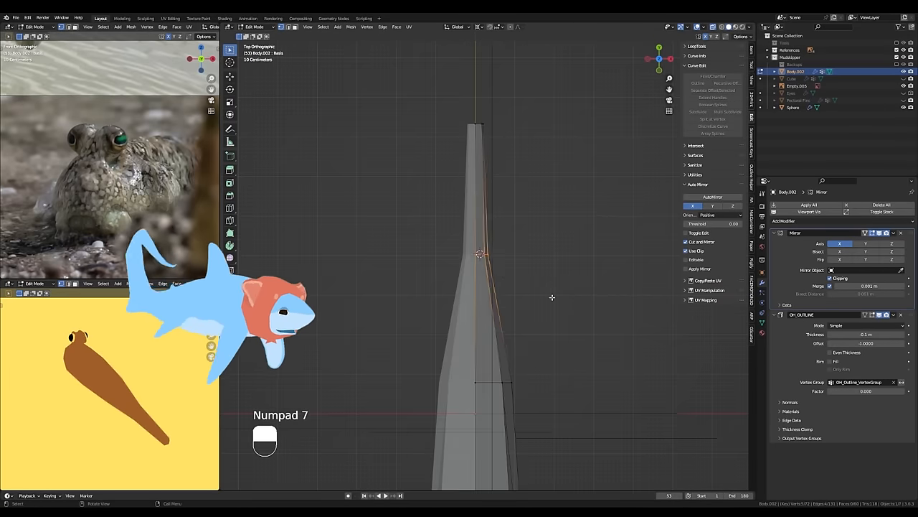
key(Tab)
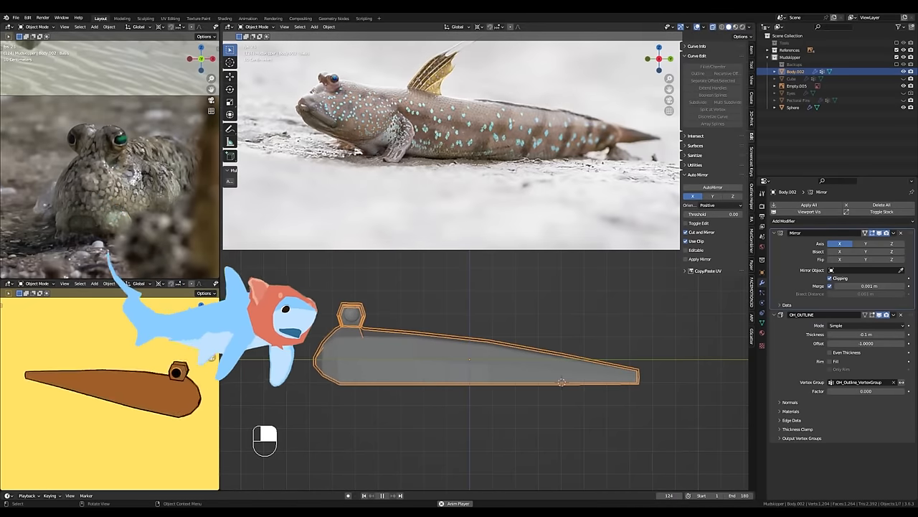
key(Tab)
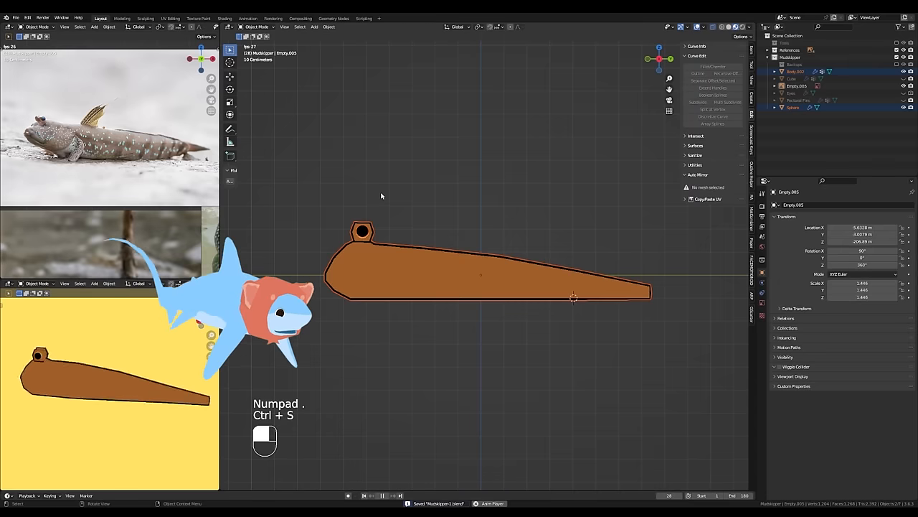
key(Tab)
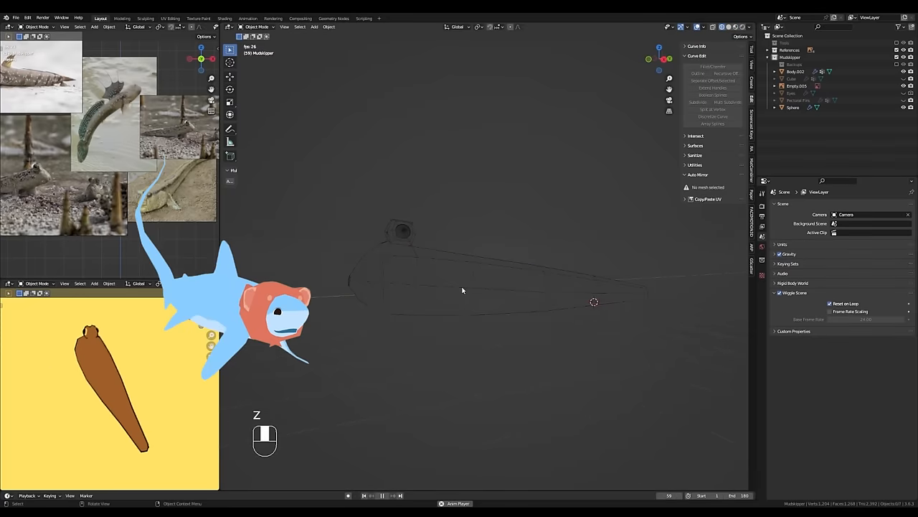
Shape a box into mirrored, bent pectoral fins about twice as long, with transforms applied
key(KP_3)
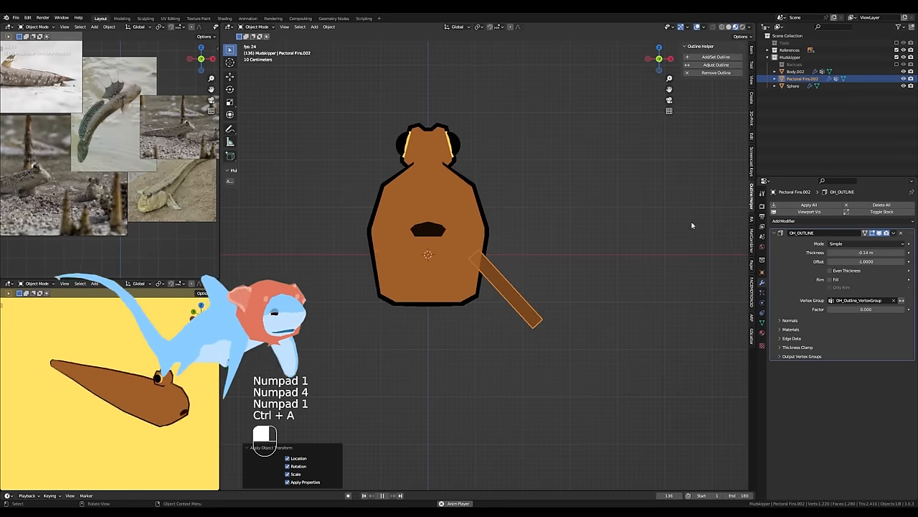
key(Tab)
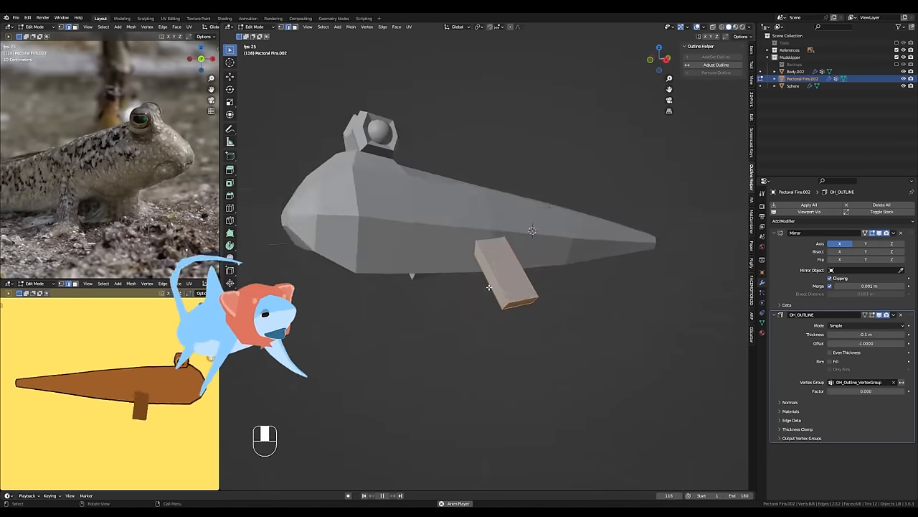
key(s)
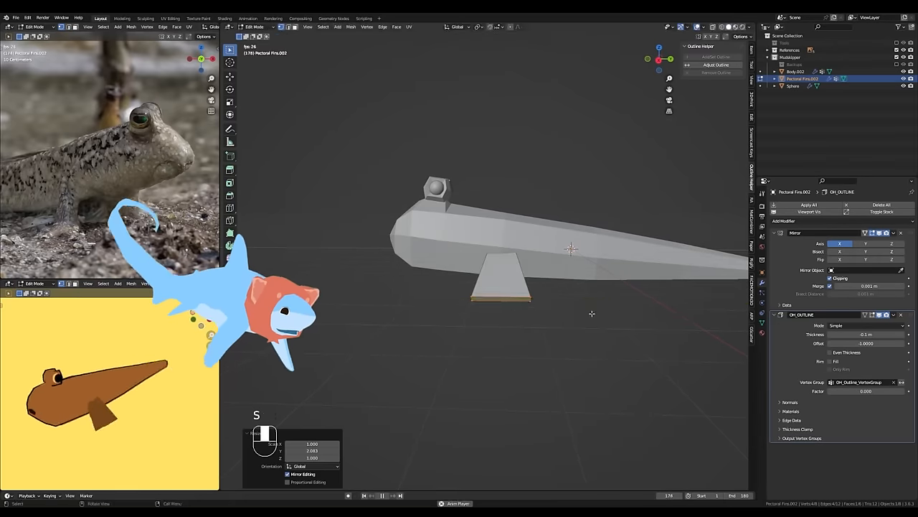
key(Tab)
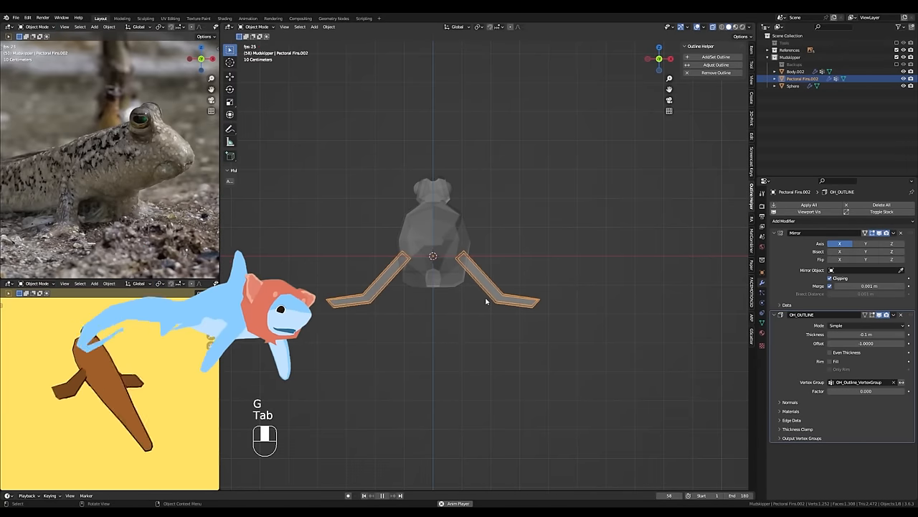
key(Tab)
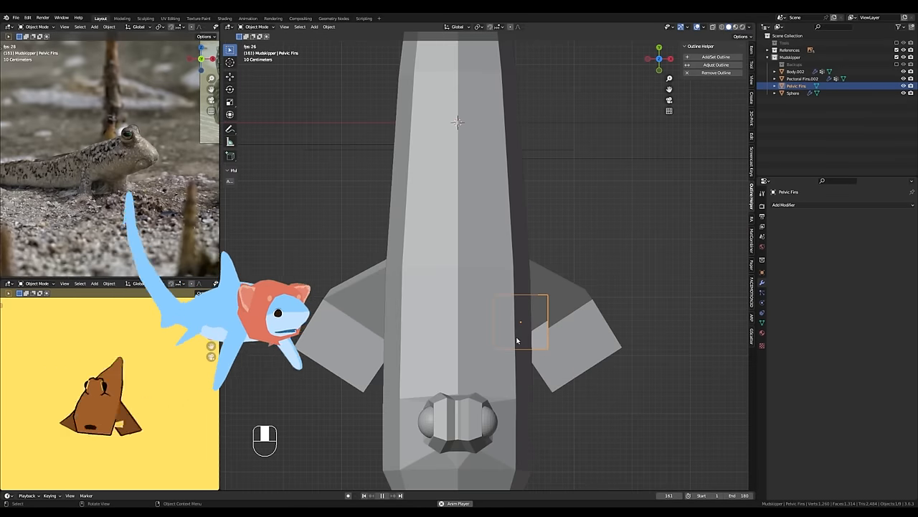
Shape mirrored fused pelvic fins under the body, then add a Dorsal Fin.Front block
key(Tab)
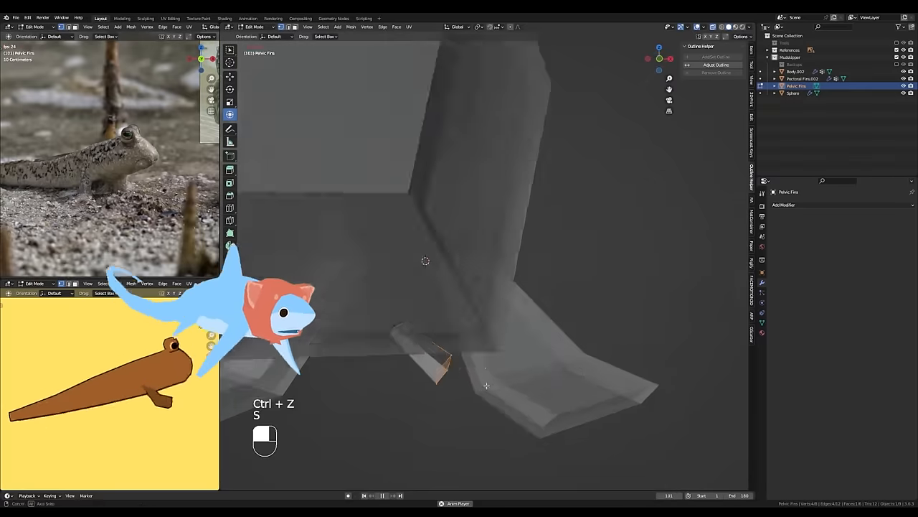
key(Tab)
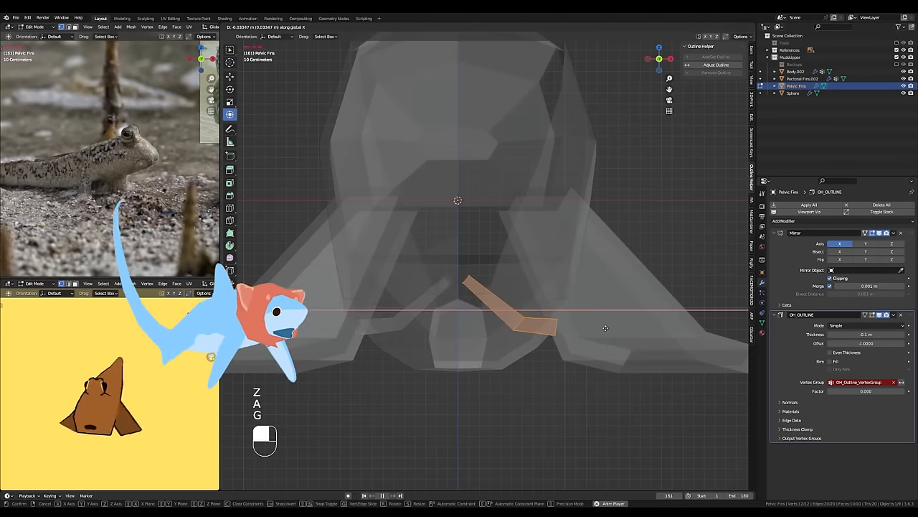
key(Tab)
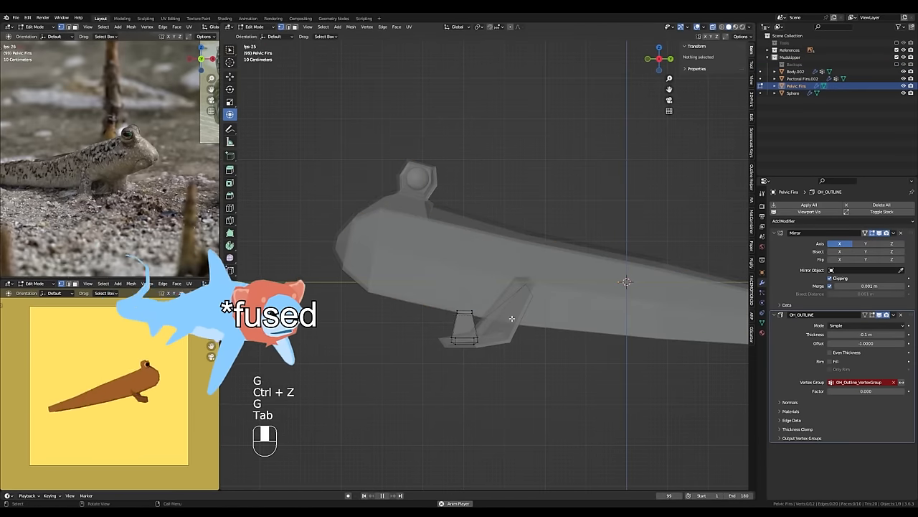
key(Tab)
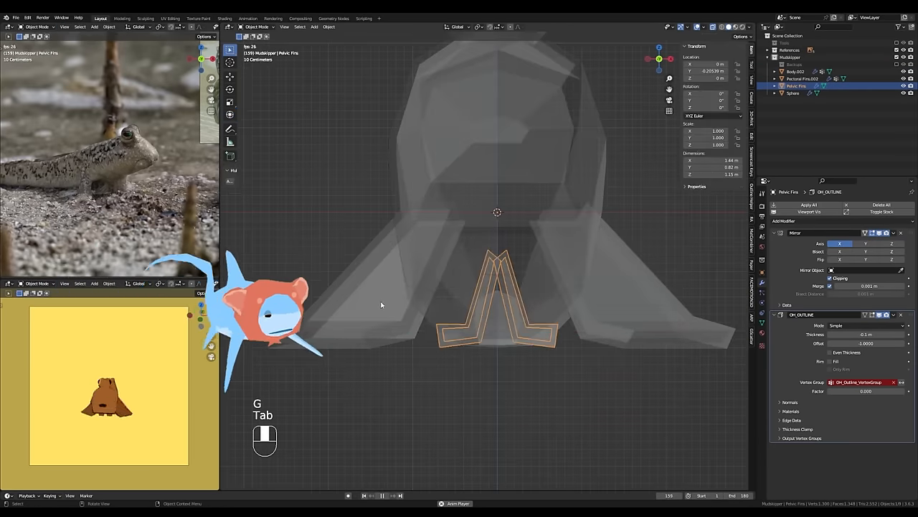
key(f2)
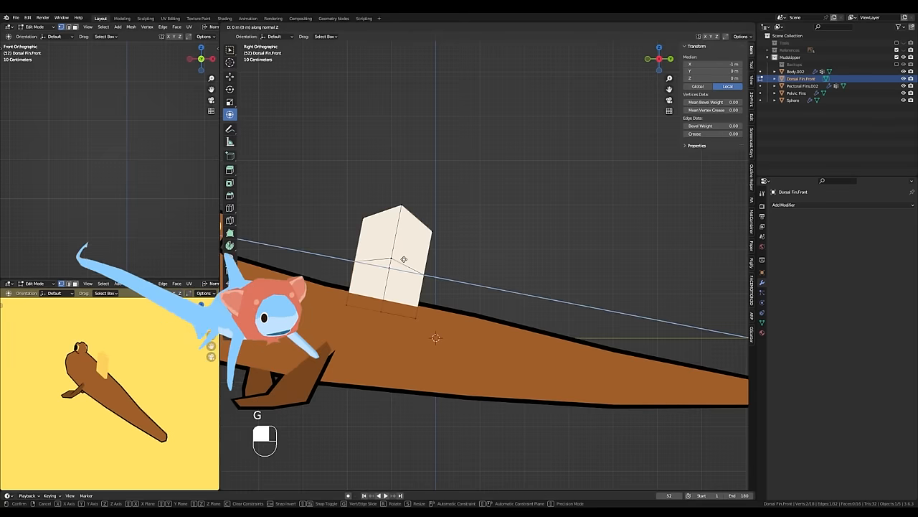
Shape the front and back dorsal fins, then scale the tail vertices to taper the body
key(Tab)
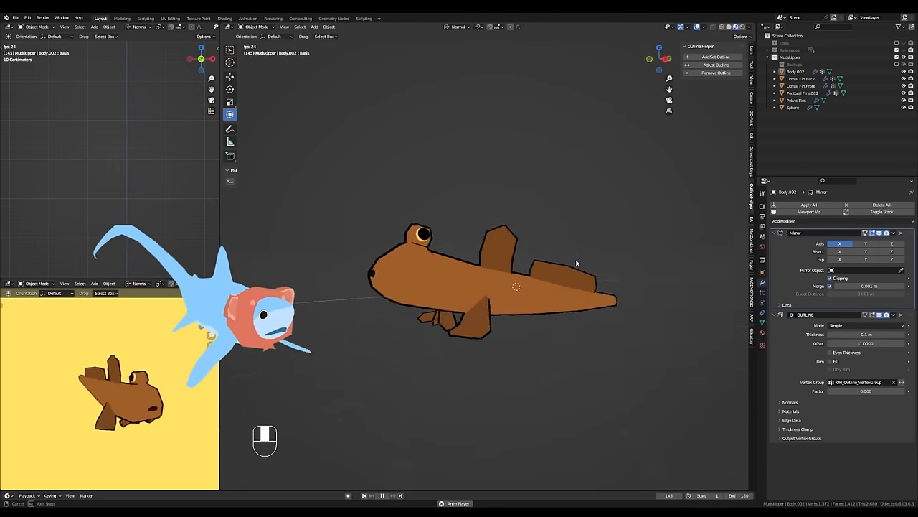
key(Tab)
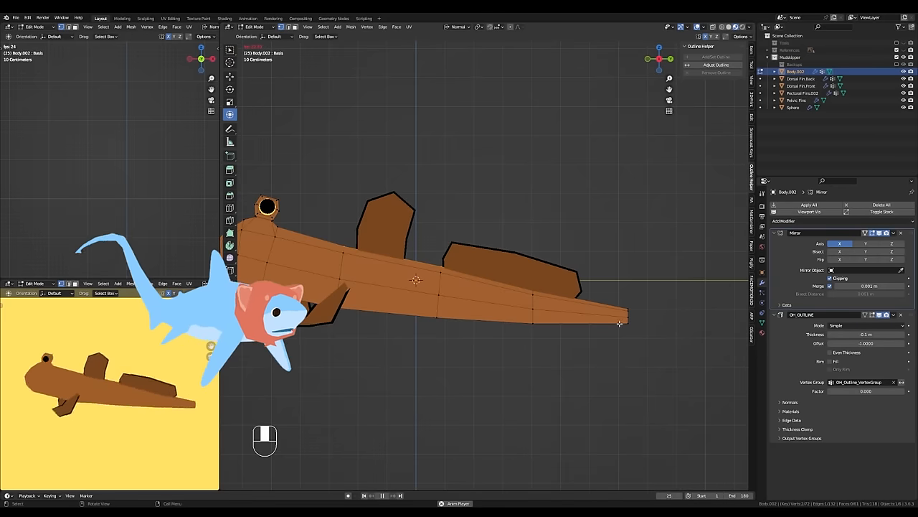
key(s)
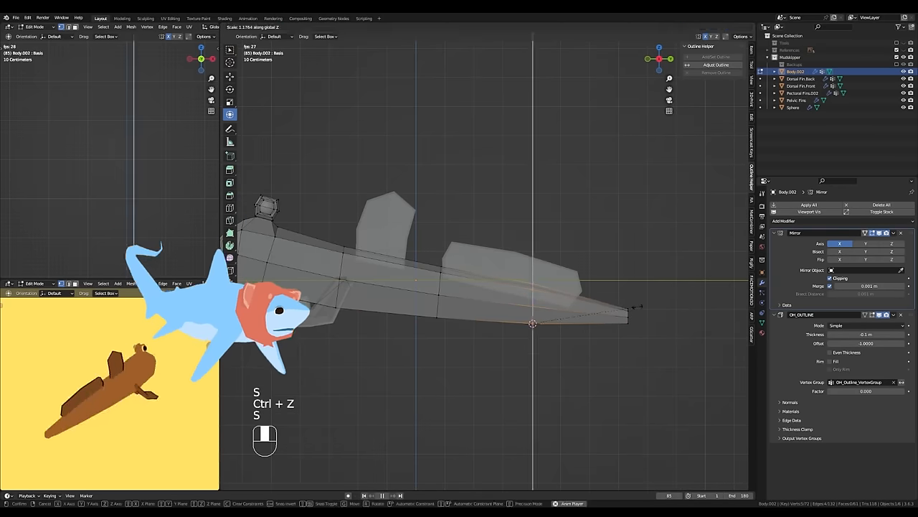
key(Tab)
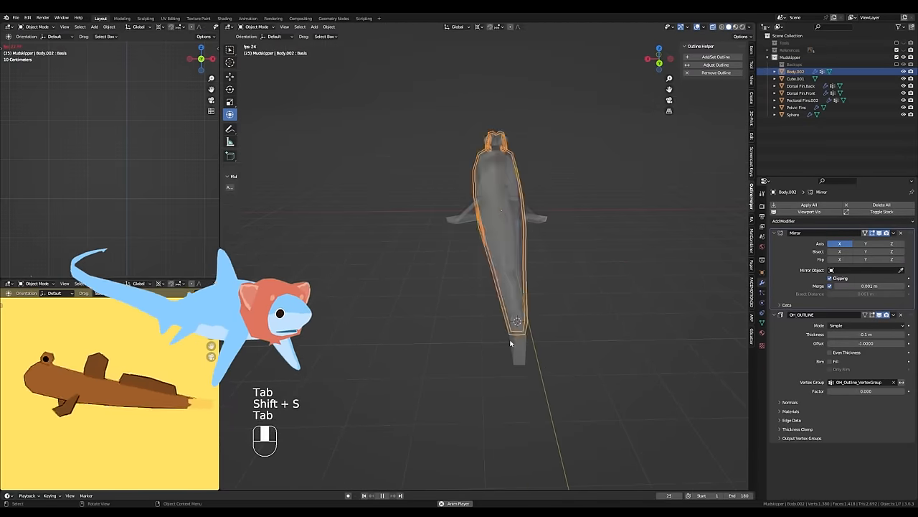
Snap the cursor to the tail, extrude the tail further out, and rescale body vertices vertically
key(Tab)
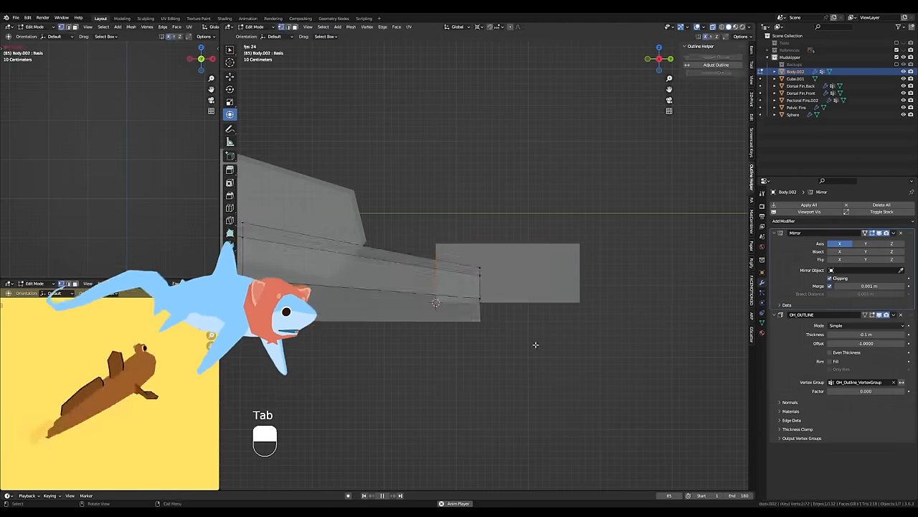
key(shift+s)
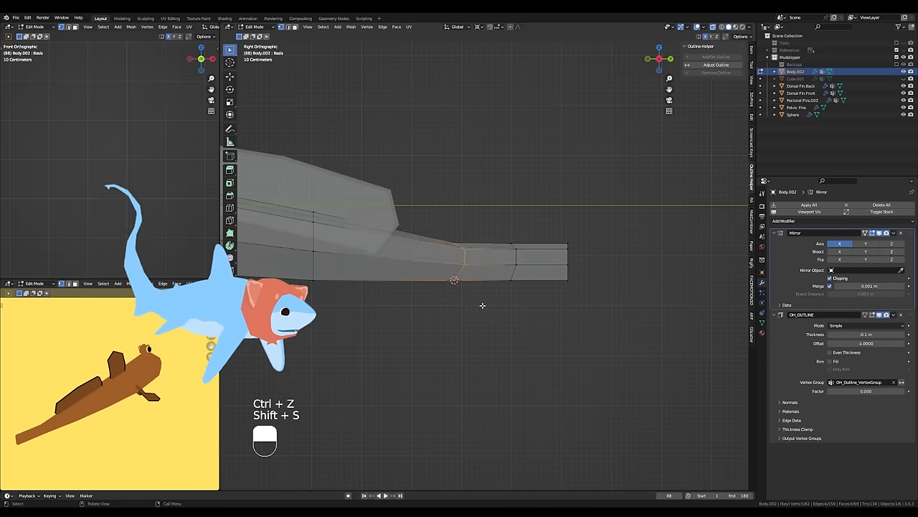
key(ctrl+z)
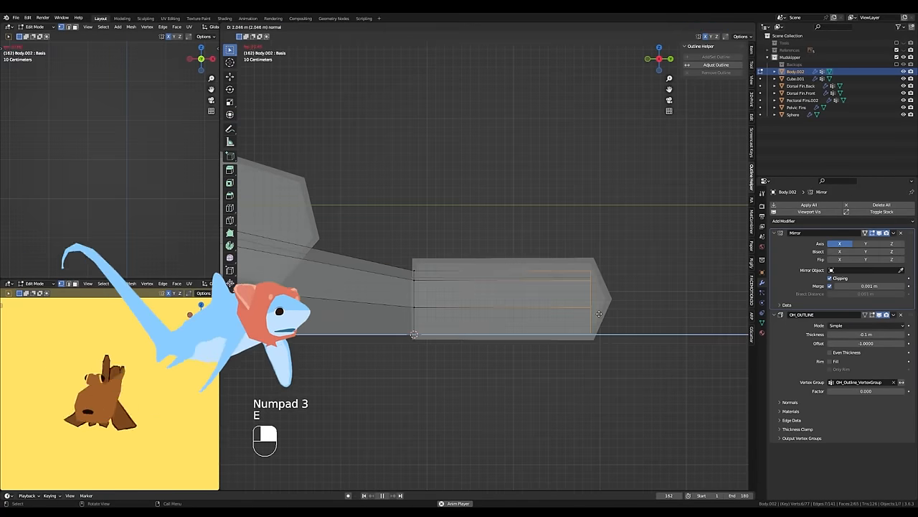
key(e)
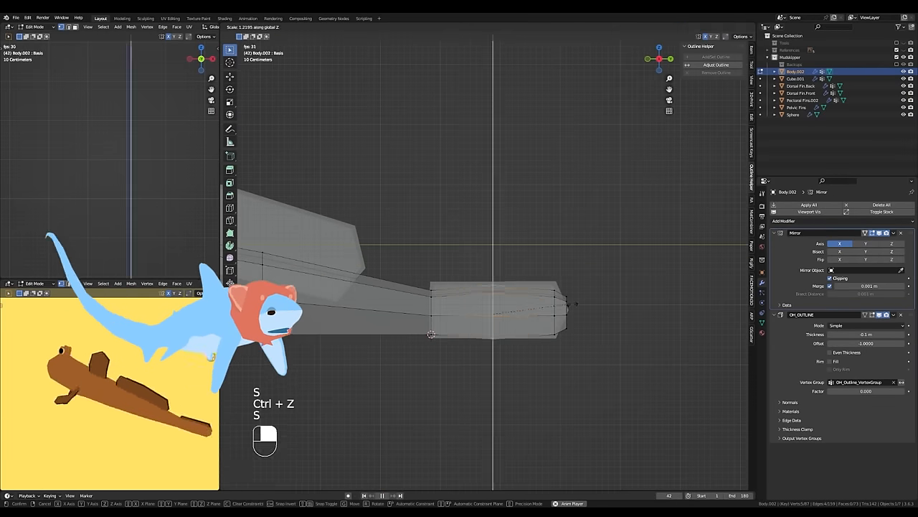
key(Tab)
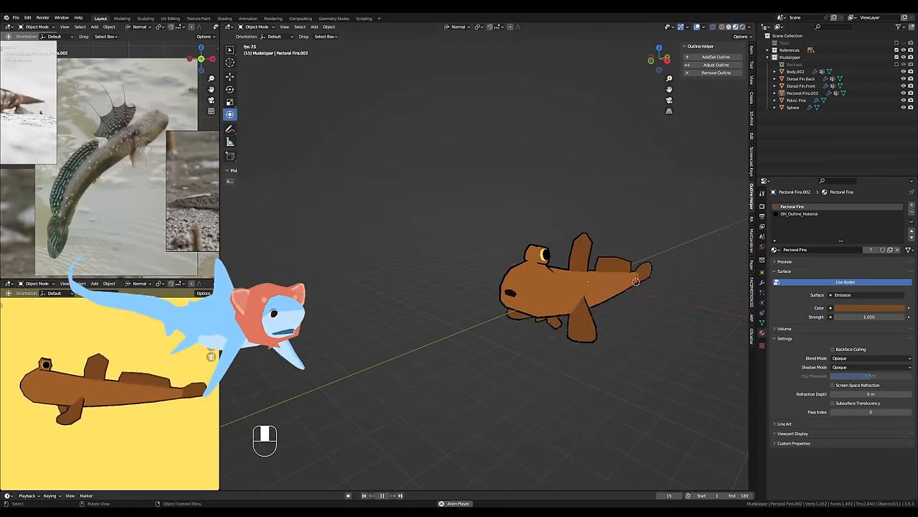
Edit the duplicated body, moving and rotating the pelvic fins around the vertical axis
key(Tab)
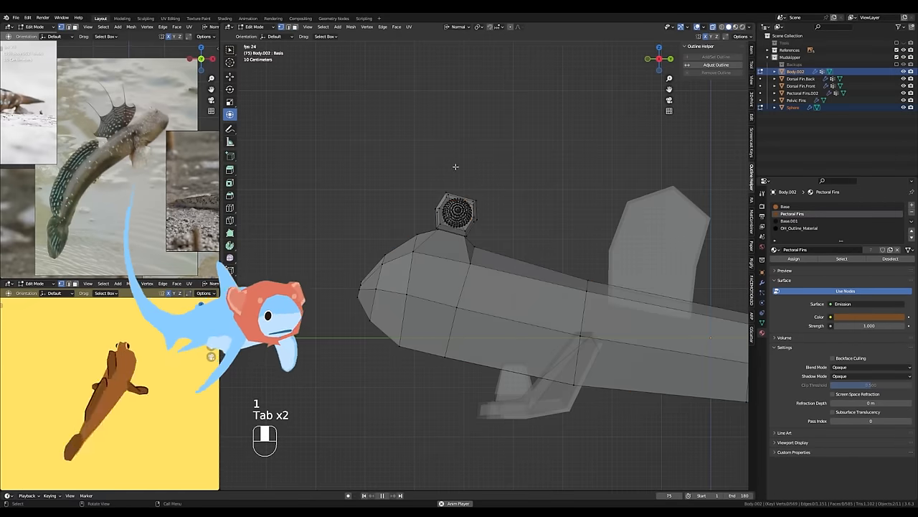
key(ctrl+z)
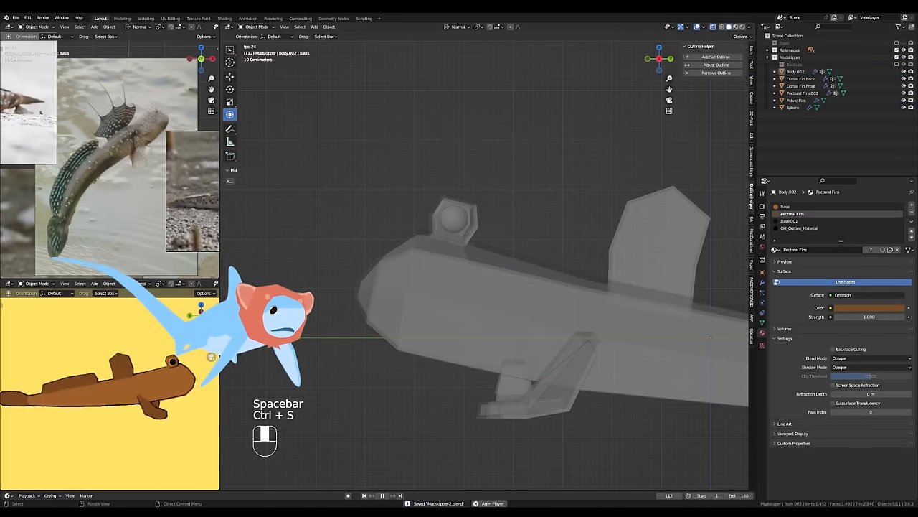
key(Tab)
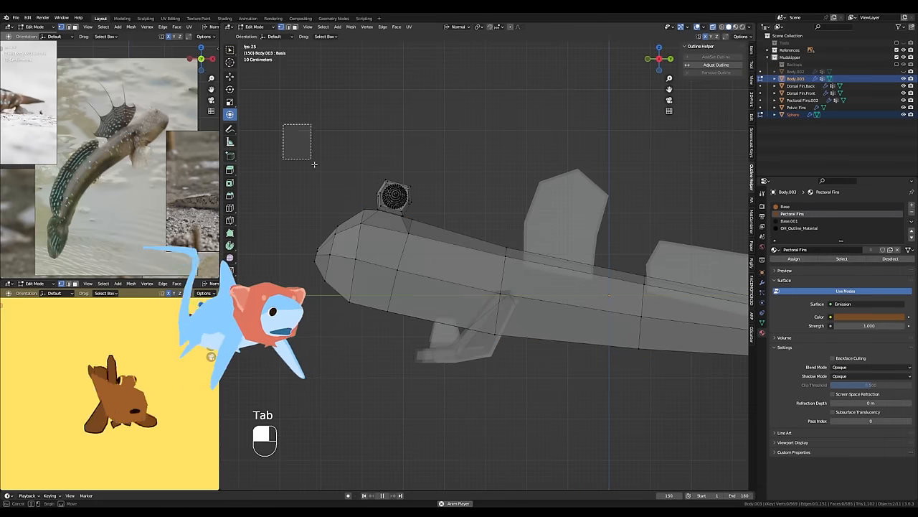
key(Tab)
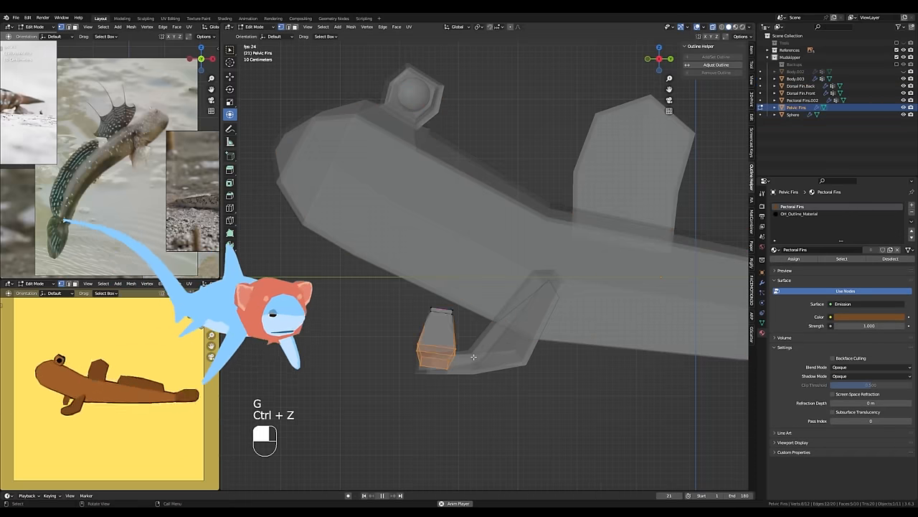
key(Tab)
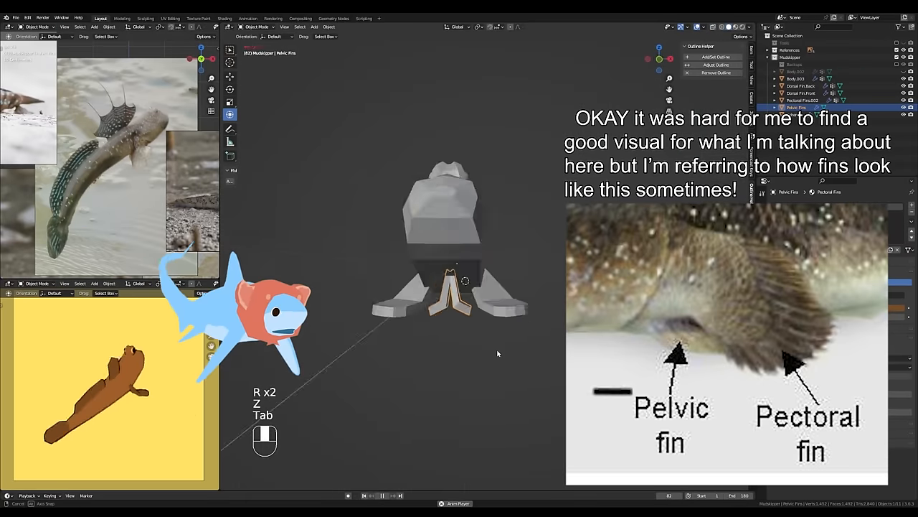
key(Tab)
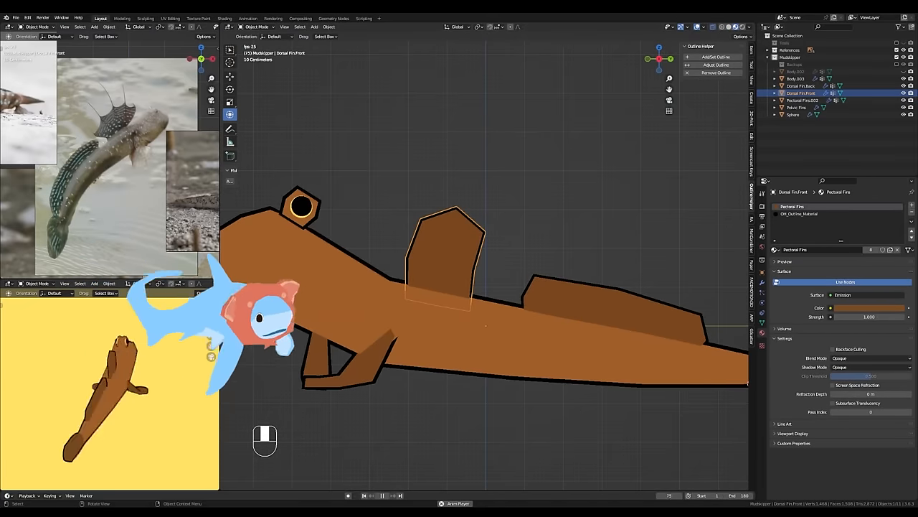
Add two edge loops across the back dorsal fin, then view the mudskipper from the side
key(Tab)
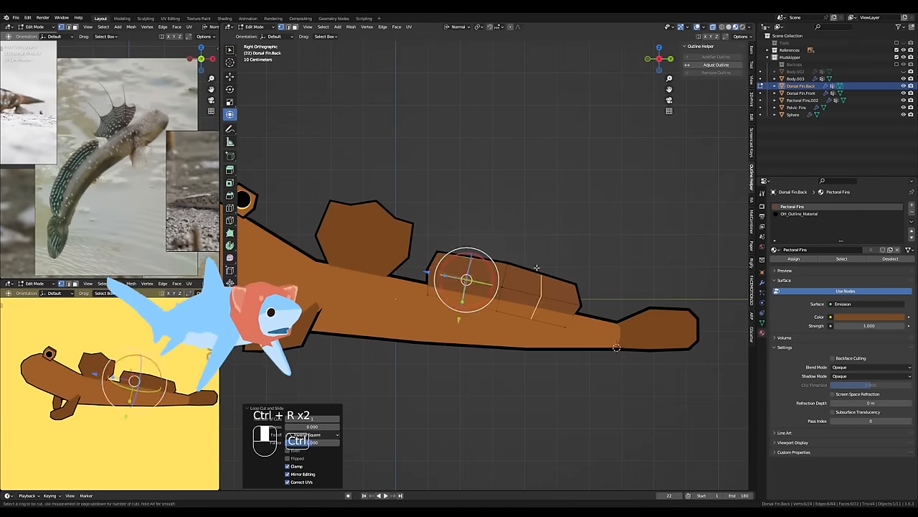
key(Tab)
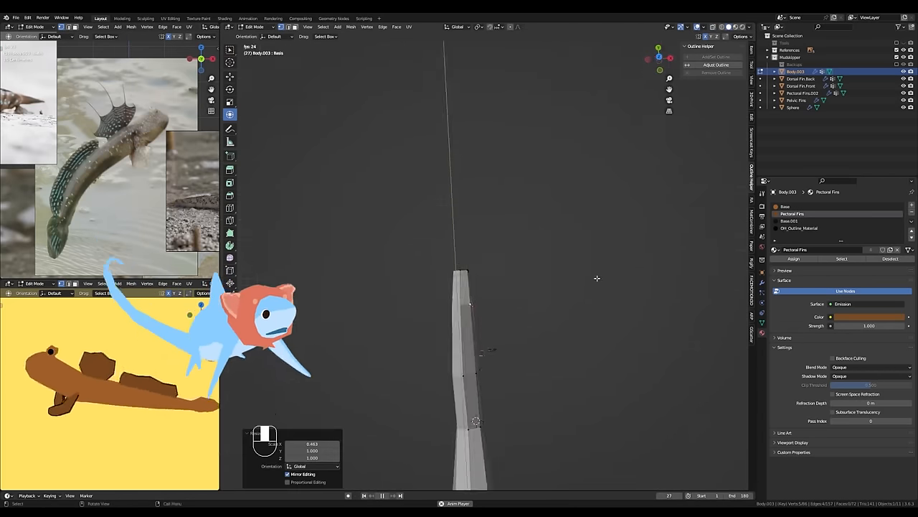
key(Tab)
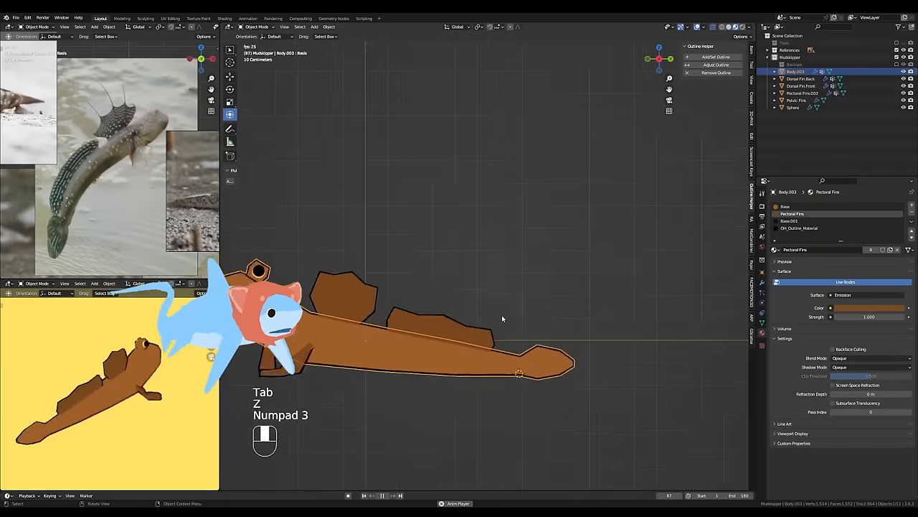
key(Tab)
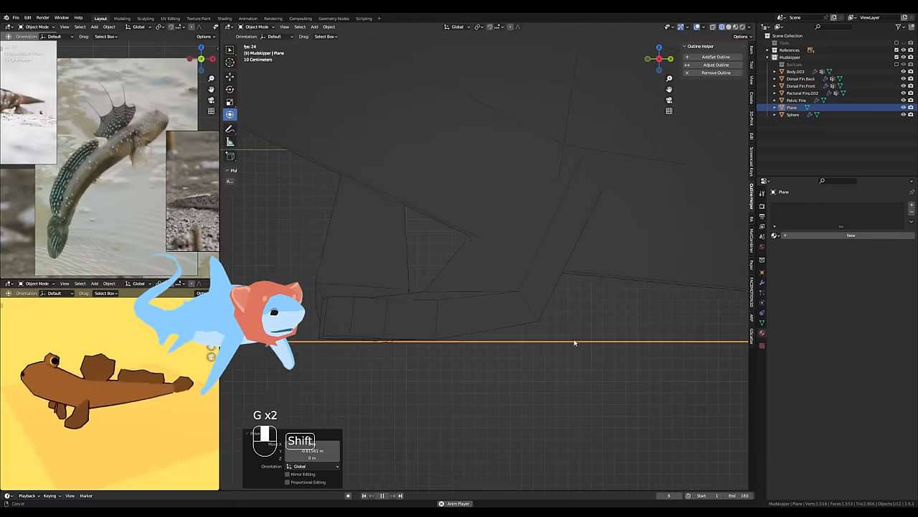
Move the new plane along the ground and select body edges in wireframe view
key(Tab)
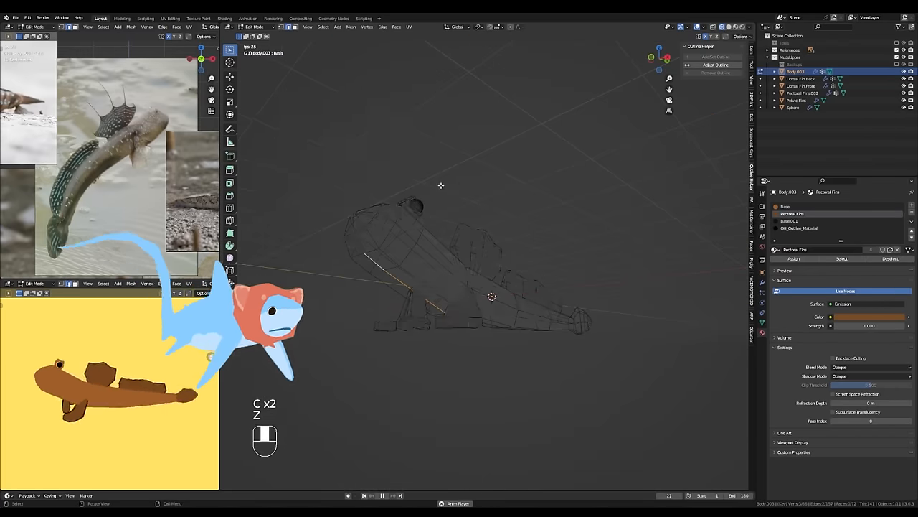
key(Tab)
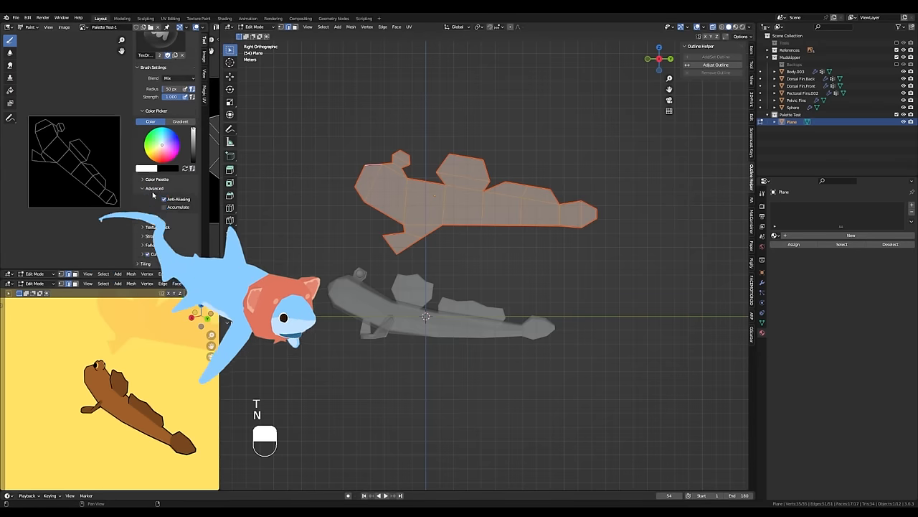
Fill the Palette Test plane brown, then paint dark stripes and blue spots with a resized brush
key(Tab)
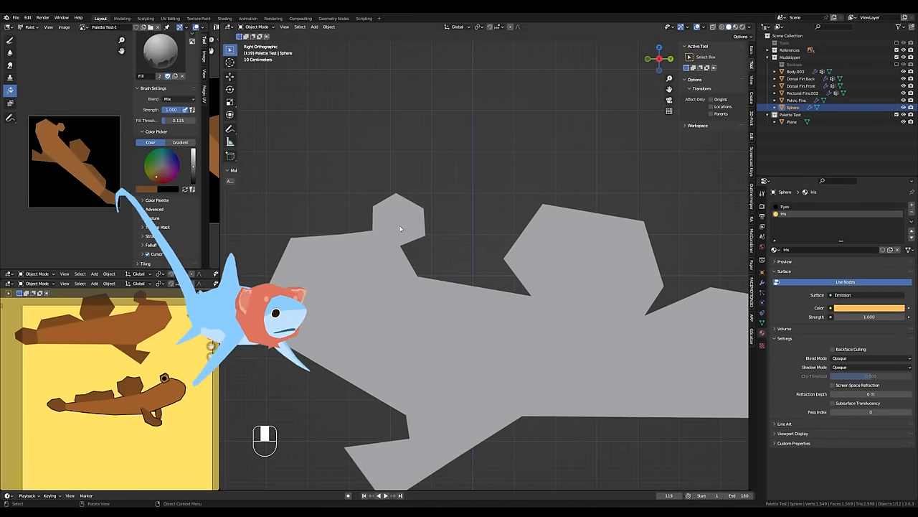
click(257, 27)
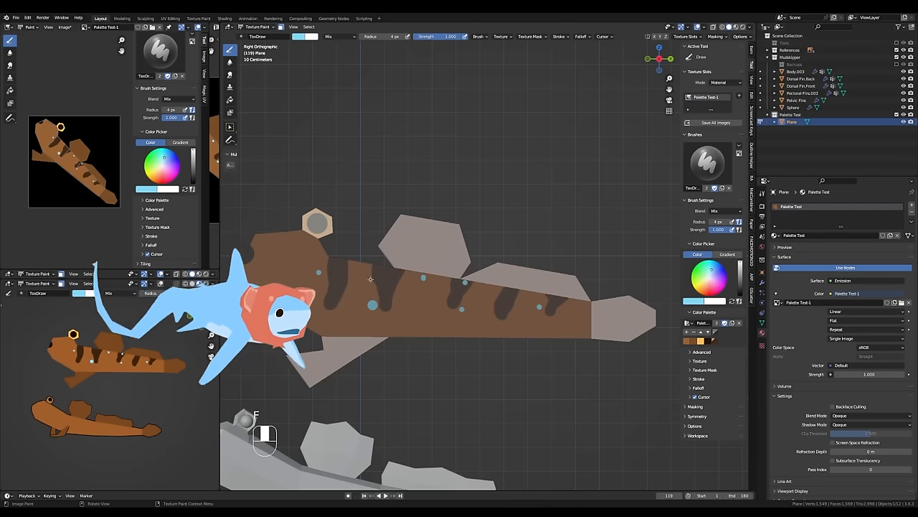
key(Tab)
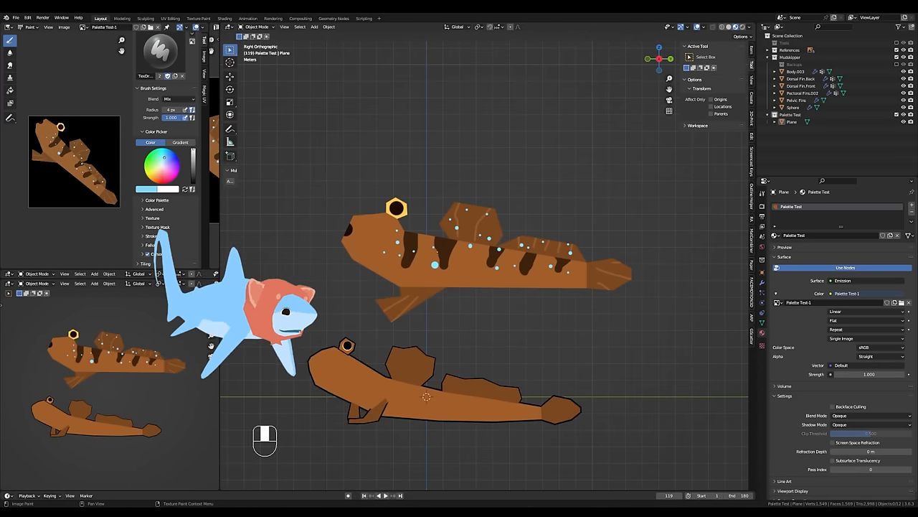
key(Tab)
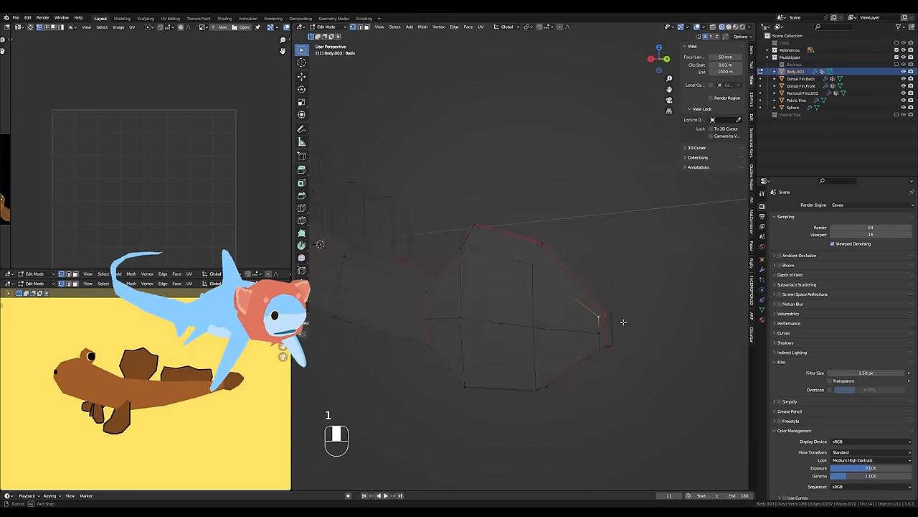
Merge the selected tail vertices at center, undo the merge, and return to Object Mode
key(m)
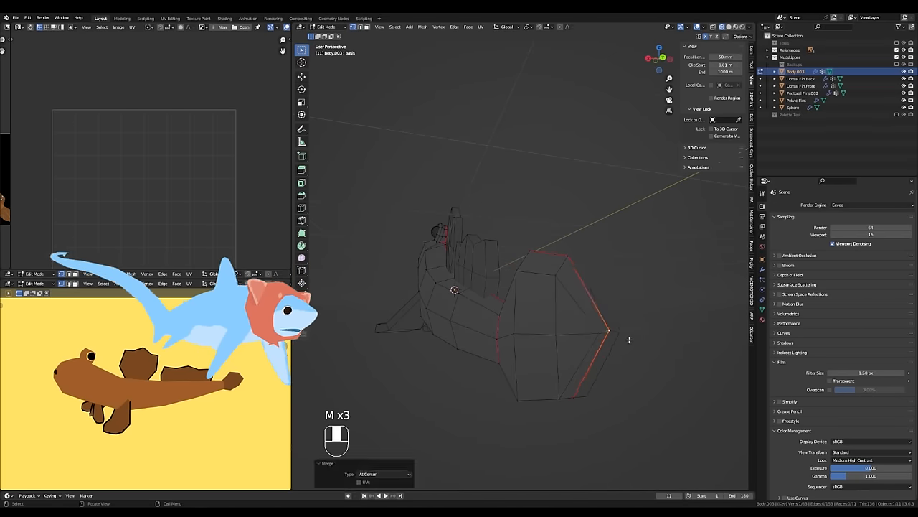
key(ctrl+z)
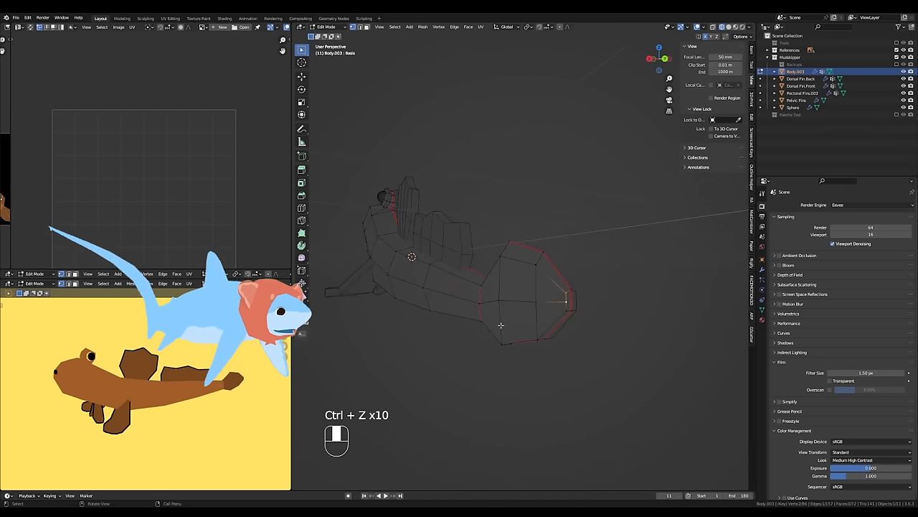
key(Tab)
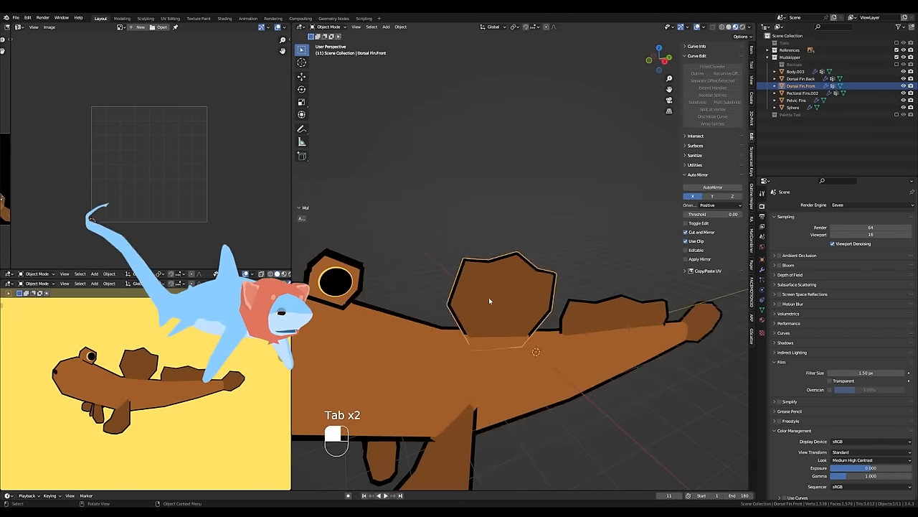
UV-unwrap the front dorsal, back dorsal and pelvic fin meshes
key(Tab)
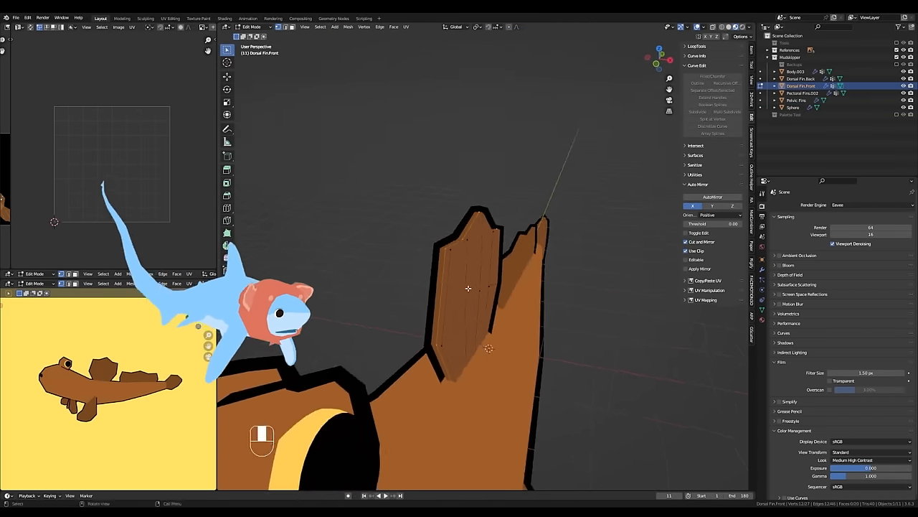
key(z)
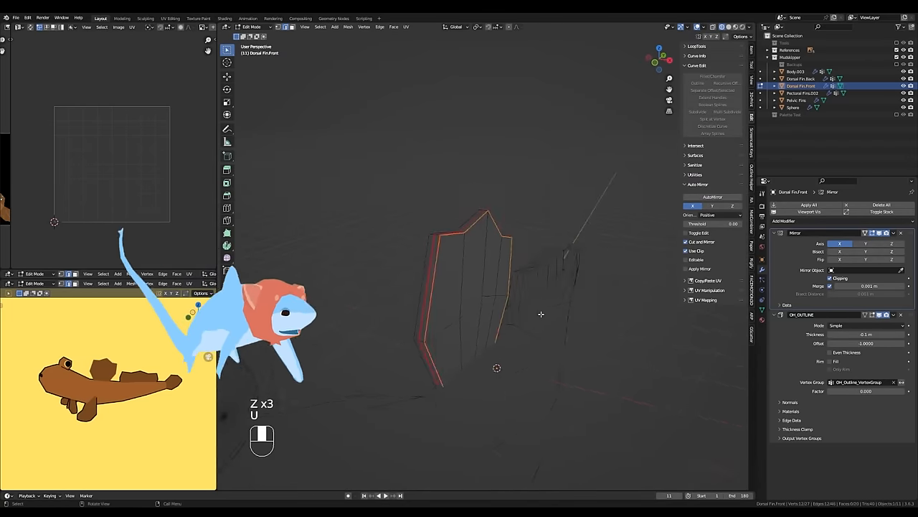
key(Tab)
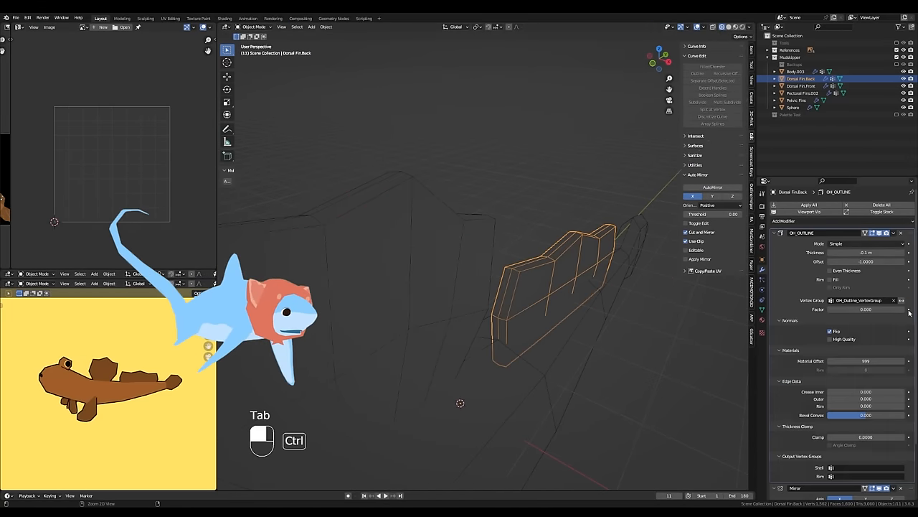
key(Tab)
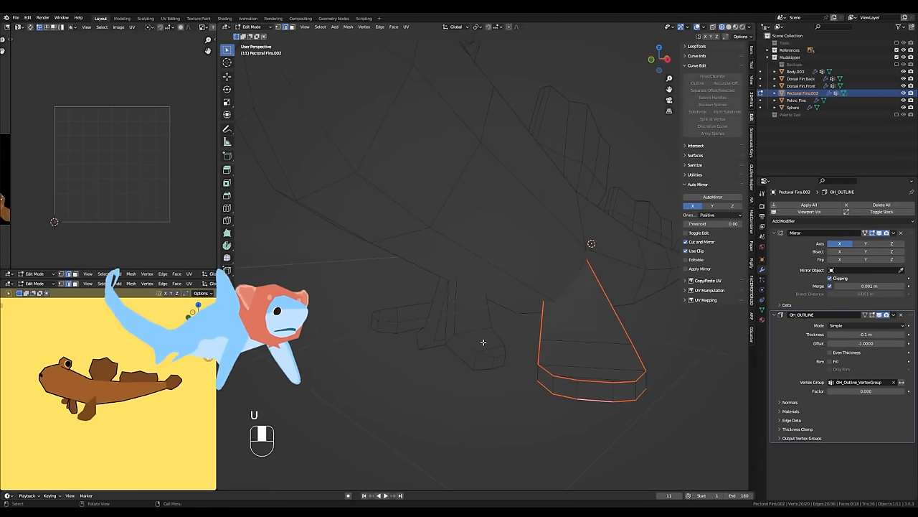
click(797, 100)
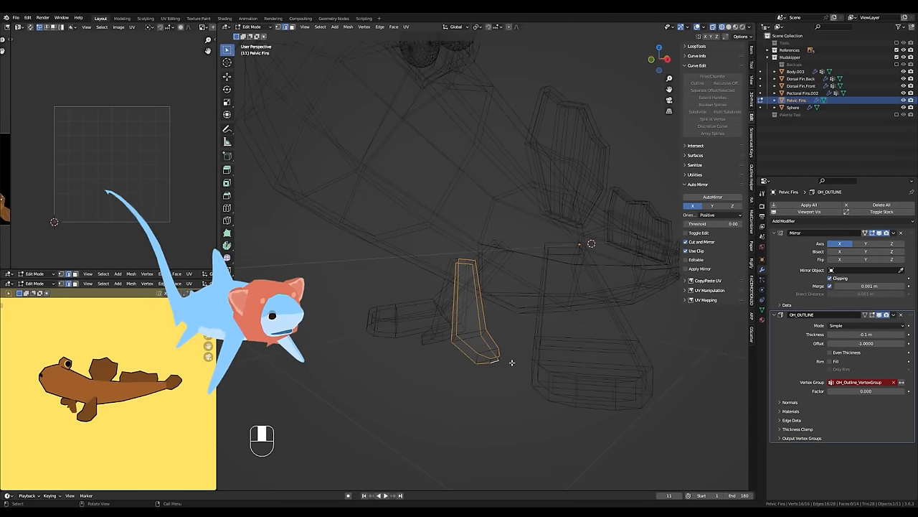
key(Tab)
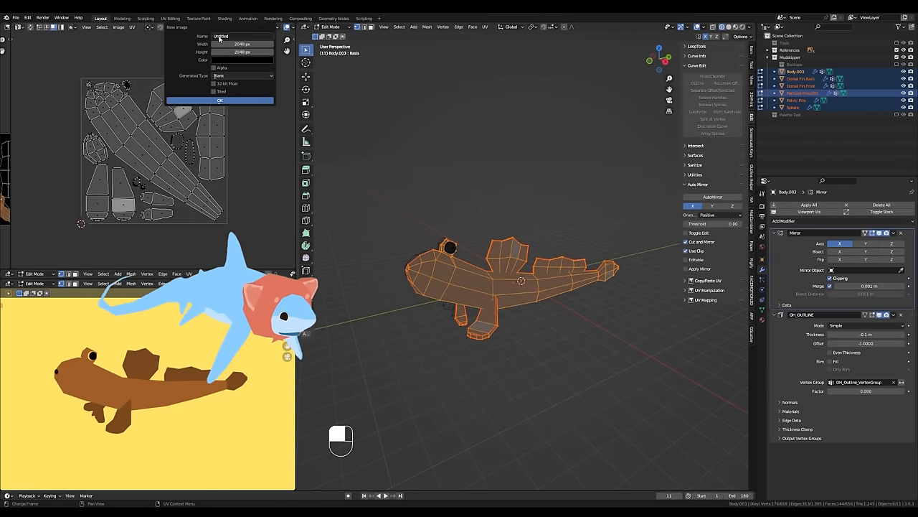
Confirm the blank Mudskipper Texture image, then select all fin geometry in Edit Mode
click(220, 101)
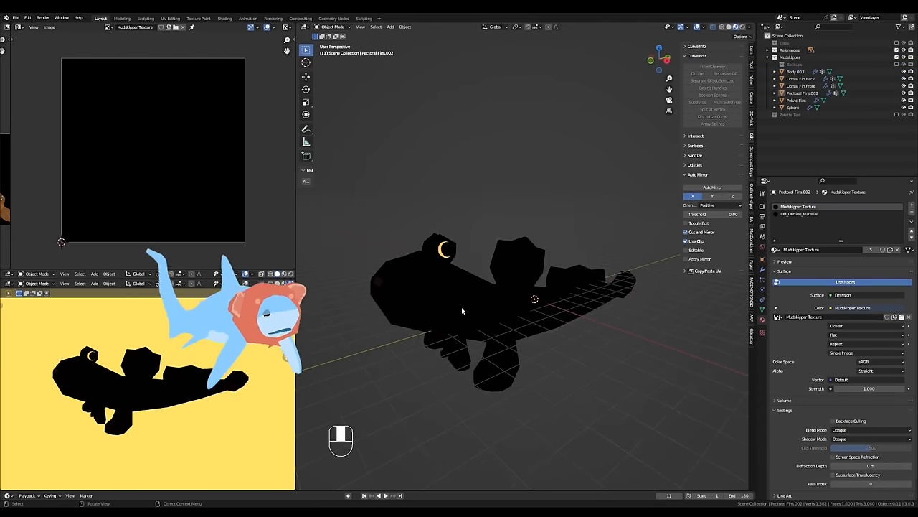
key(Tab)
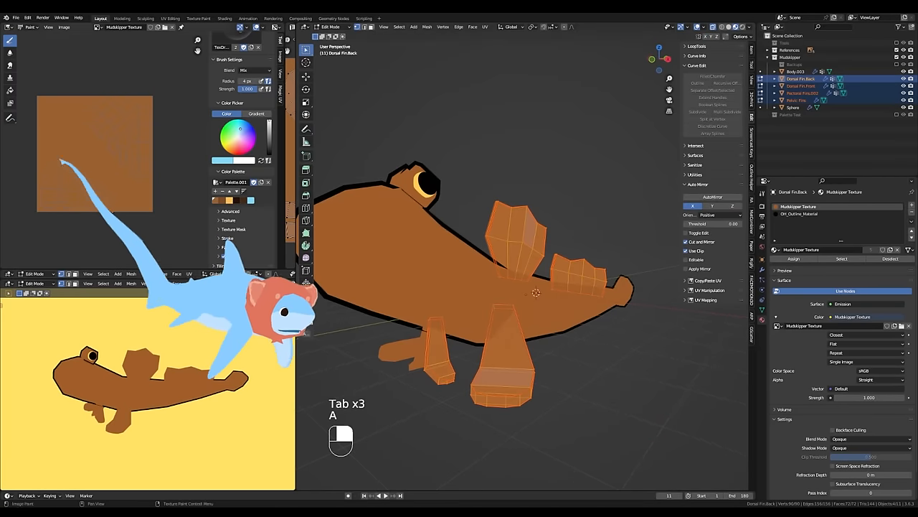
Paint the dorsal and pelvic fin islands dark brown and save the texture image
key(Tab)
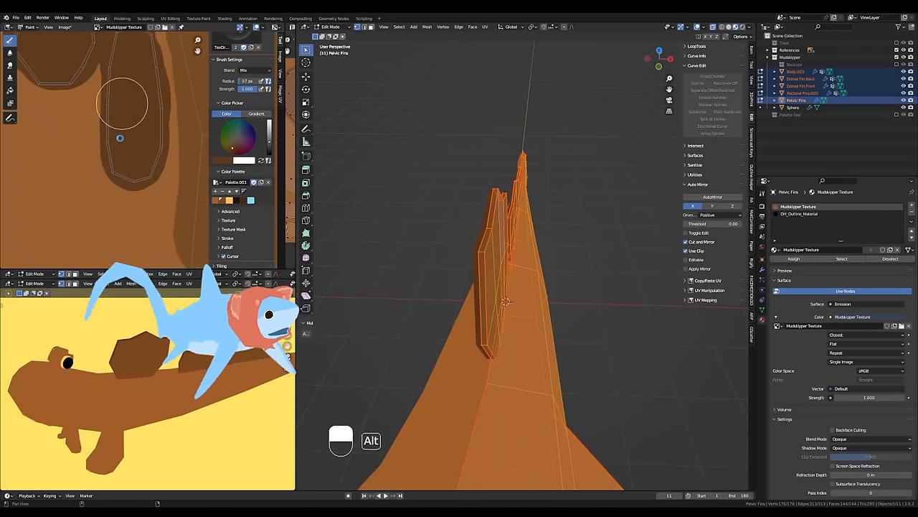
key(Tab)
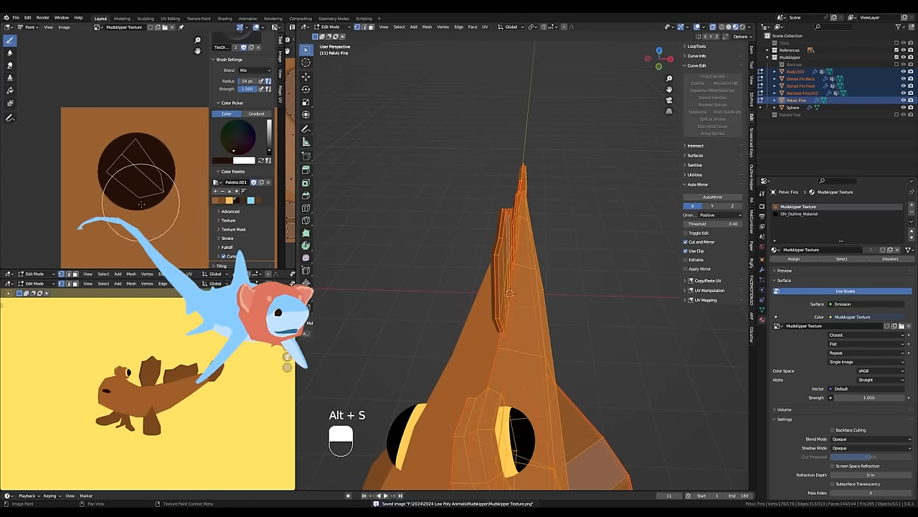
key(ctrl+z)
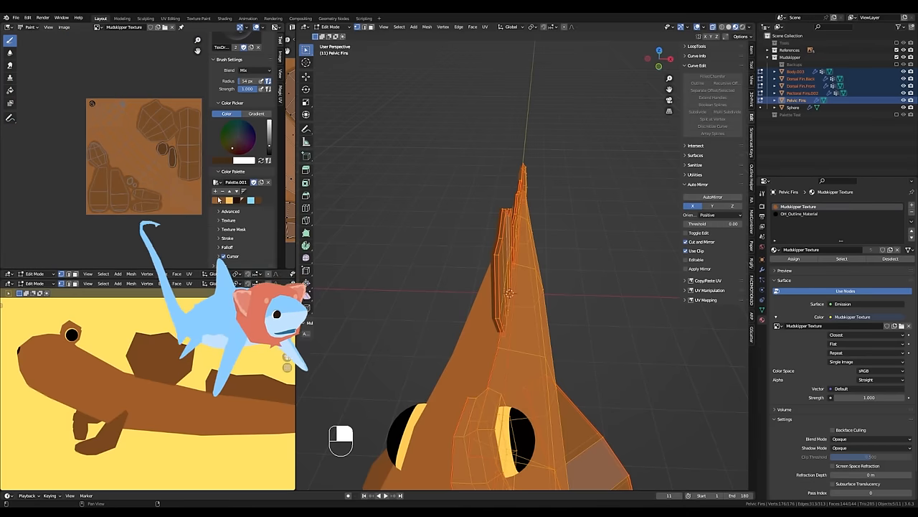
key(Tab)
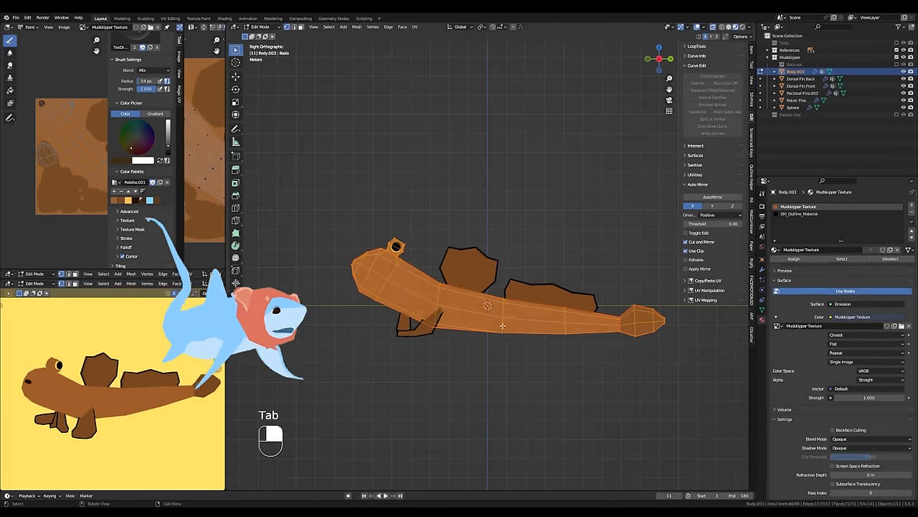
Paint dark spots, stripes and blue specks along the body with a resized brush, and save
key(Tab)
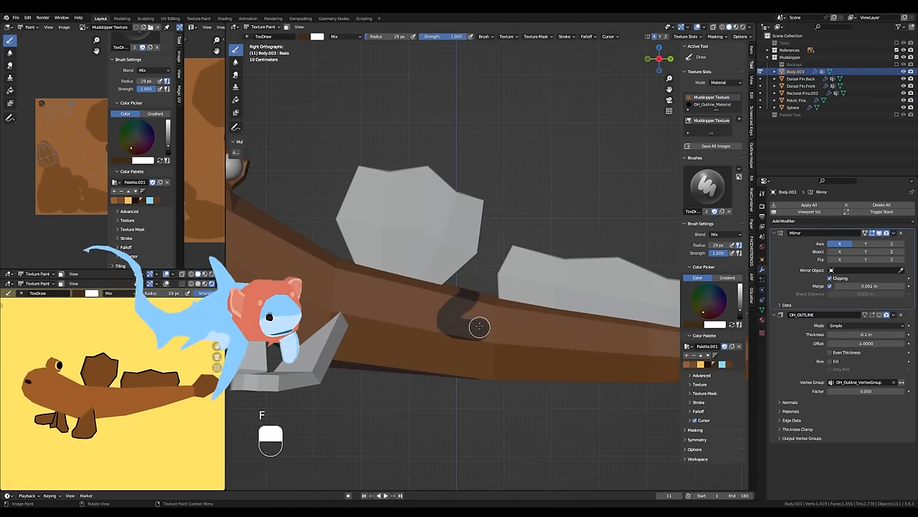
drag(466, 323, 430, 381)
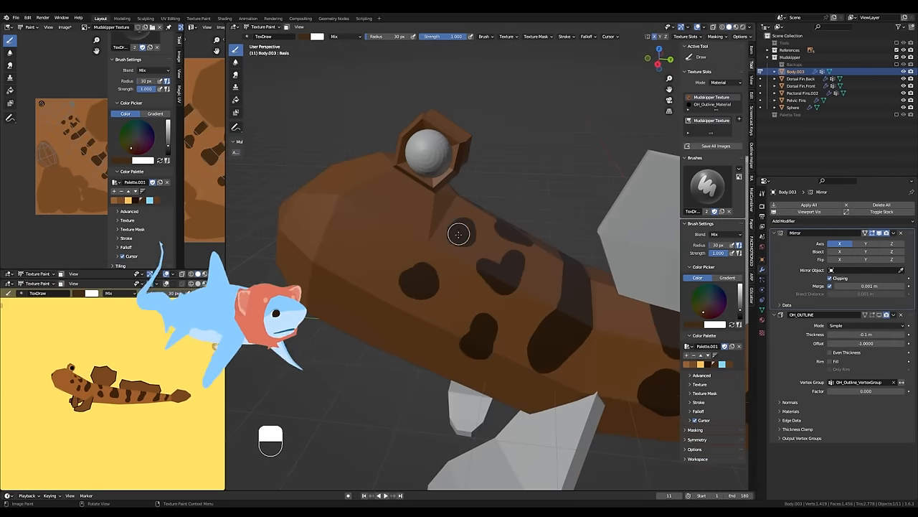
key(Tab)
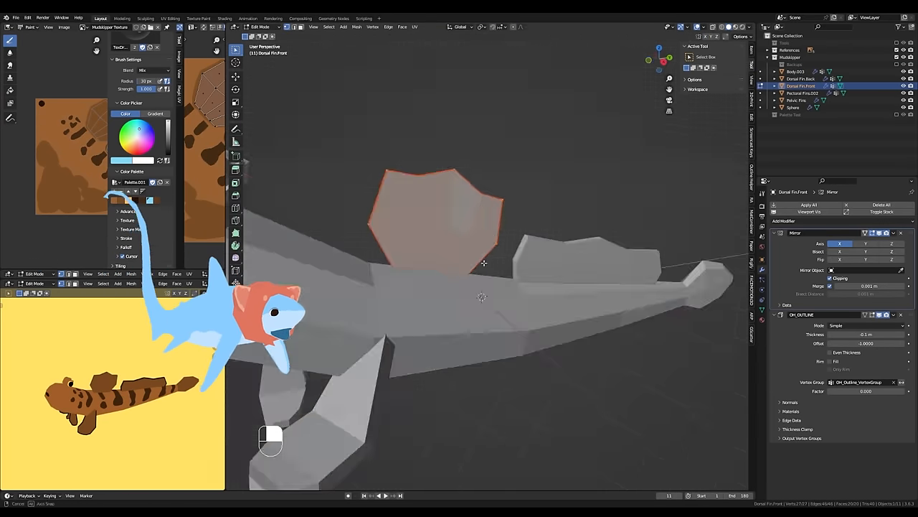
key(Tab)
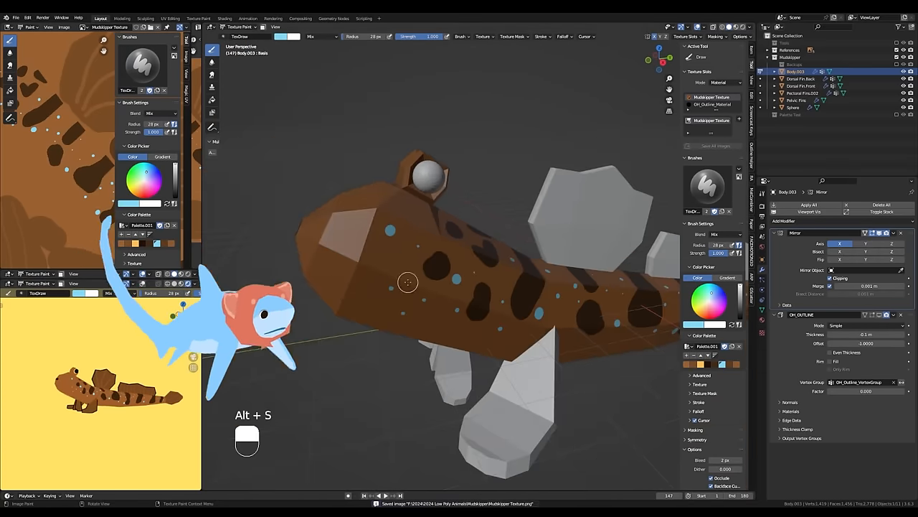
key(ctrl+z)
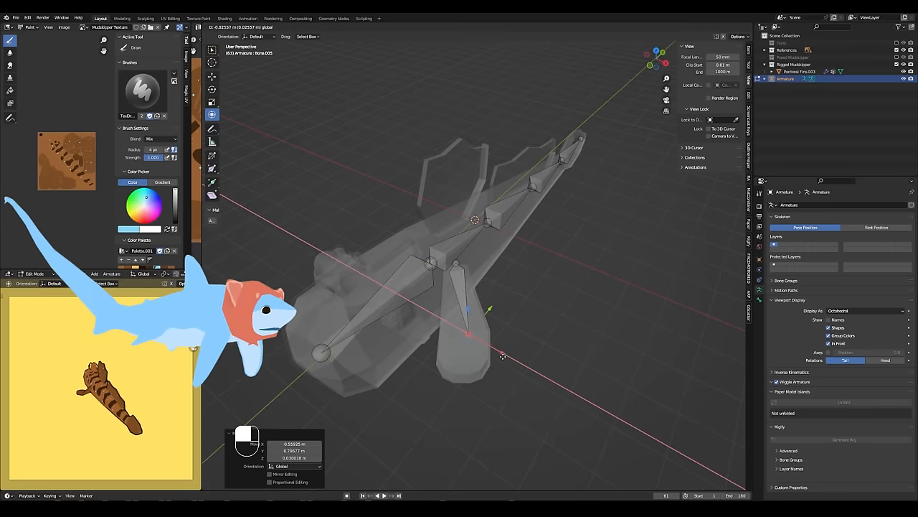
Parent the mudskipper mesh to the armature with automatic weights, then test-rotate a spine bone
key(Ctrl+P)
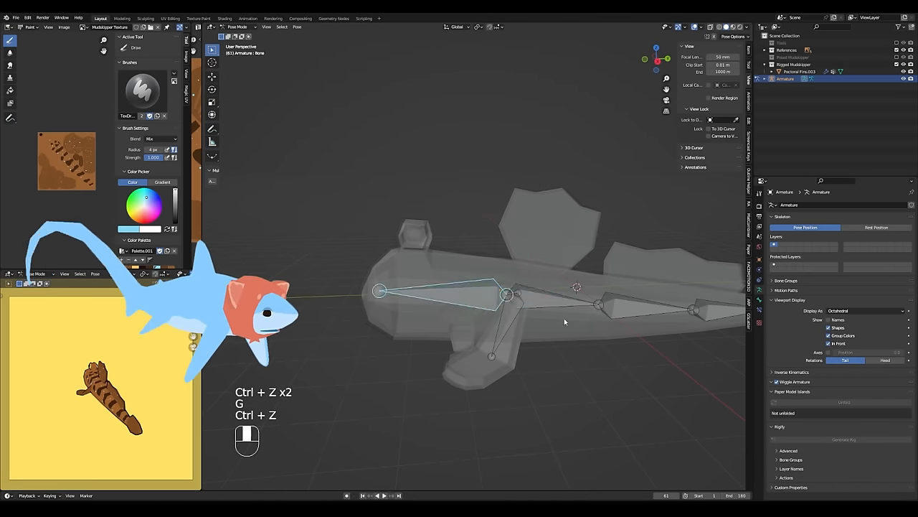
key(ctrl+z)
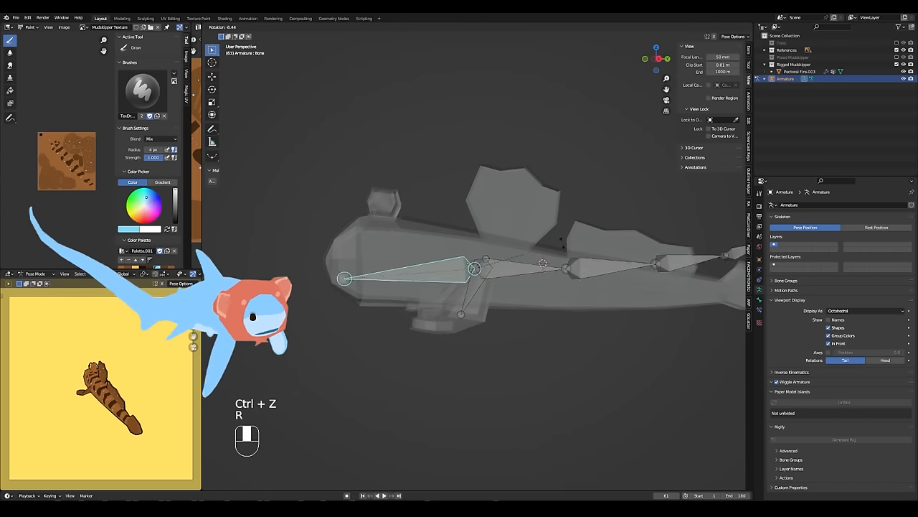
key(ctrl+z)
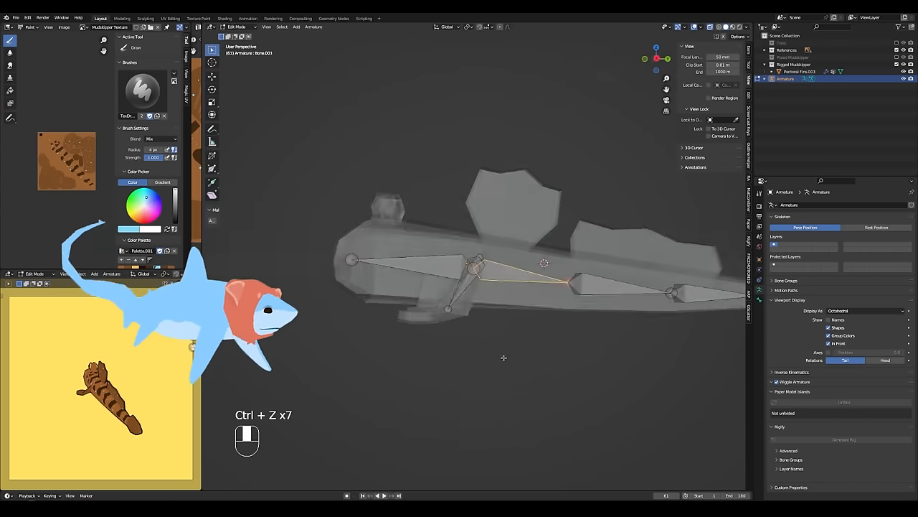
key(r)
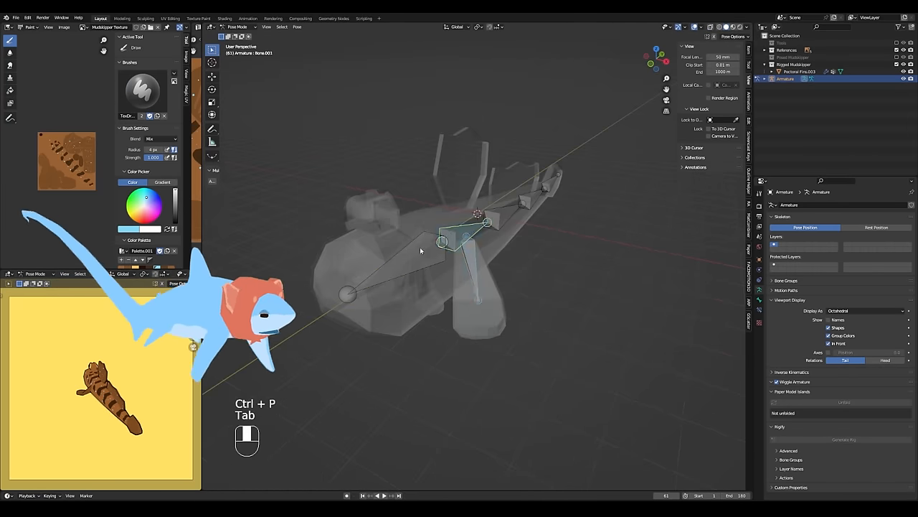
click(314, 26)
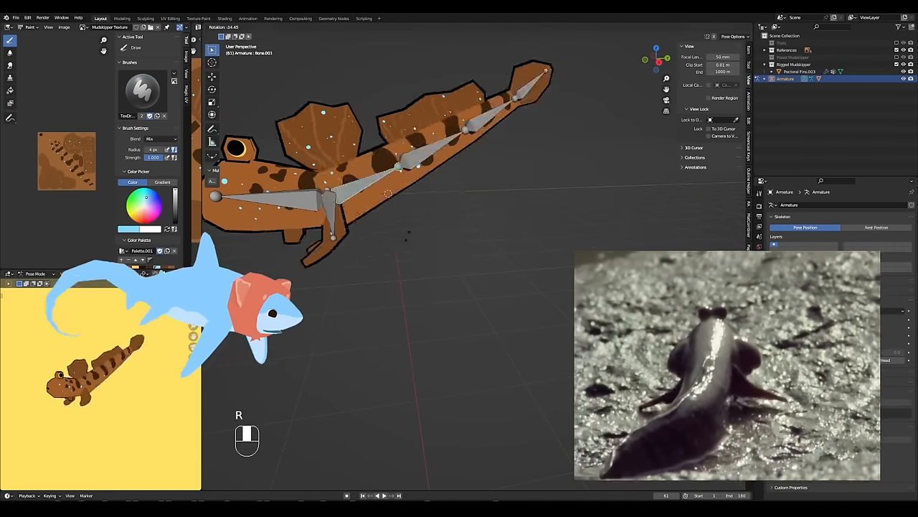
Repaint the Pectoral Fins.003 weights to Arm.R and test-rotate the arm and spine bones
key(Tab)
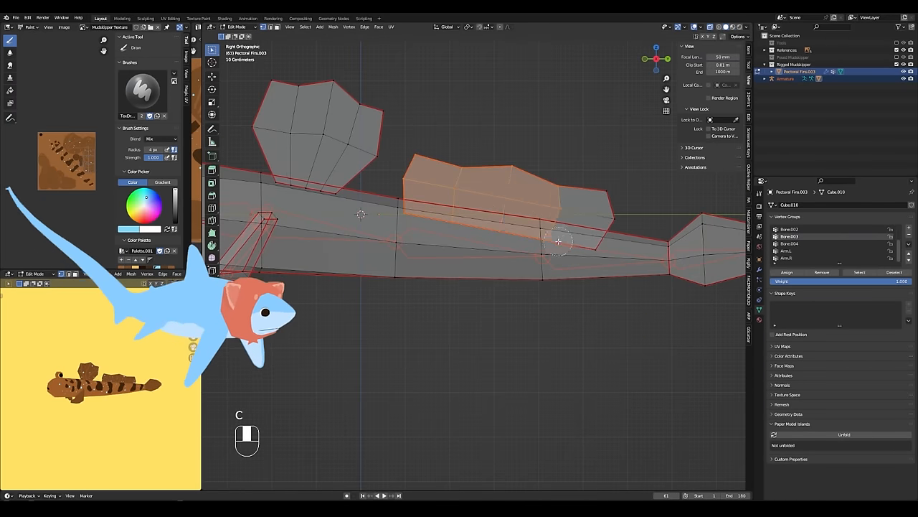
click(240, 26)
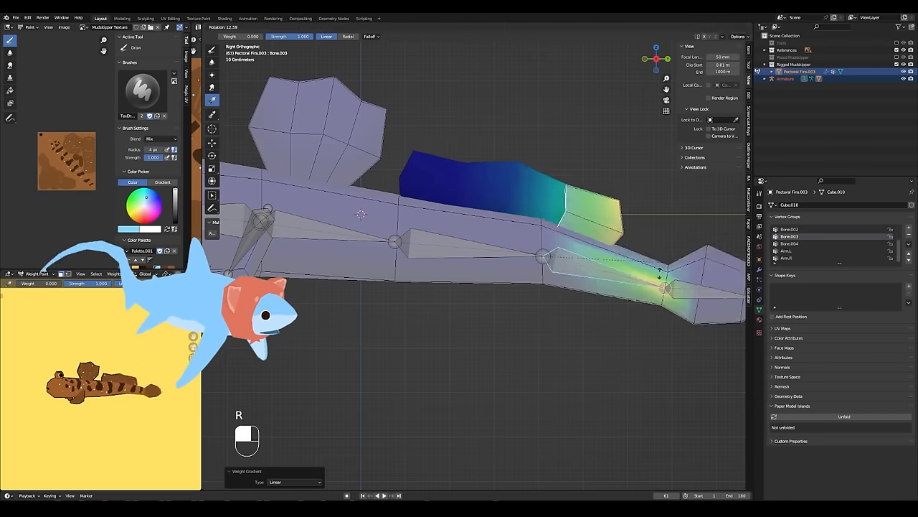
key(ctrl+z)
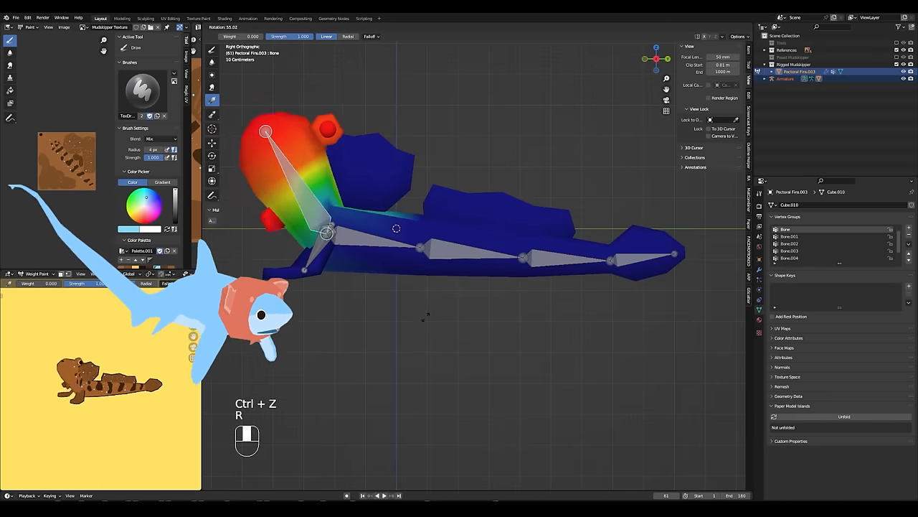
key(Tab)
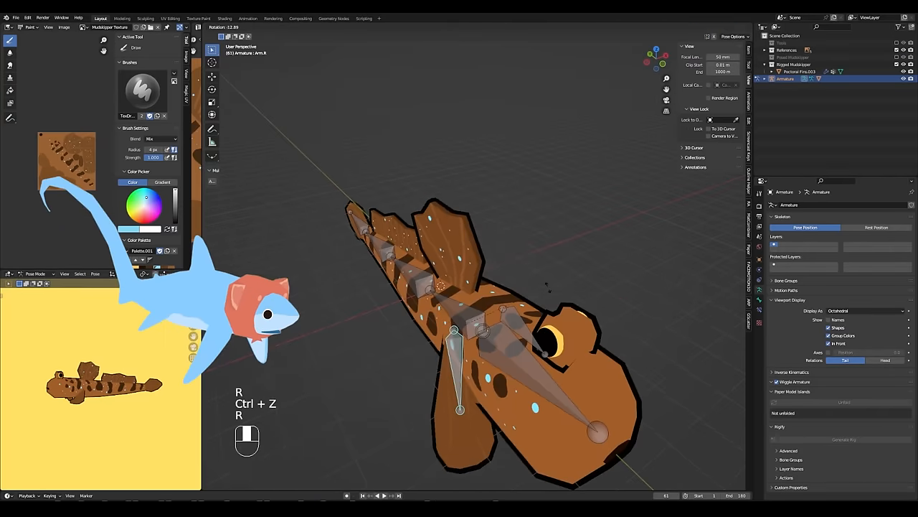
key(Tab)
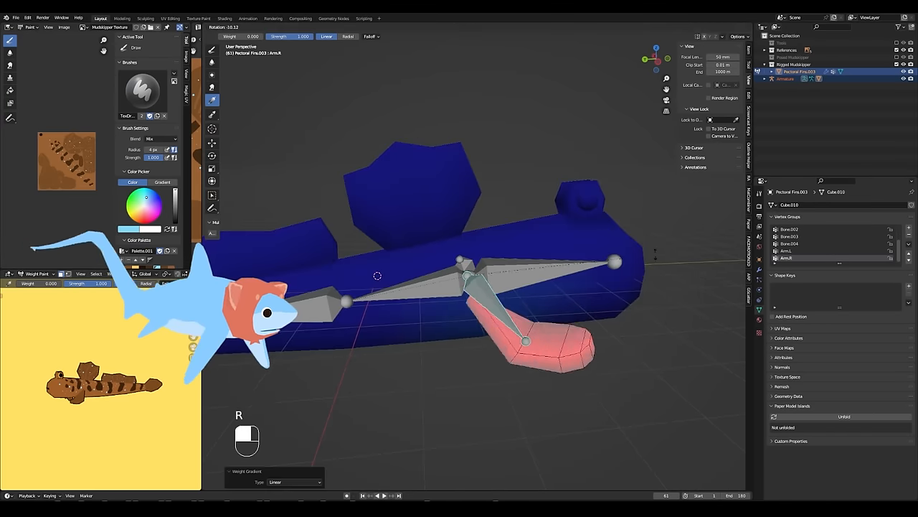
key(ctrl+z)
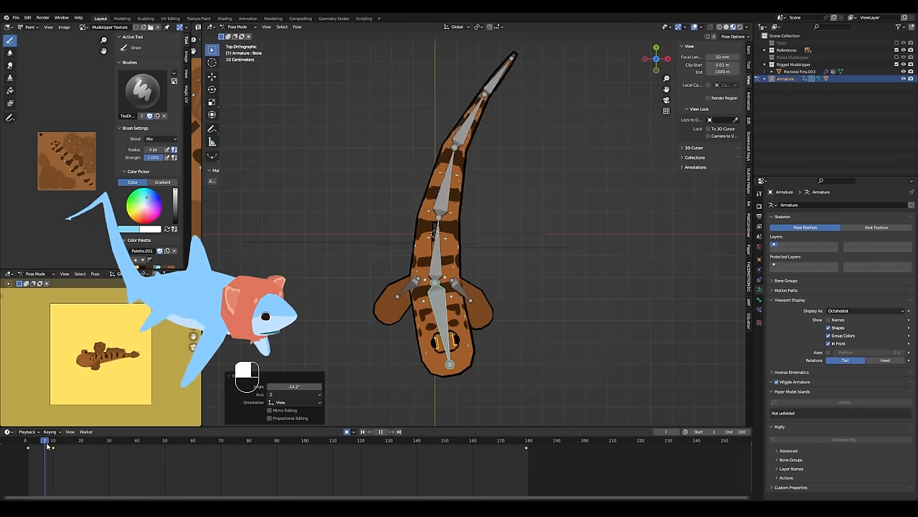
Play the animation, then grab the bones to test the mesh deformation
key(space)
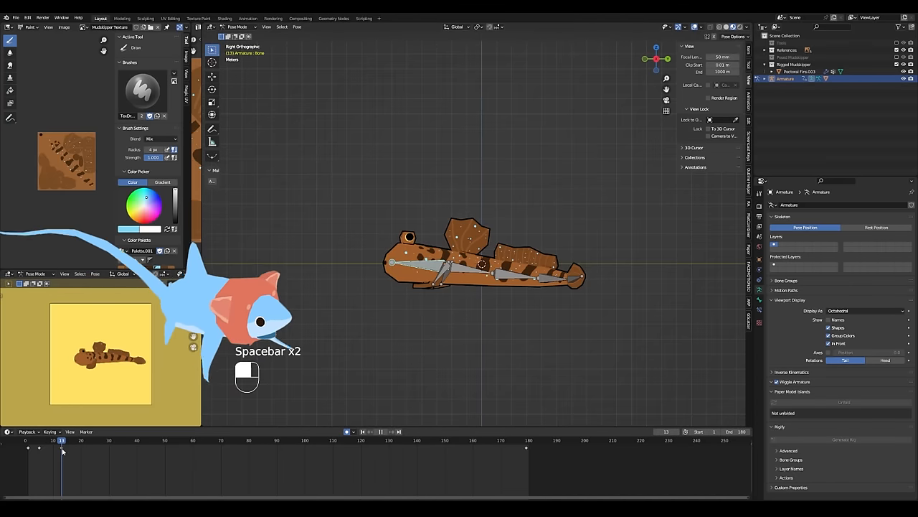
key(space)
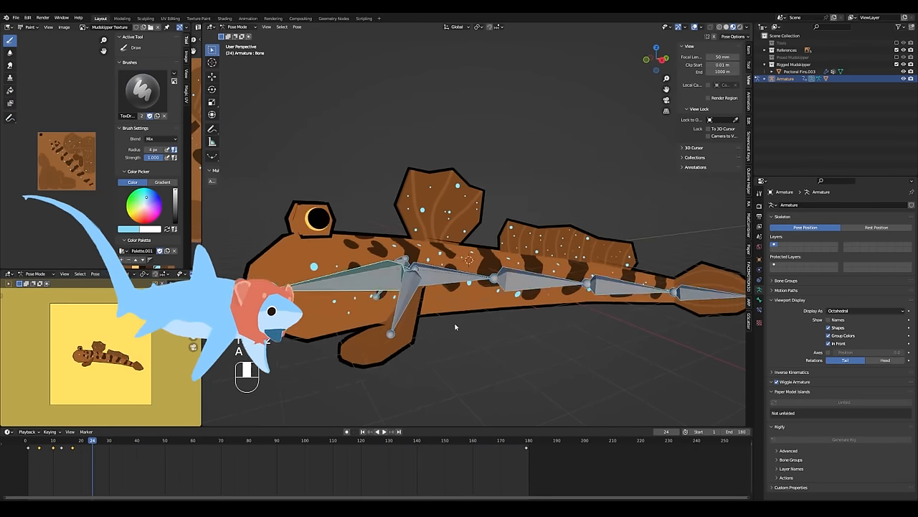
key(Tab)
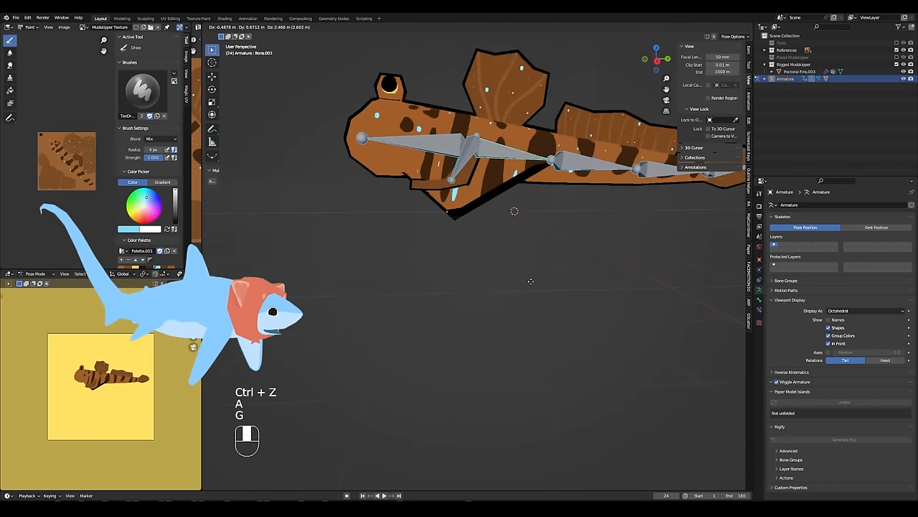
key(g)
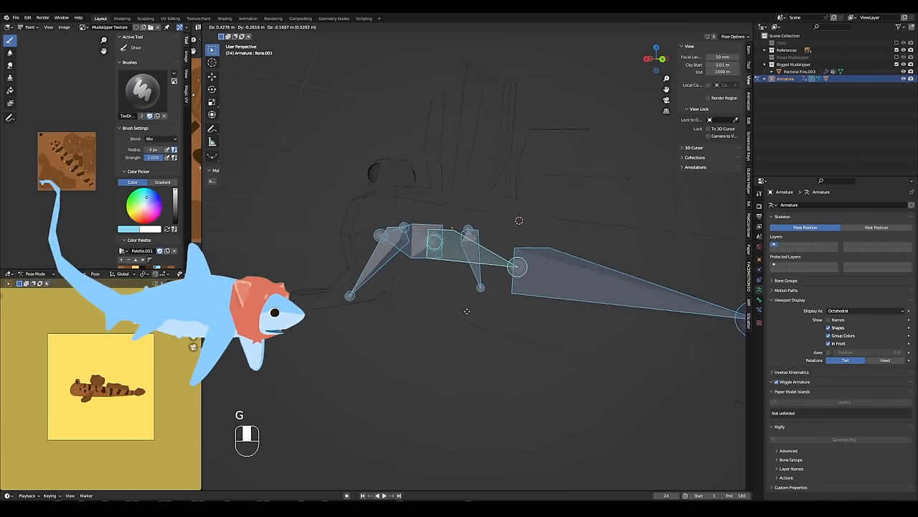
Inspect the Pectoral Fins.003 weights and hide a linked part of its mesh
key(Tab)
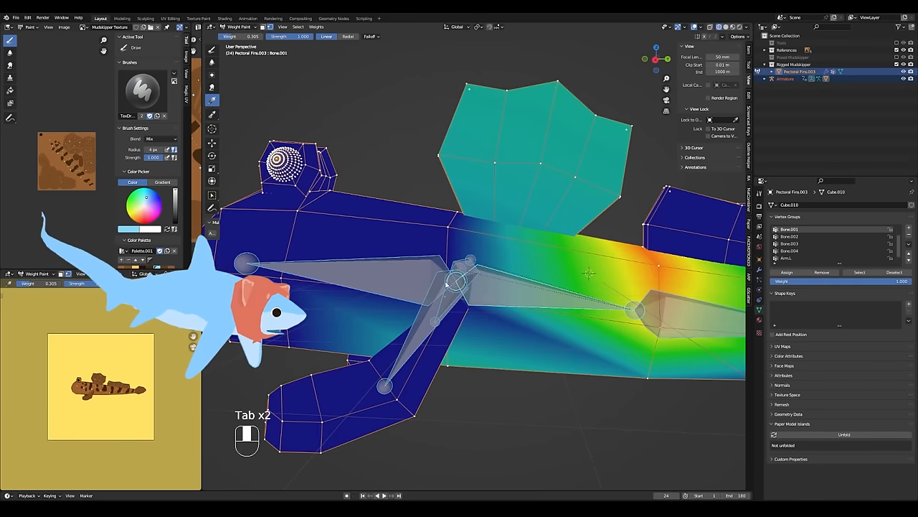
key(Tab)
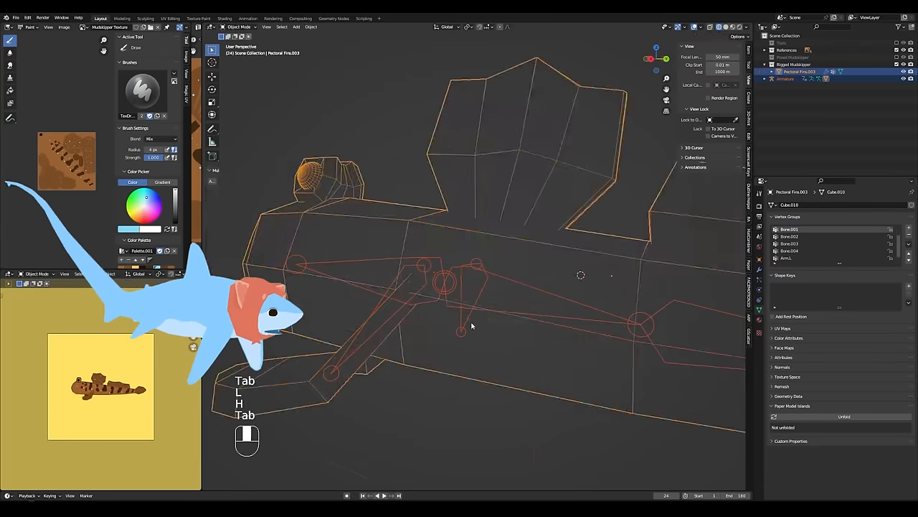
key(Tab)
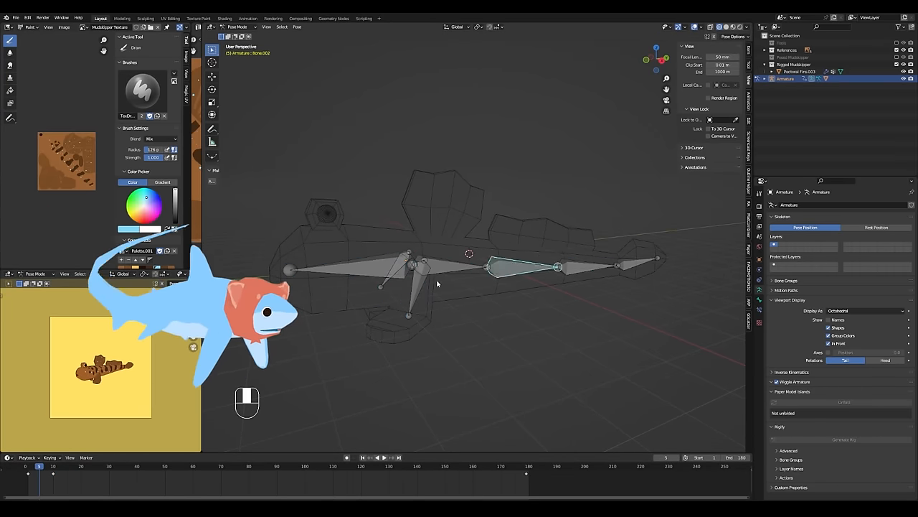
In side view (Numpad 3), pose and keyframe the bones so the body lifts and curls
click(383, 457)
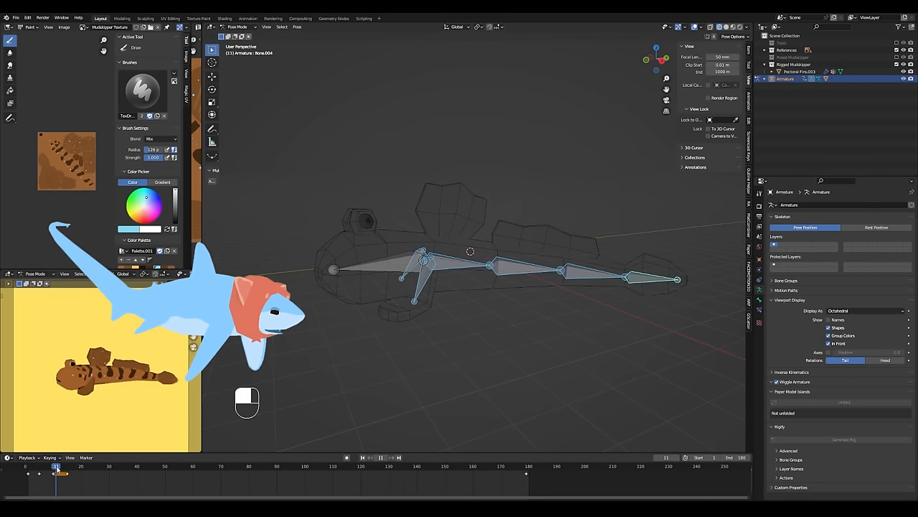
key(KP_3)
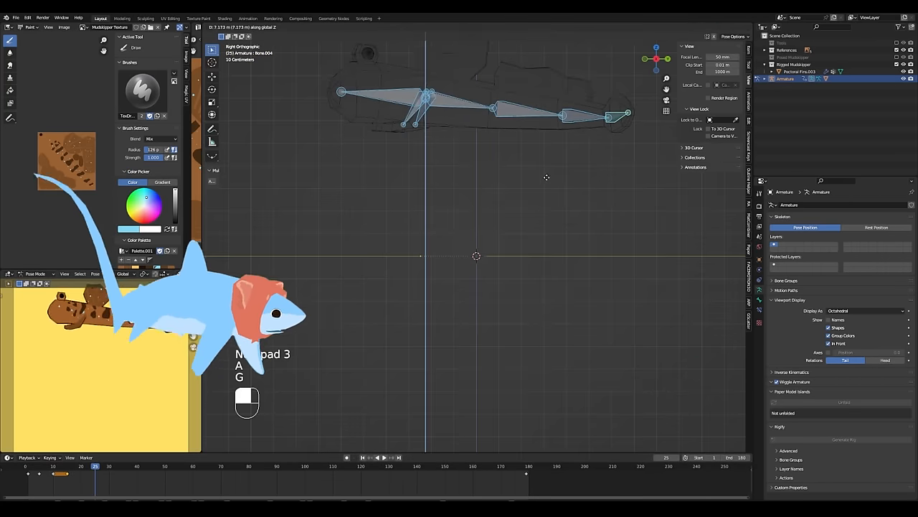
key(space)
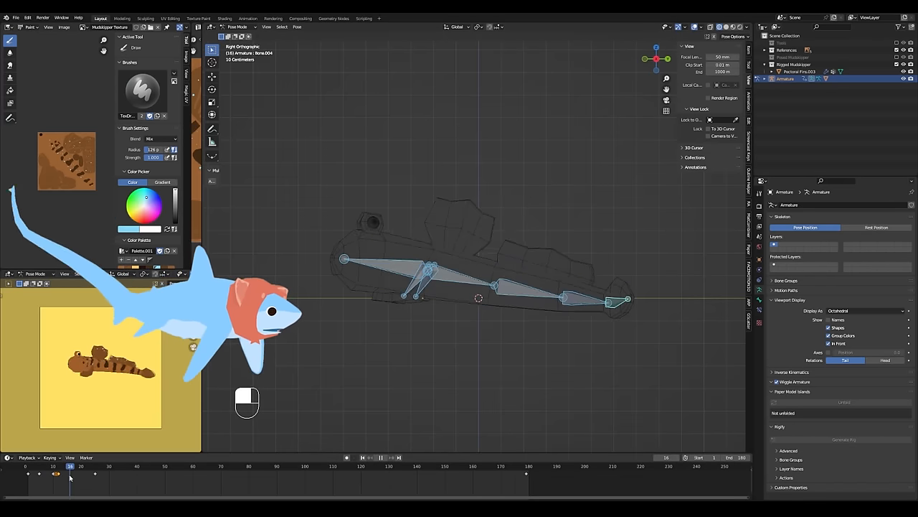
key(r)
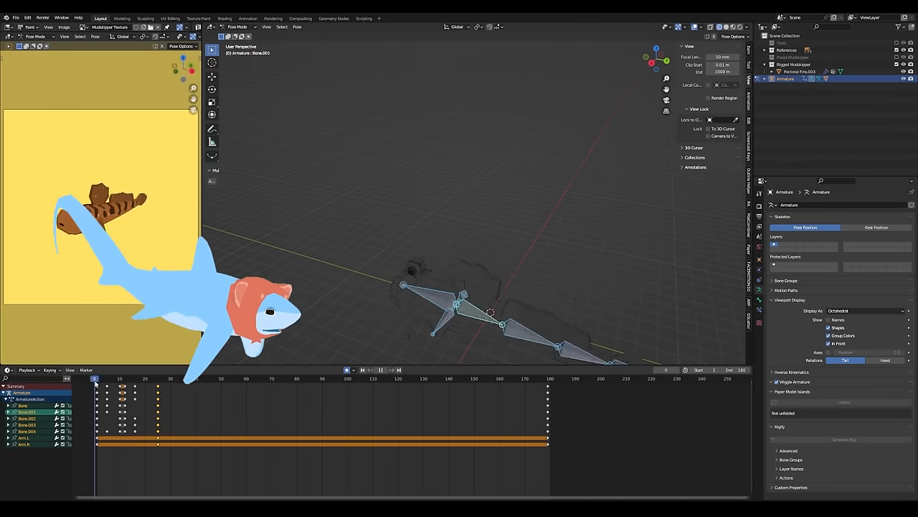
click(155, 378)
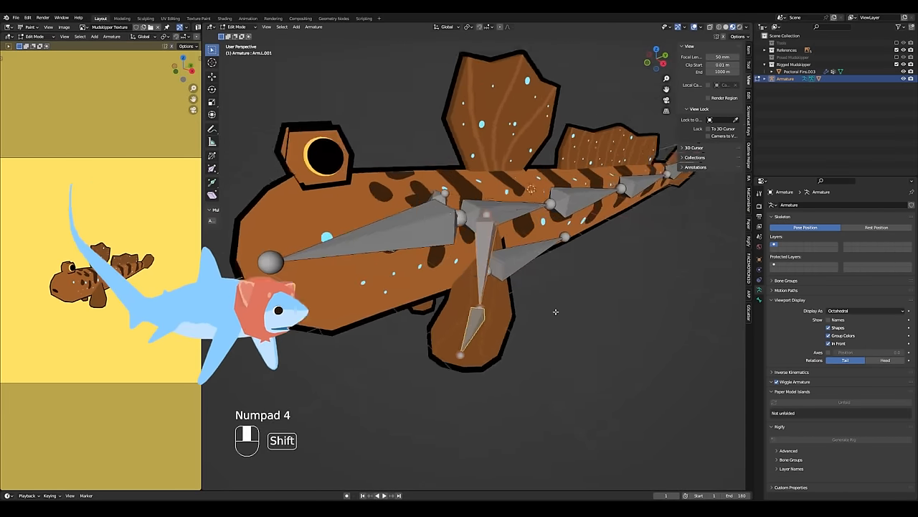
Add a Control bone below the body and parent the skeleton bones to it with Keep Offset
key(Tab)
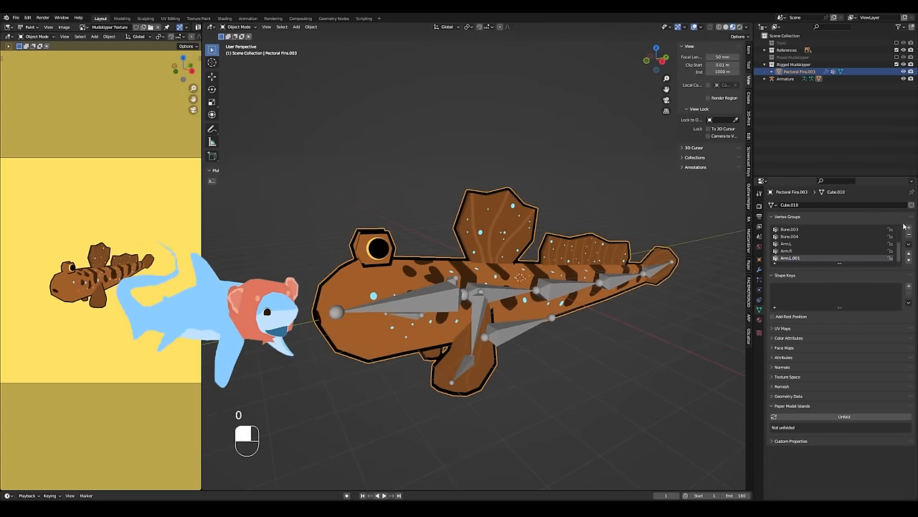
key(Tab)
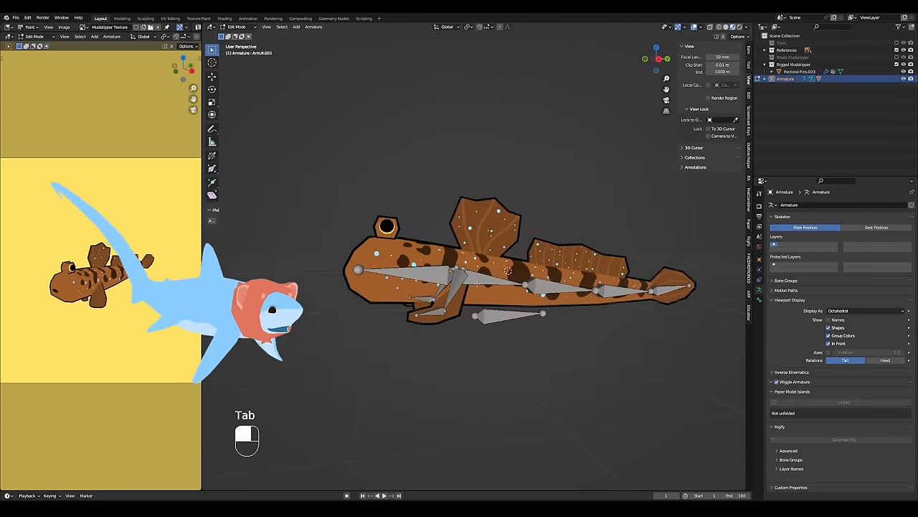
key(ctrl+p)
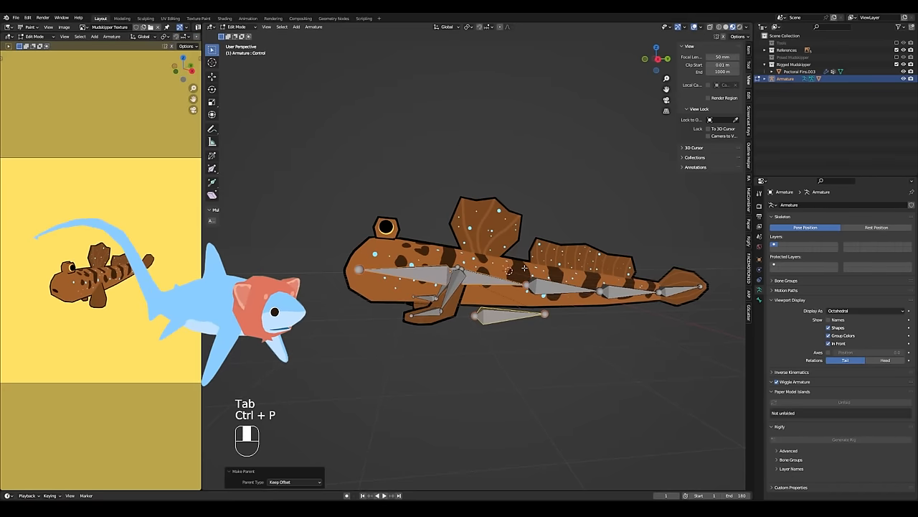
key(Tab)
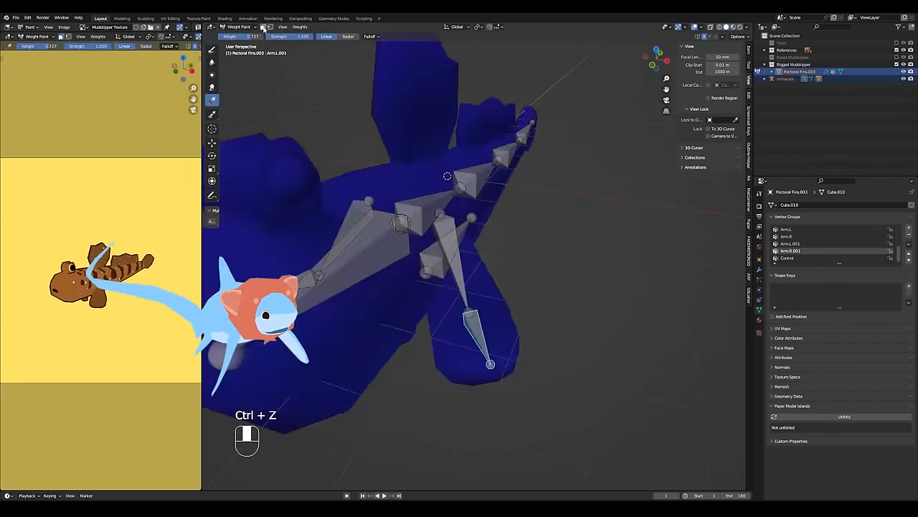
Gradient-paint the Arm.R and Arm.R.001 fin weights, then rotate Arm.R.001 to test
key(Tab)
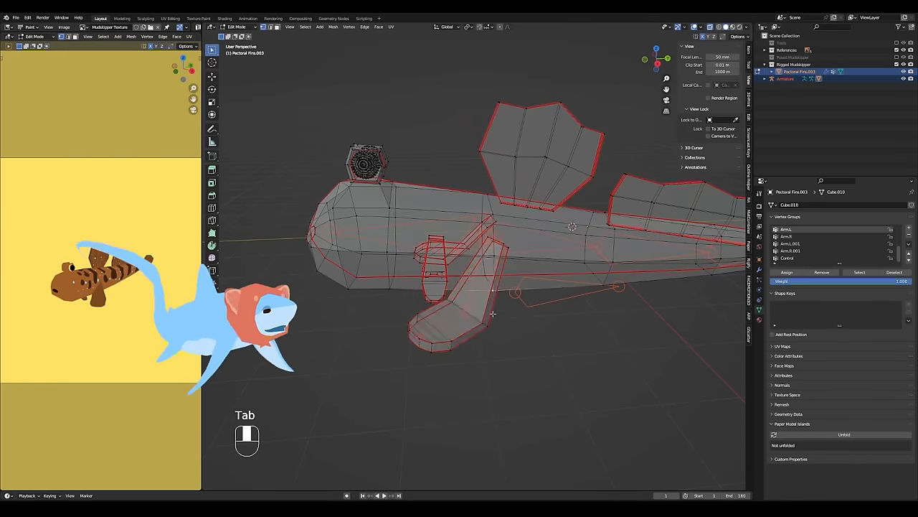
key(Tab)
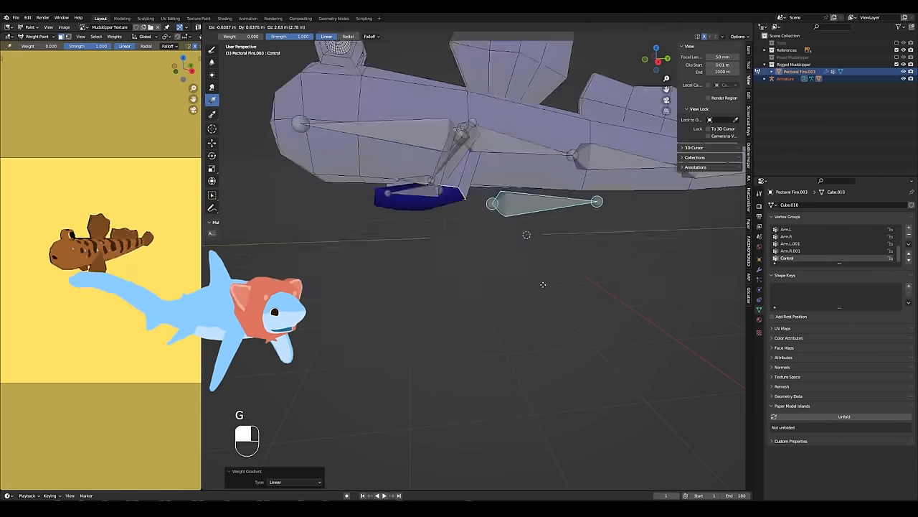
key(ctrl+z)
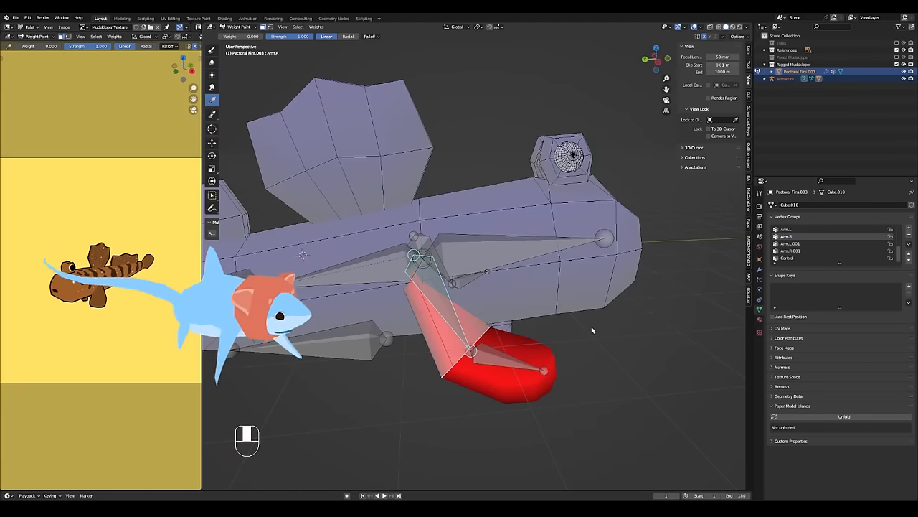
key(ctrl+i)
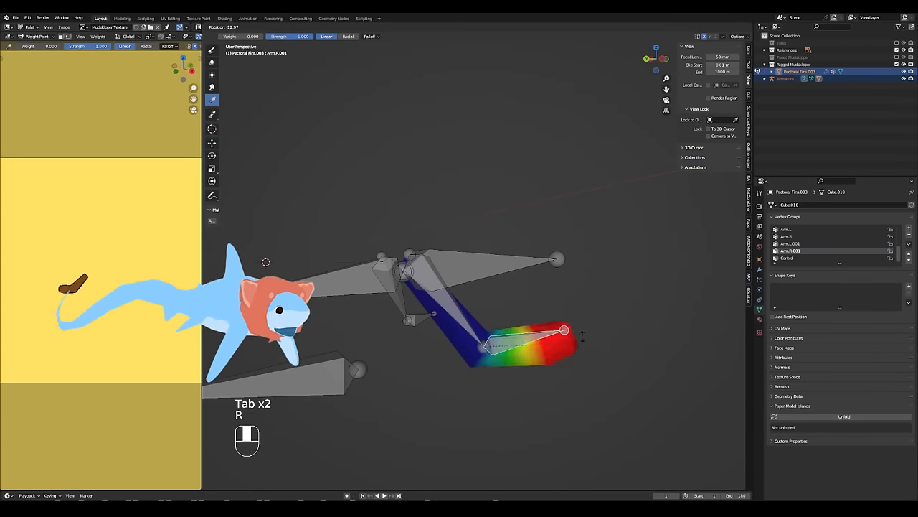
key(ctrl+z)
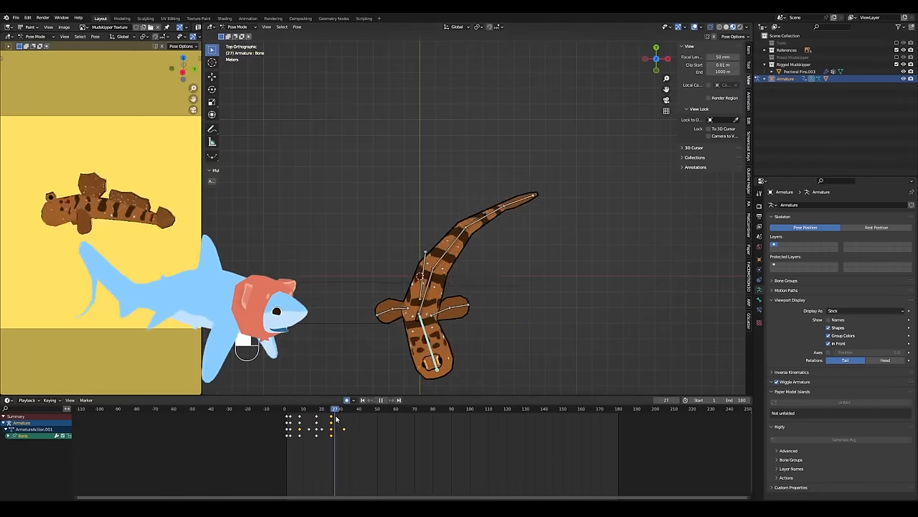
Add and delete bone keyframes out past frame 150, replaying the jump and saving
key(space)
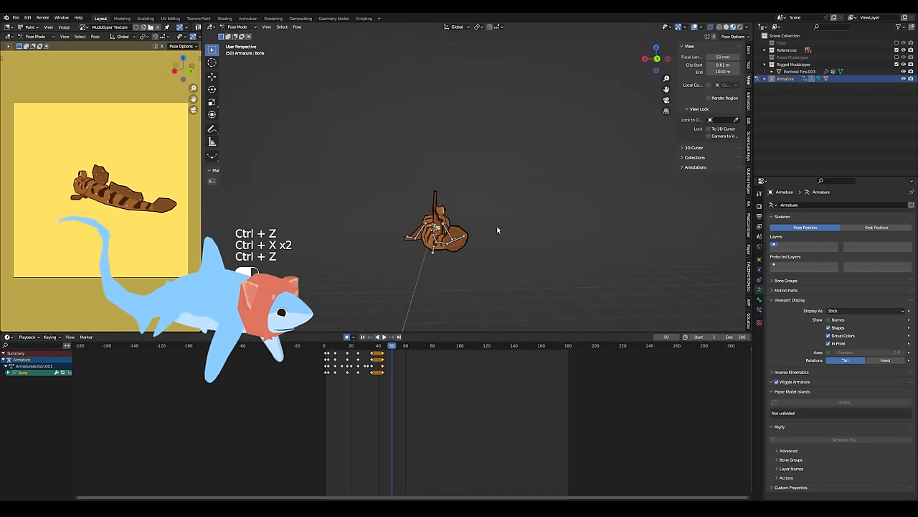
key(space)
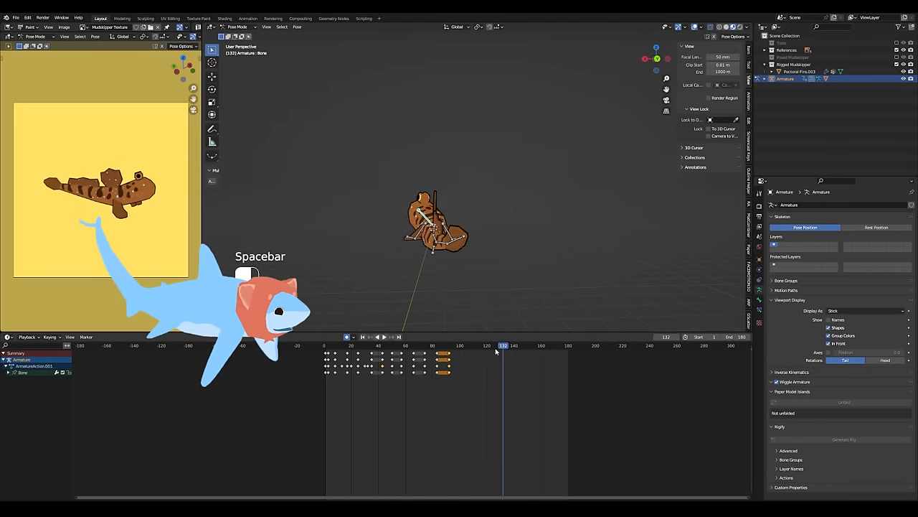
key(space)
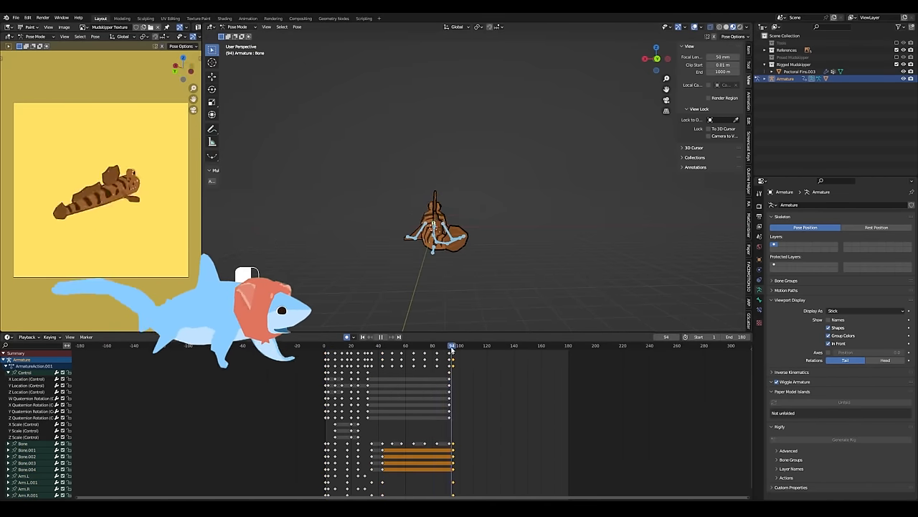
key(space)
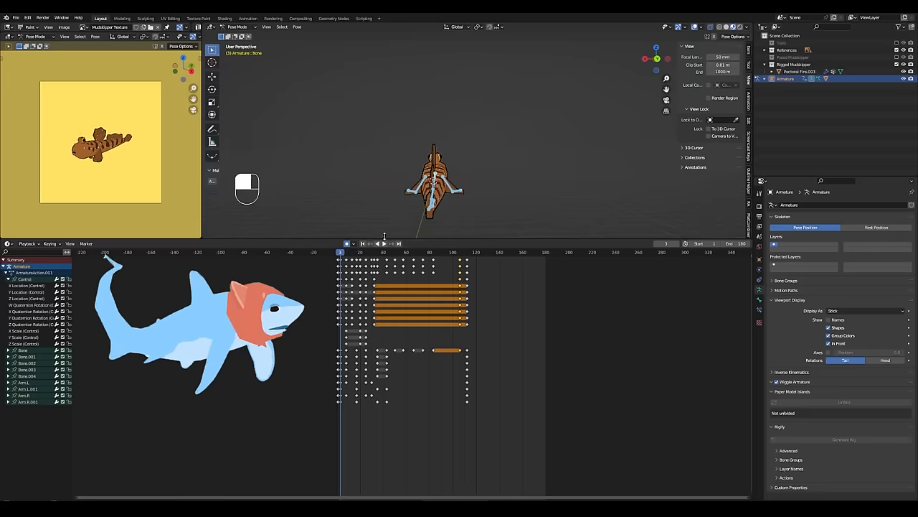
key(space)
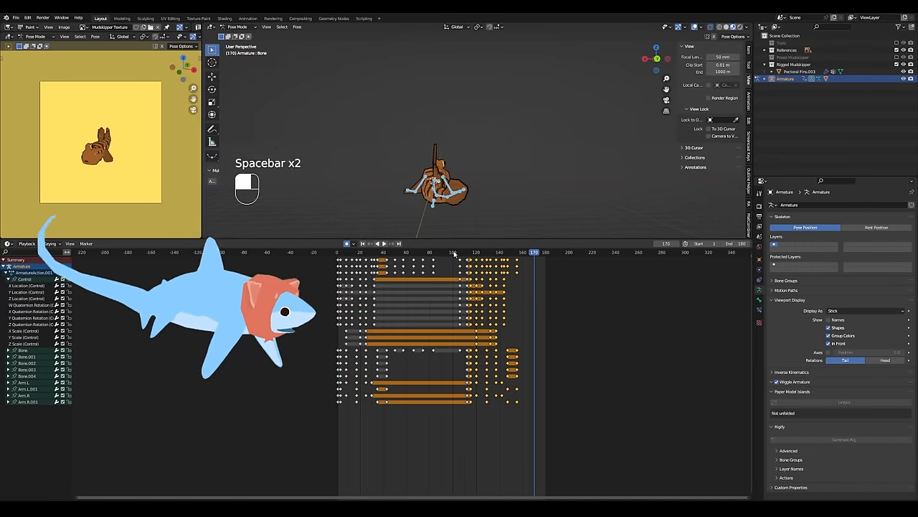
key(space)
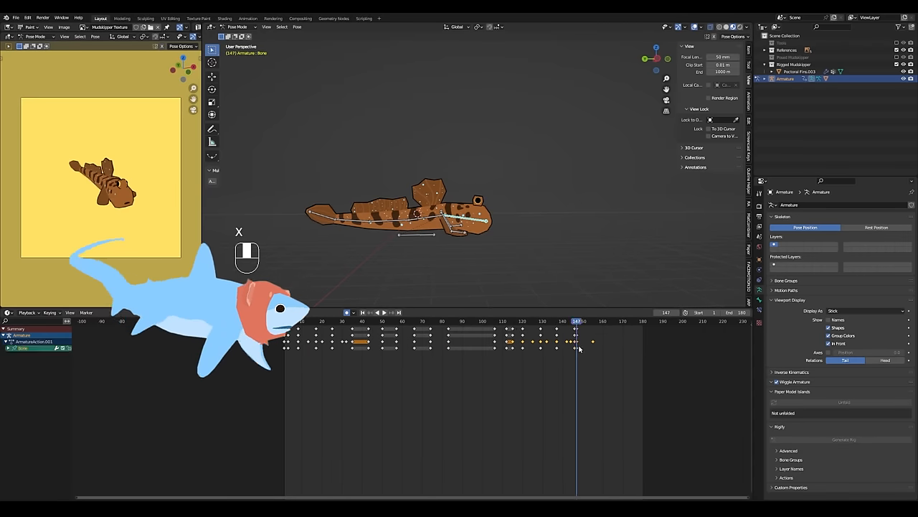
key(ctrl+s)
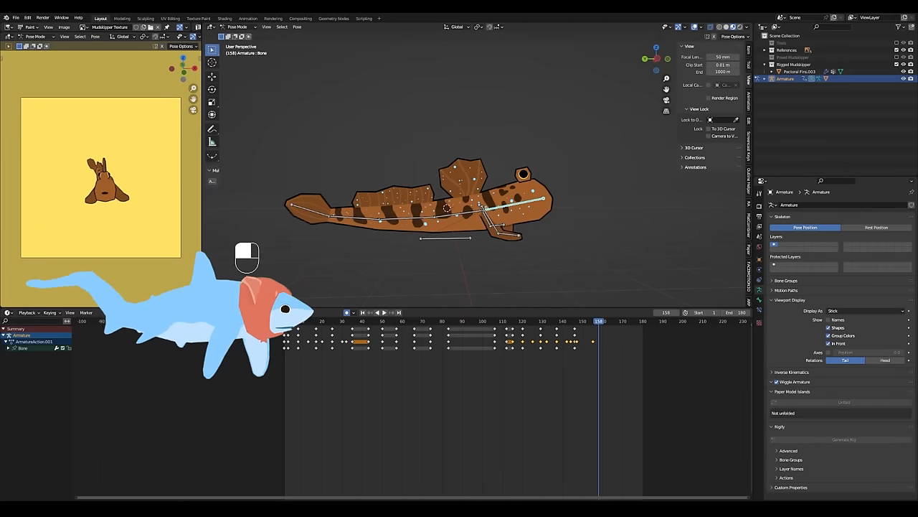
key(space)
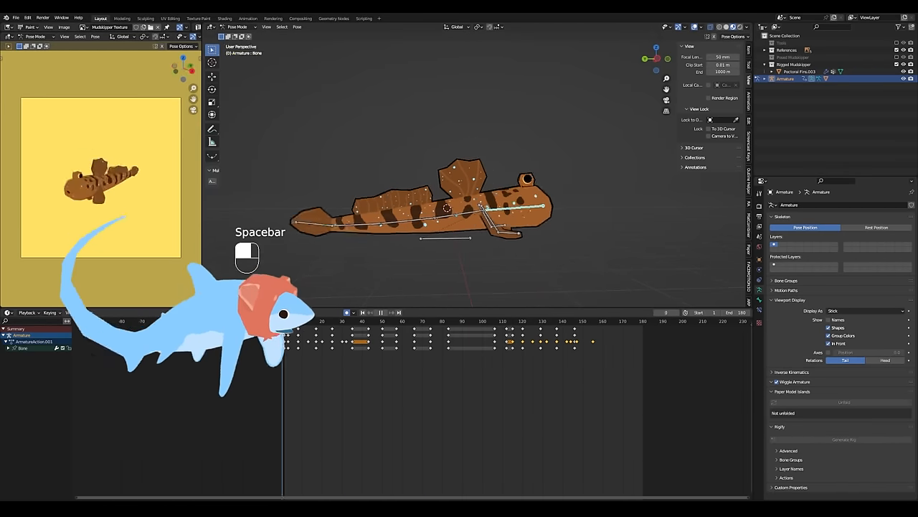
key(space)
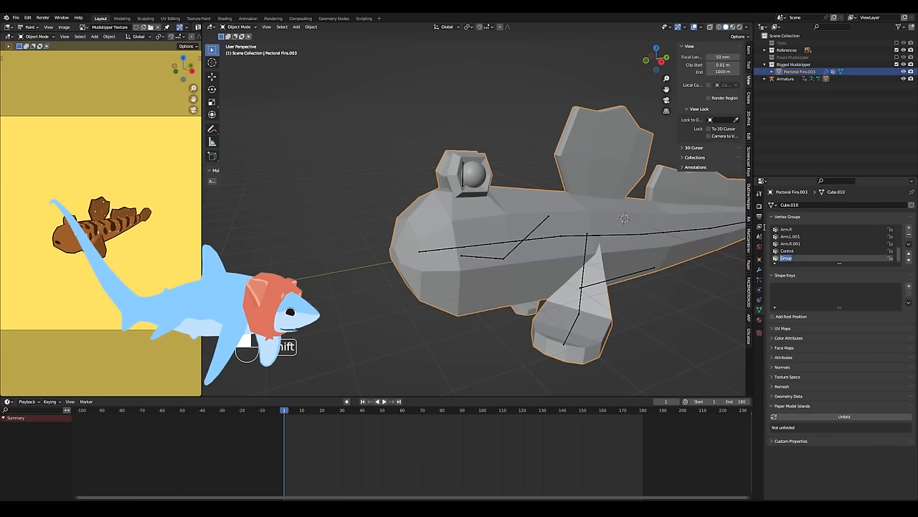
Add a left eye bone and weight-paint the eye to the Eye.L vertex group
key(Tab)
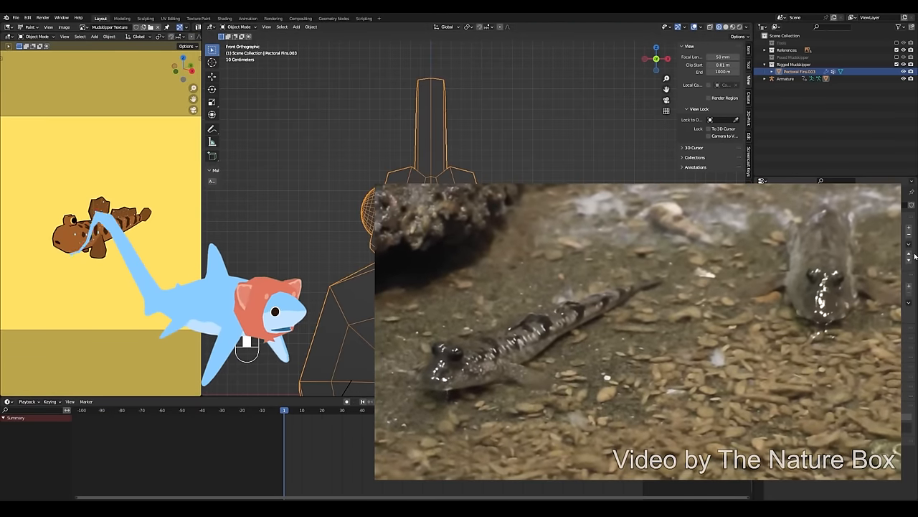
key(Tab)
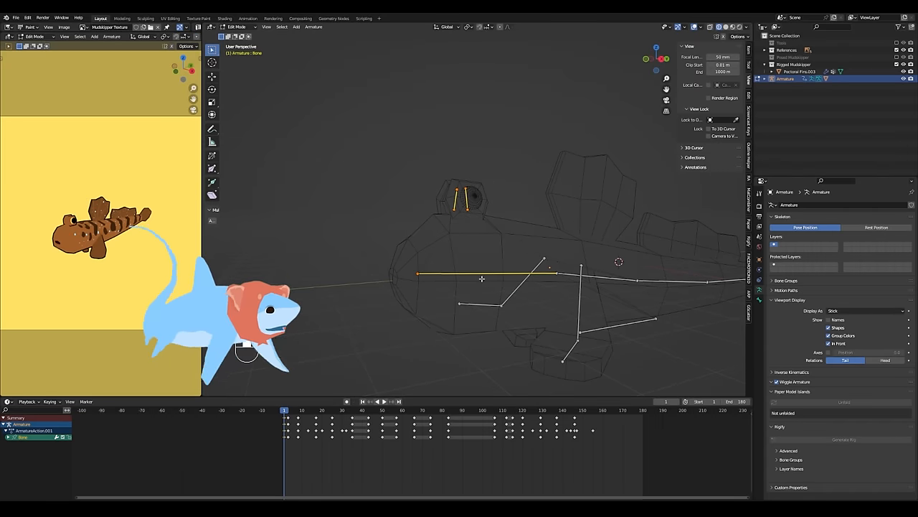
key(Tab)
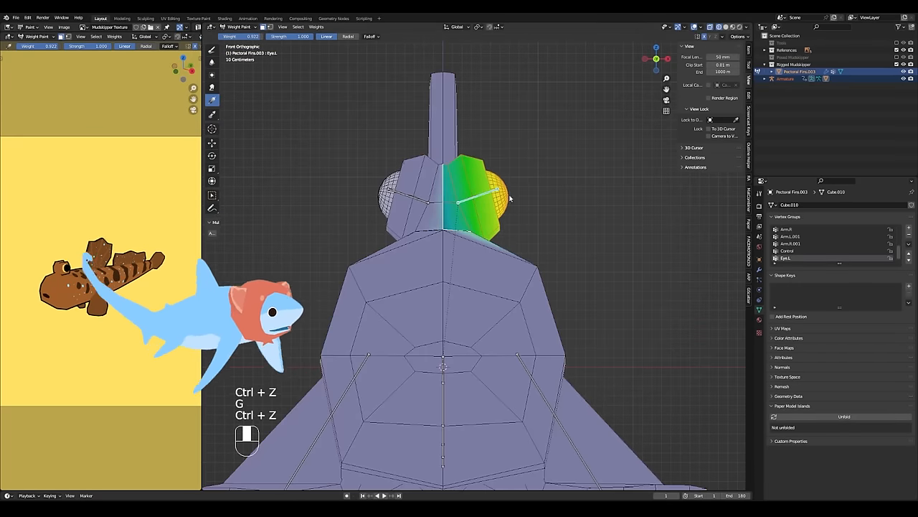
key(Tab)
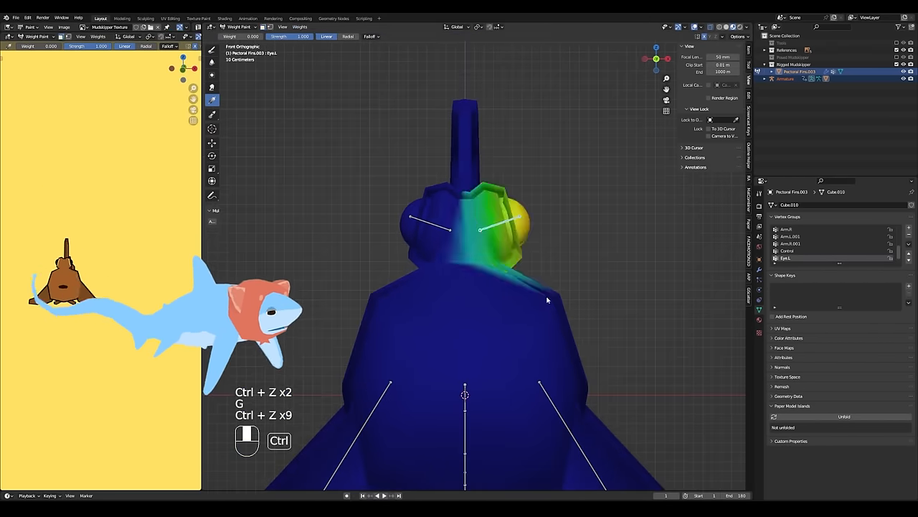
key(Tab)
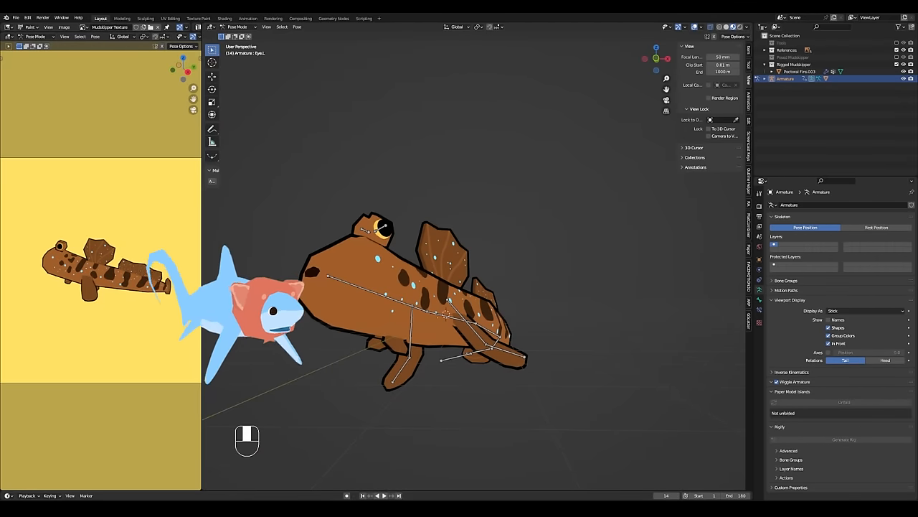
Change the interpolation of the selected jump keyframes and play back to check
key(space)
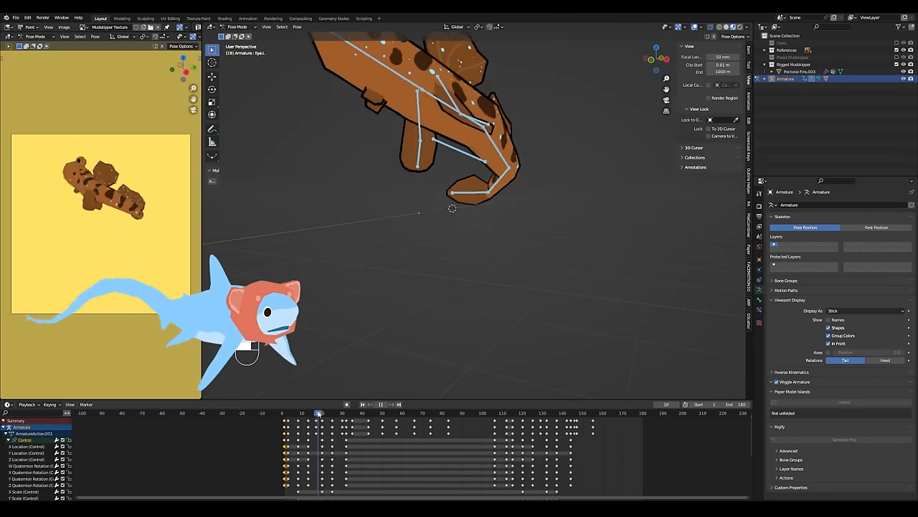
click(315, 413)
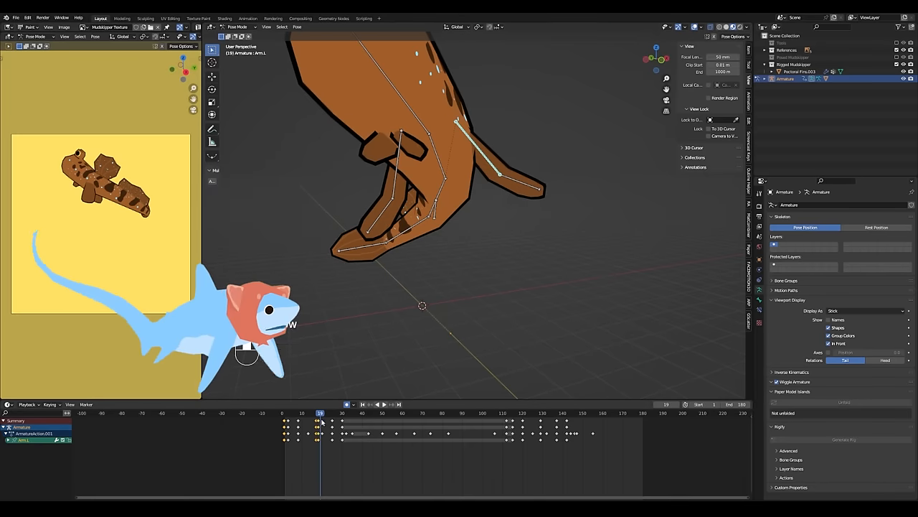
click(370, 404)
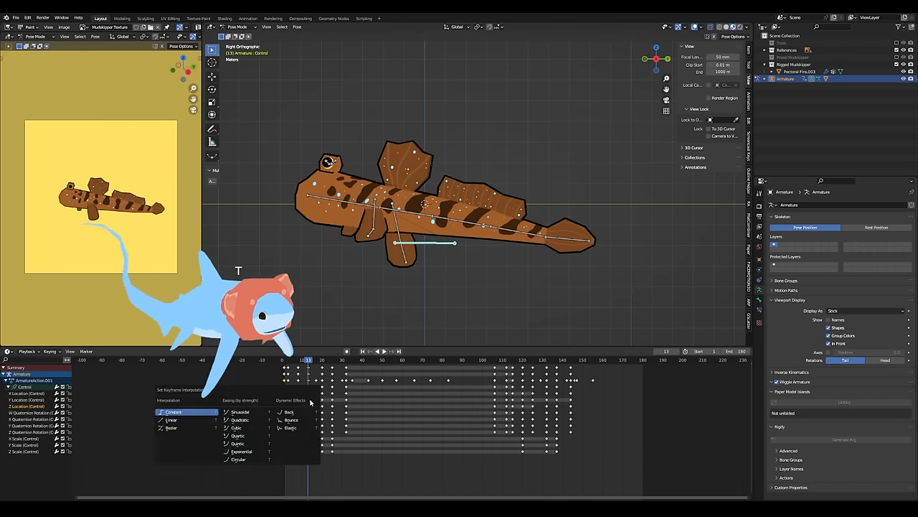
key(space)
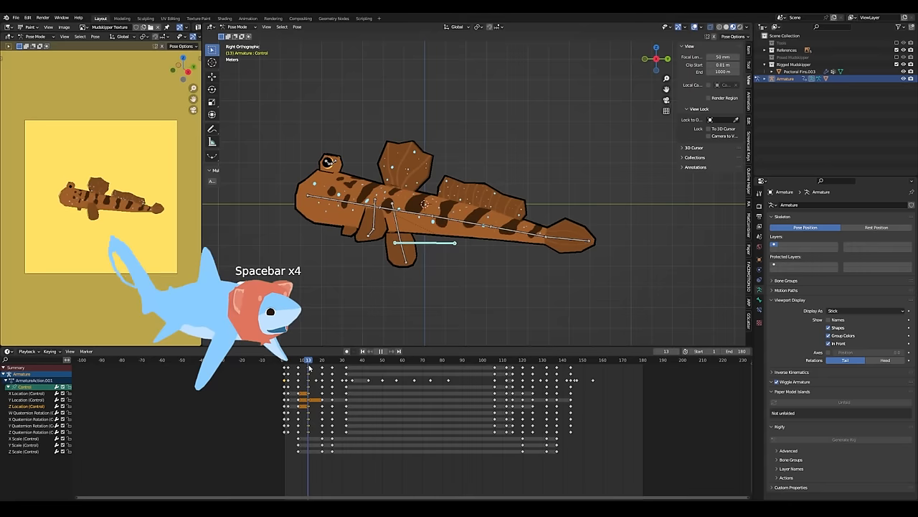
key(space)
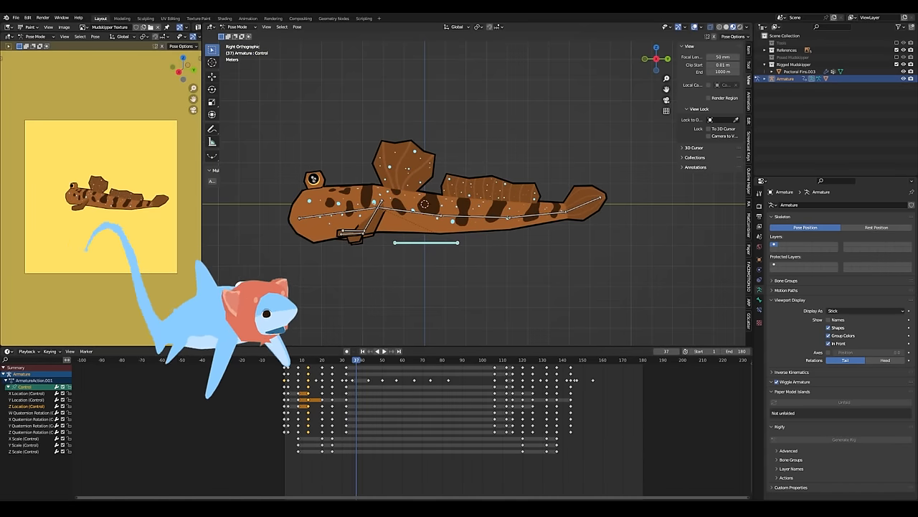
key(space)
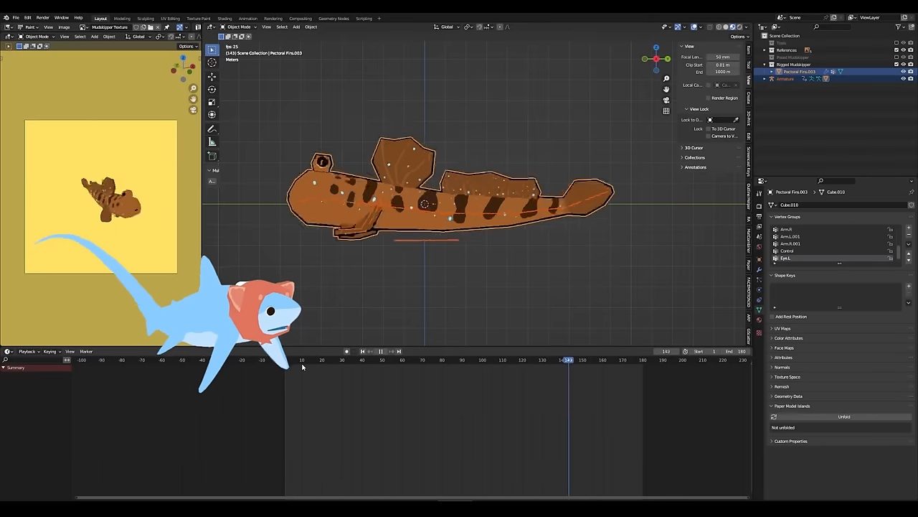
key(space)
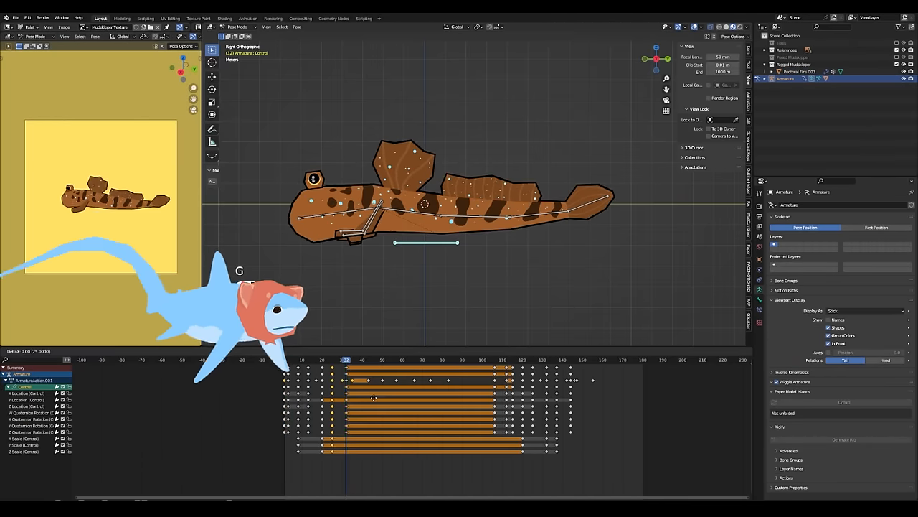
Shift the selected keyframes in time, sharpening the Control bone's jump peak near frame 160
key(a)
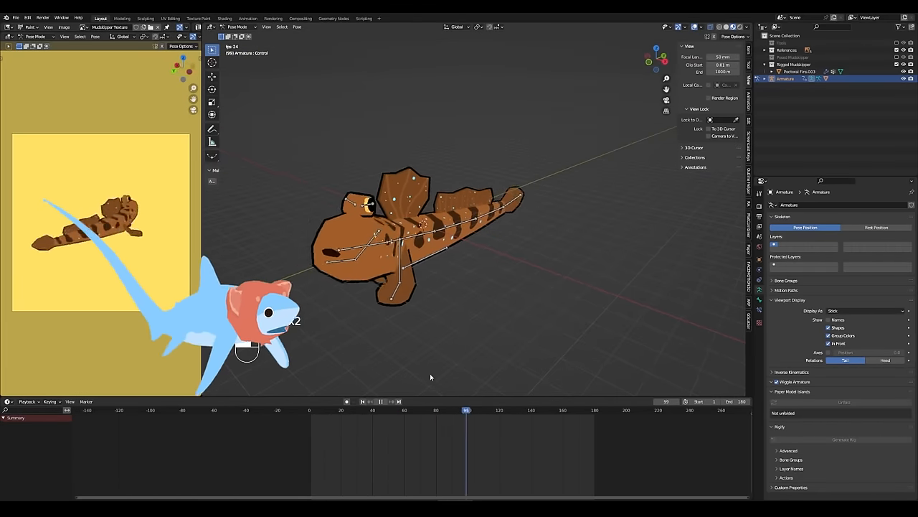
click(470, 410)
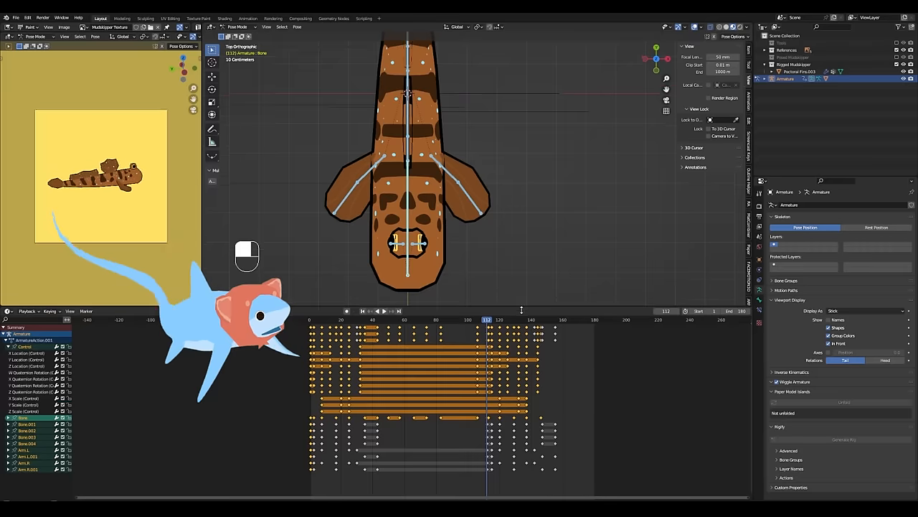
key(space)
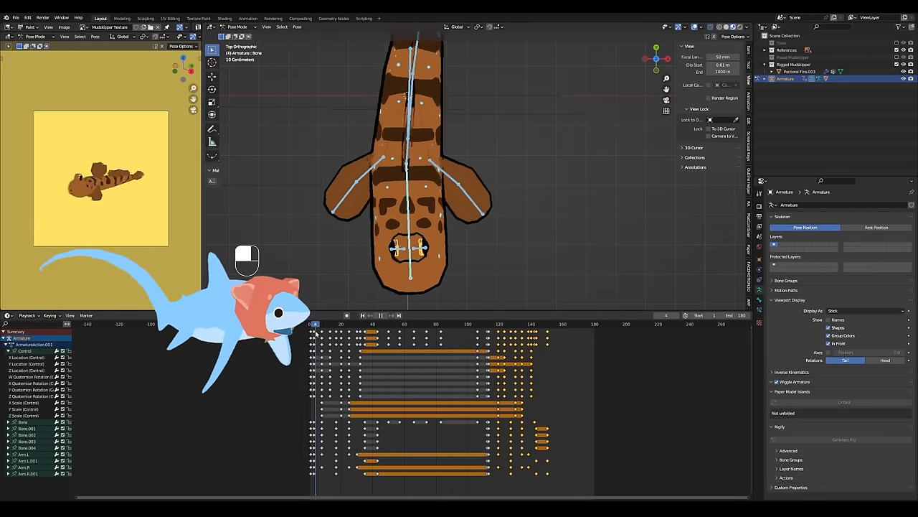
click(487, 324)
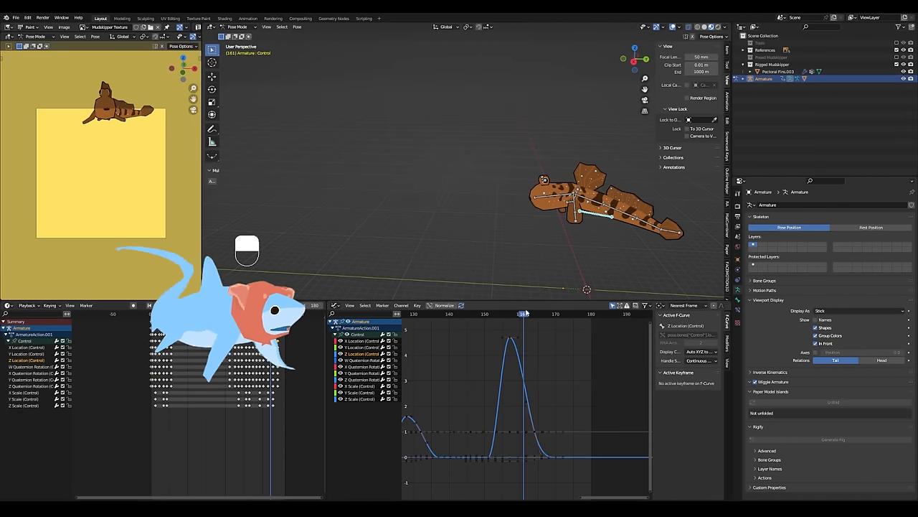
Rework the Control bone's height curve into smaller hops before the big jump
key(ctrl+z)
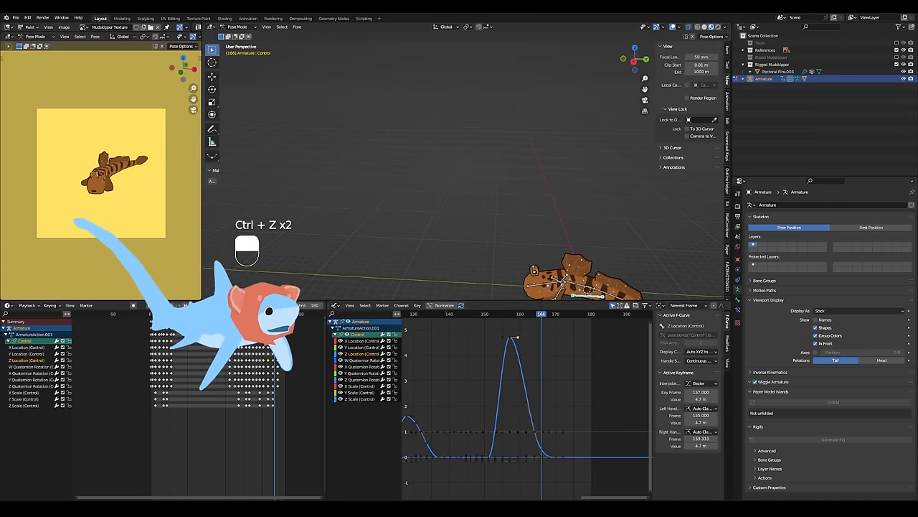
key(ctrl+z)
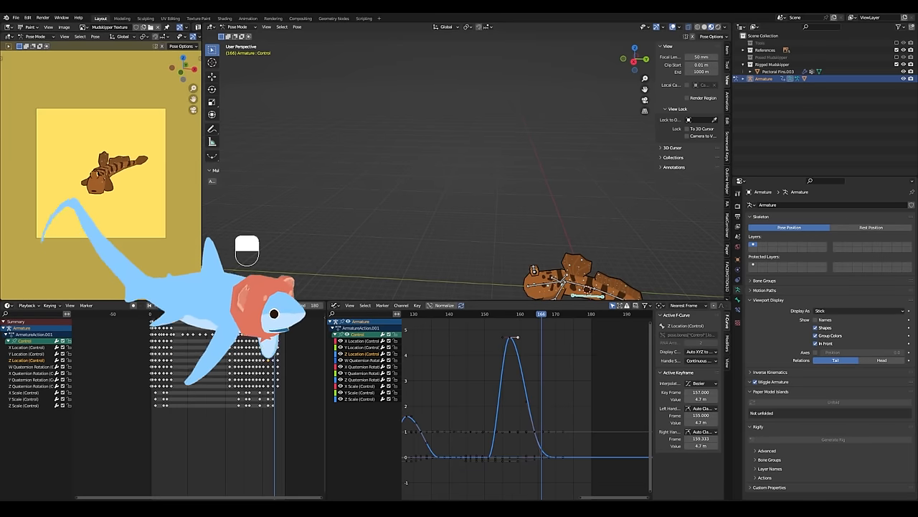
key(space)
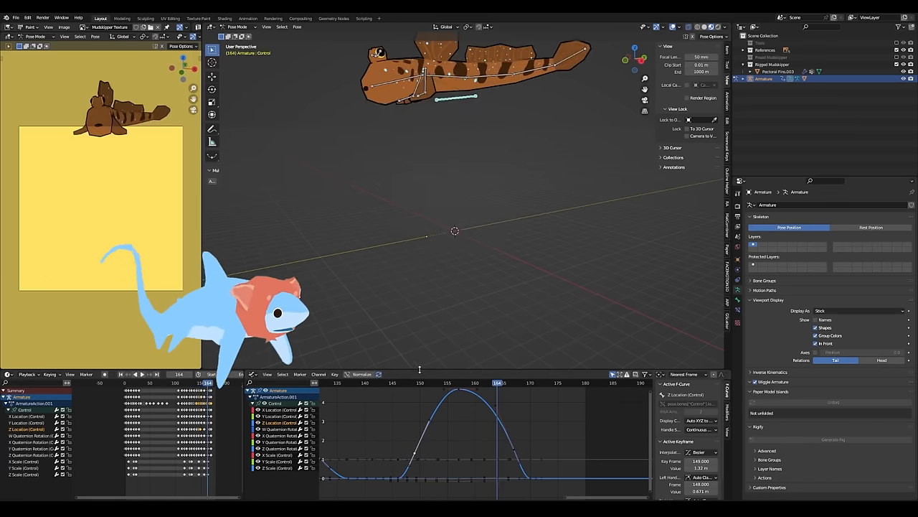
key(space)
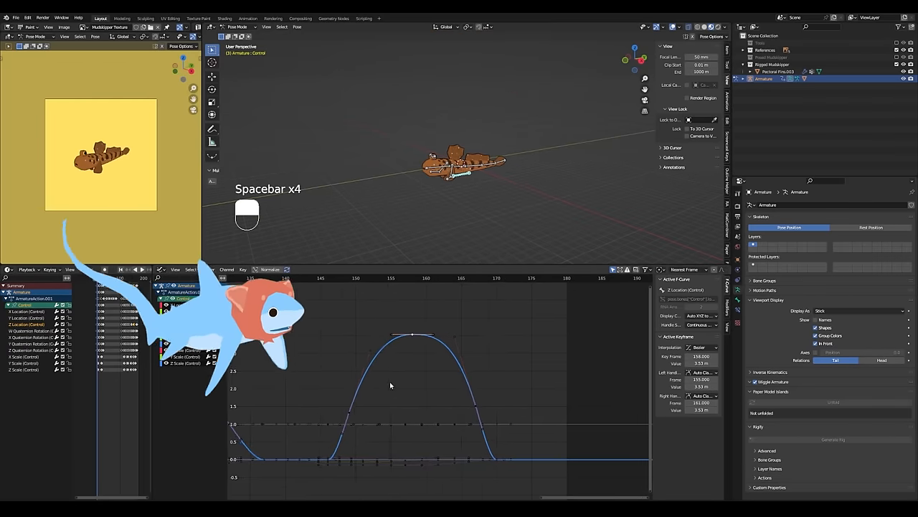
key(ctrl+z)
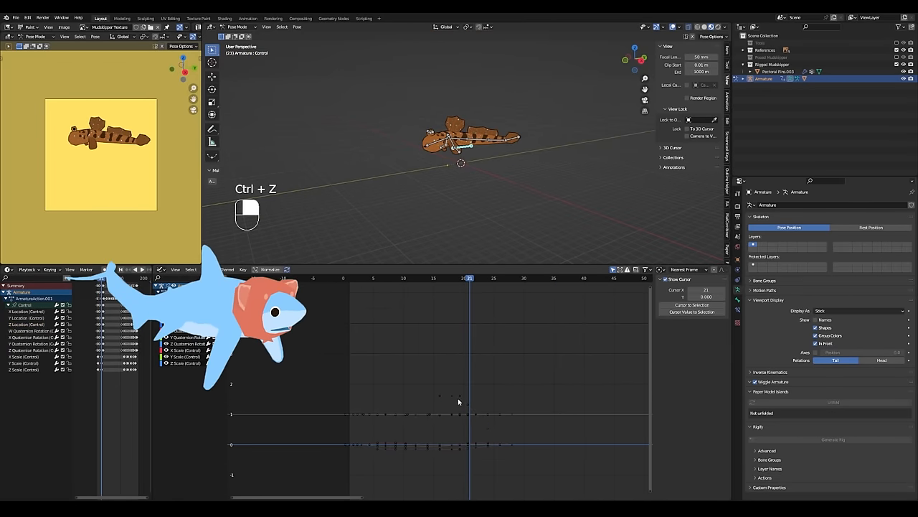
Keyframe shape key Key 1 at 1.000 on frame 151 and review the jump playback
key(space)
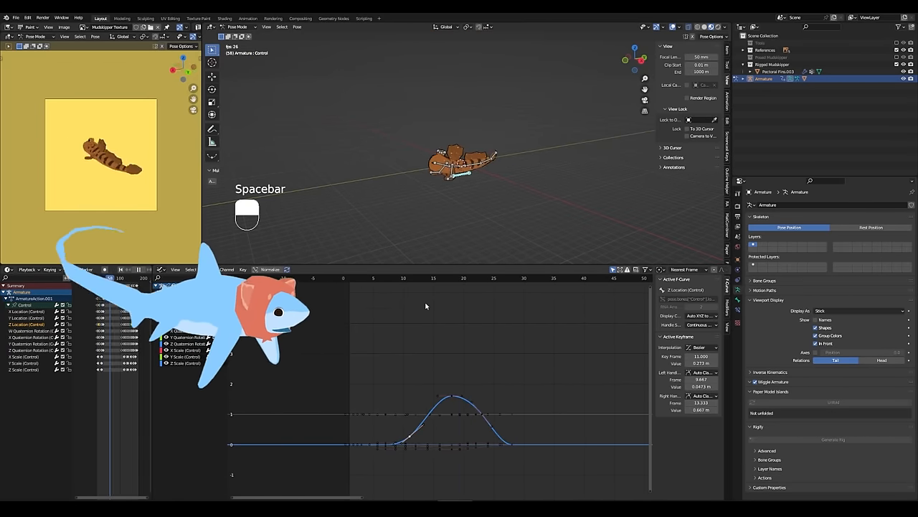
key(space)
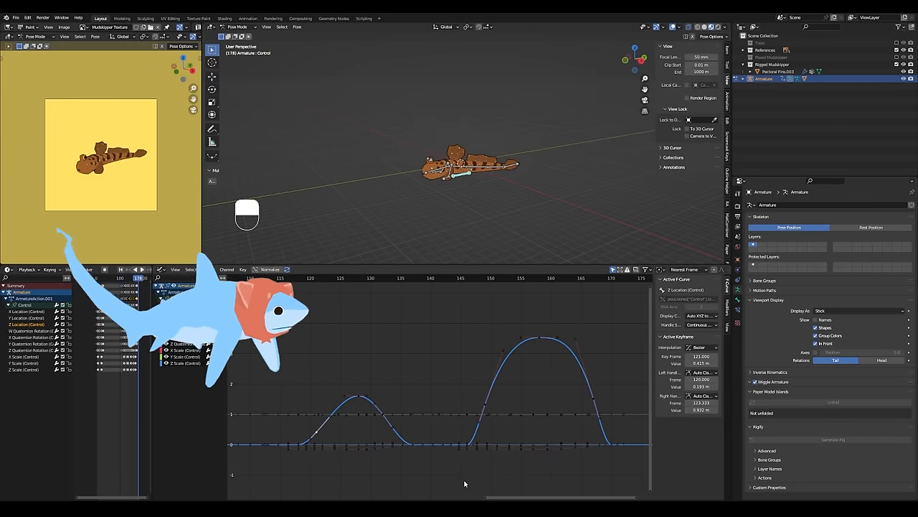
key(space)
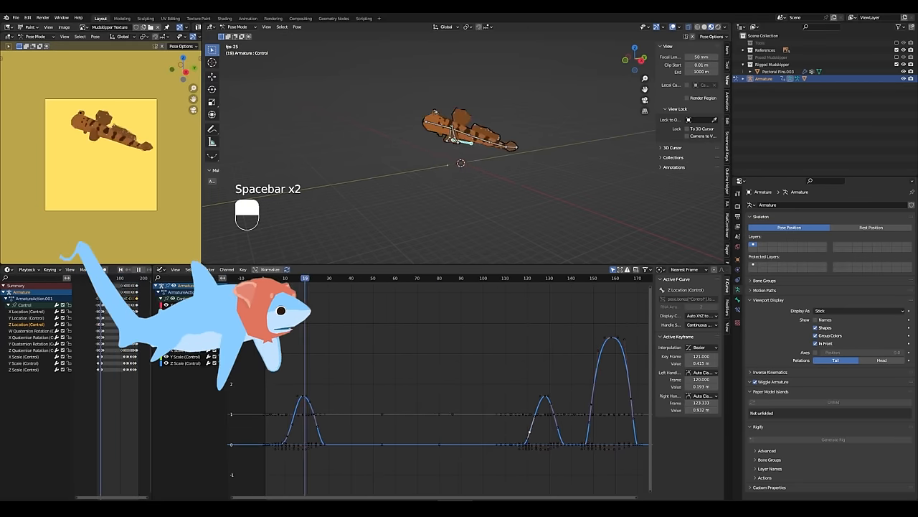
key(space)
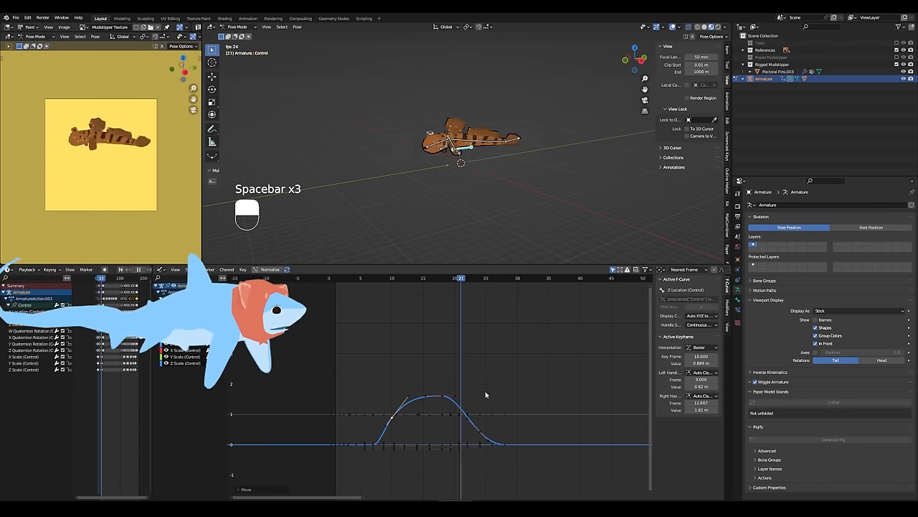
key(space)
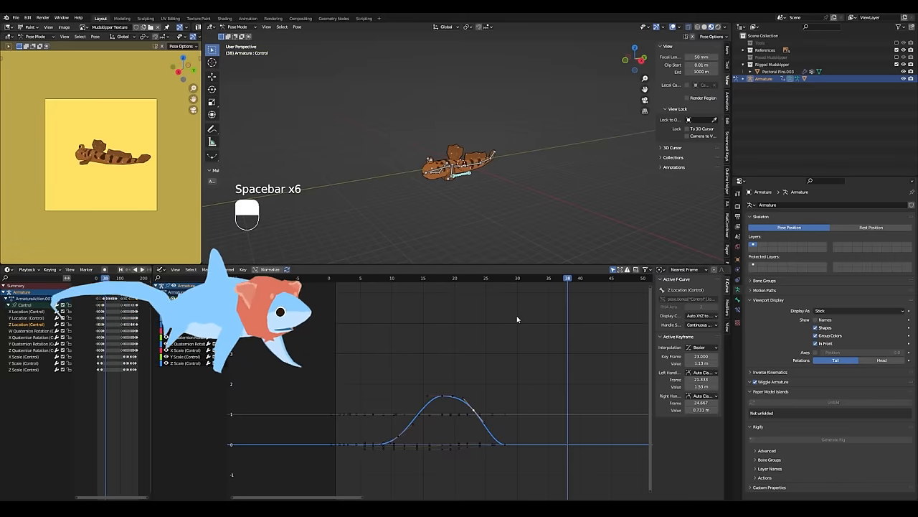
key(space)
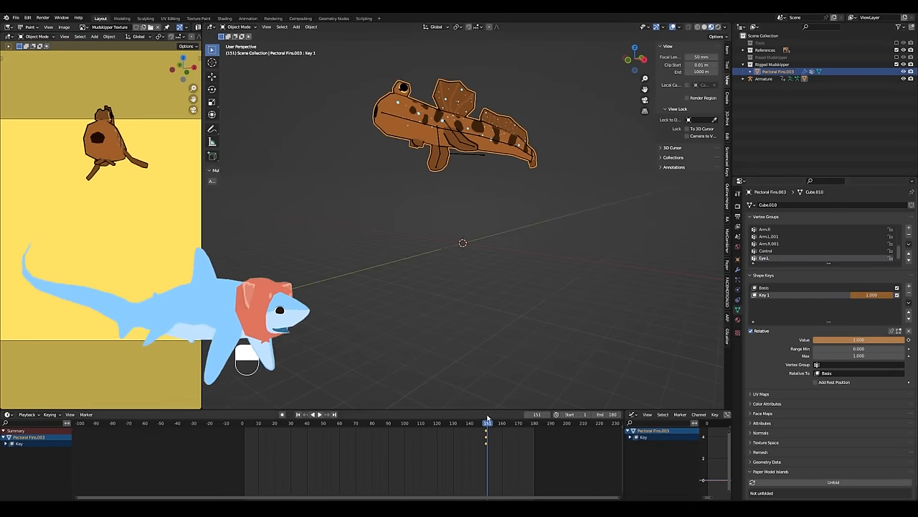
Shift the fin shape key keyframes in the Dope Sheet and play back to check timing
click(317, 414)
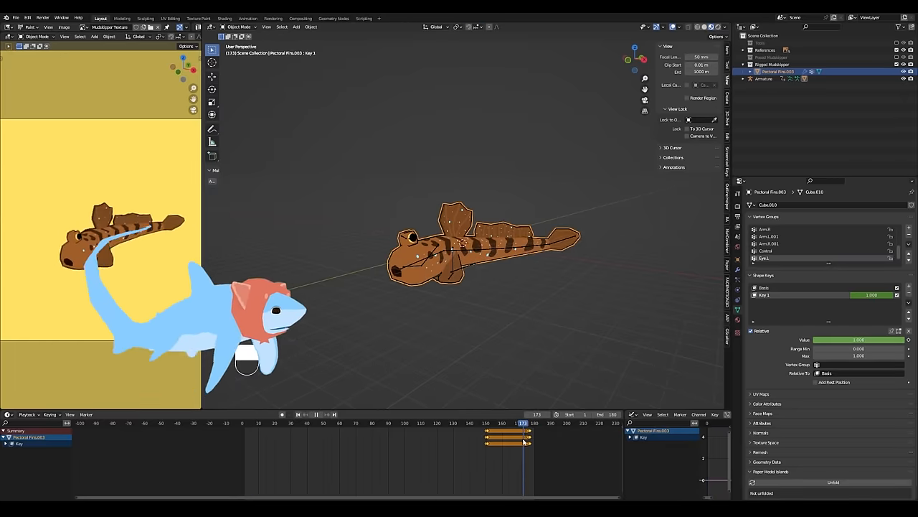
key(space)
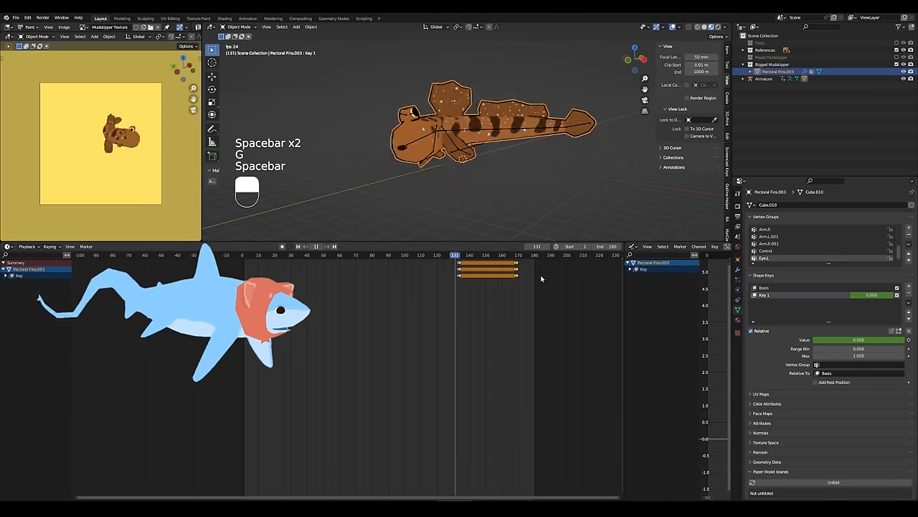
key(space)
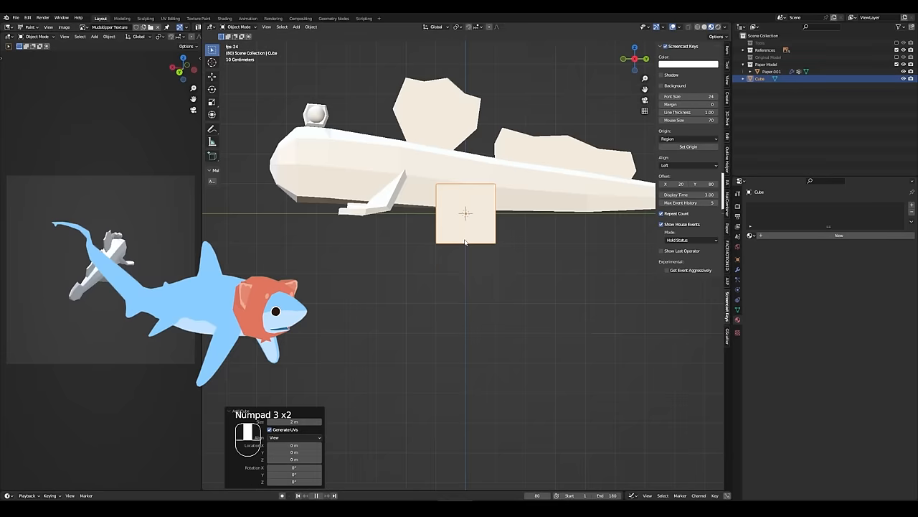
Place the cube on the mudskipper's head, taper its top and extrude wider socket edges
key(7)
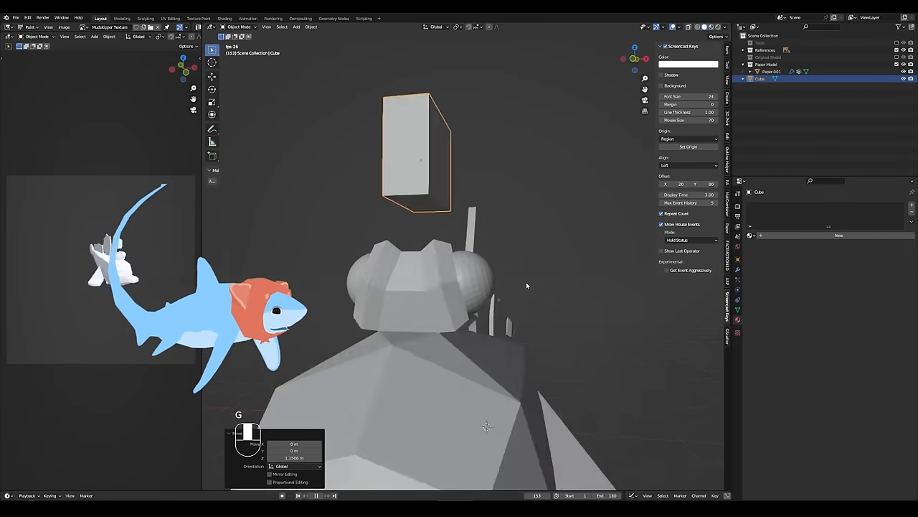
key(1)
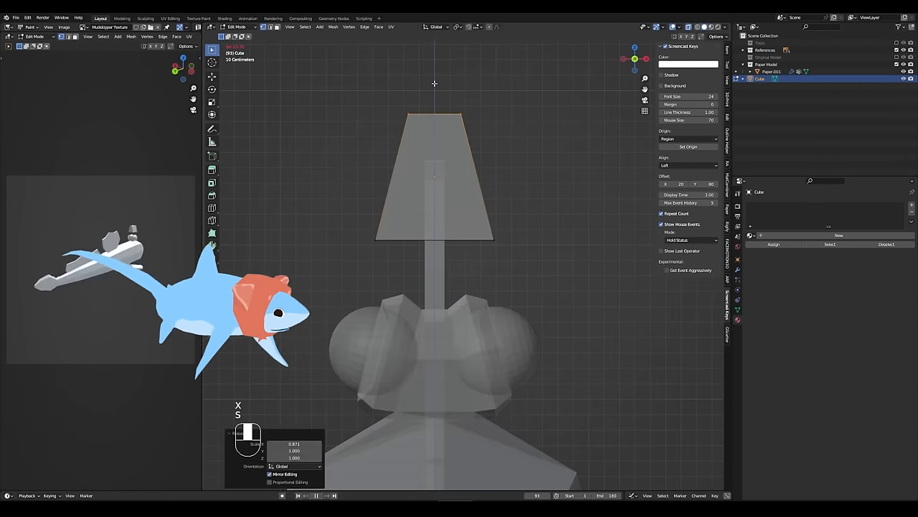
key(ctrl+a)
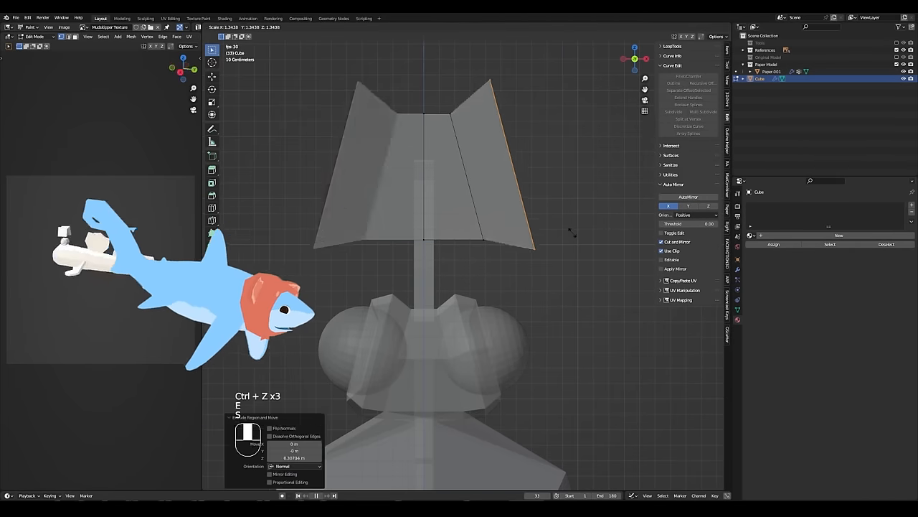
Shrink the UV sphere to eyeball size, raise the paper body, and view from the side
key(Tab)
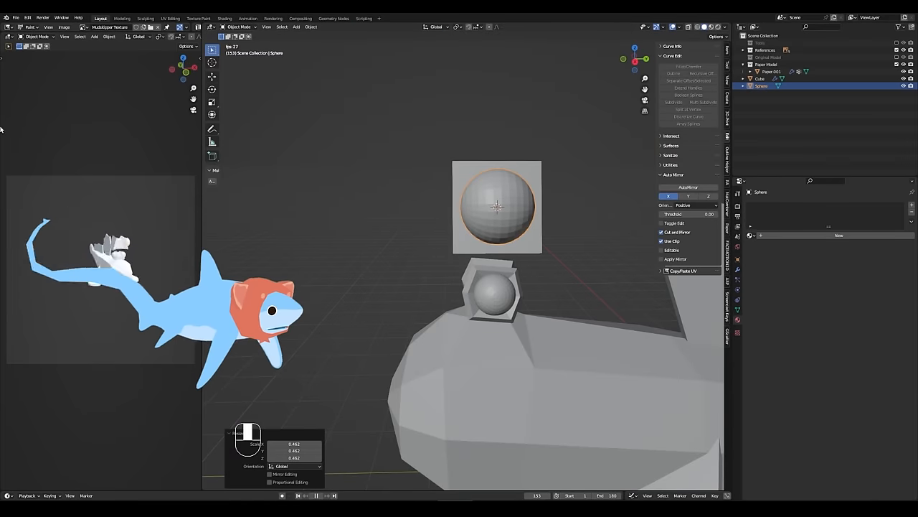
key(ctrl+z)
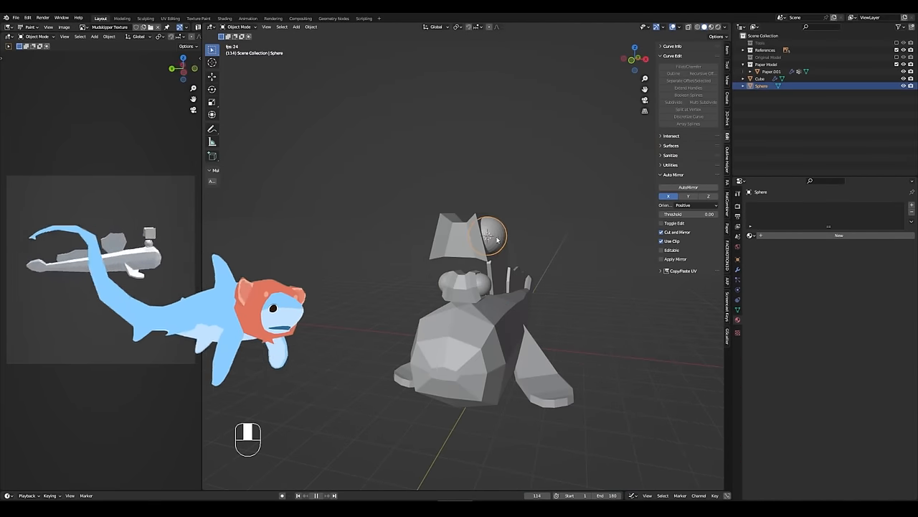
key(Tab)
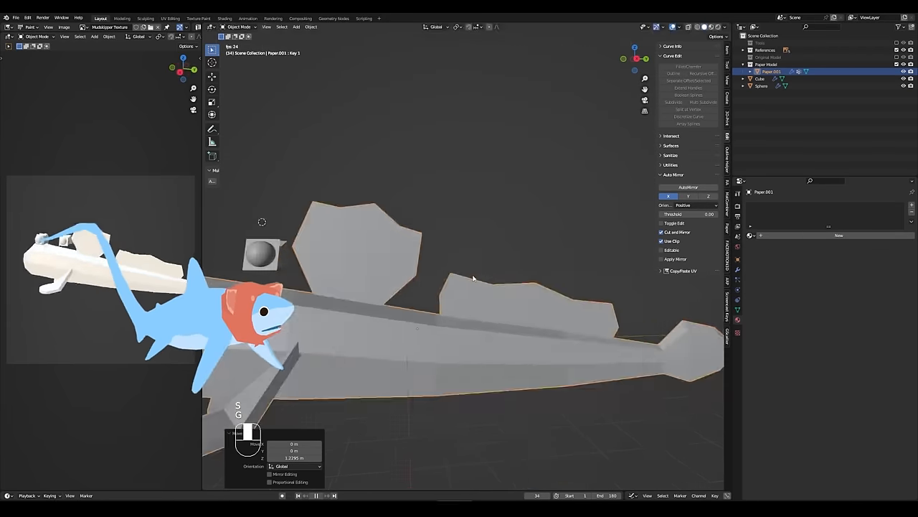
key(KP_3)
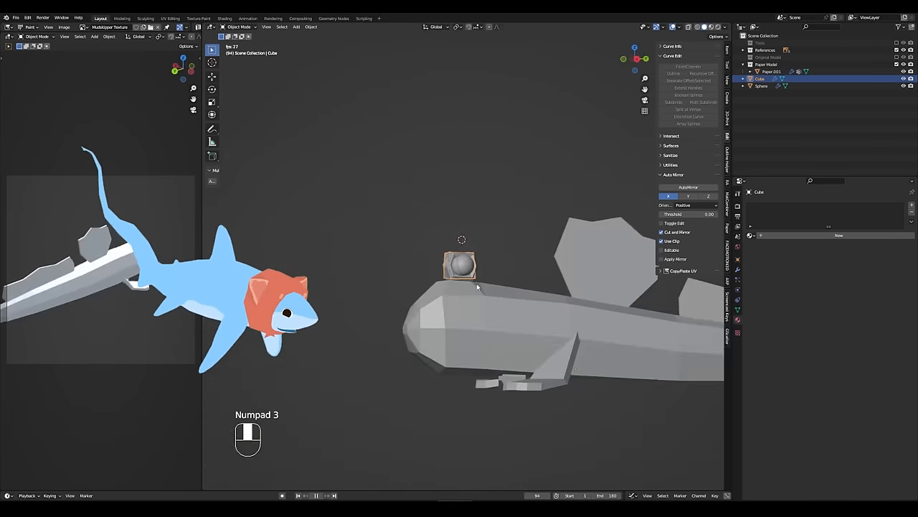
Mirror socket and eyeball, decimate the sphere to ratio 0.52, and lower the socket's bottom vertices
key(Tab)
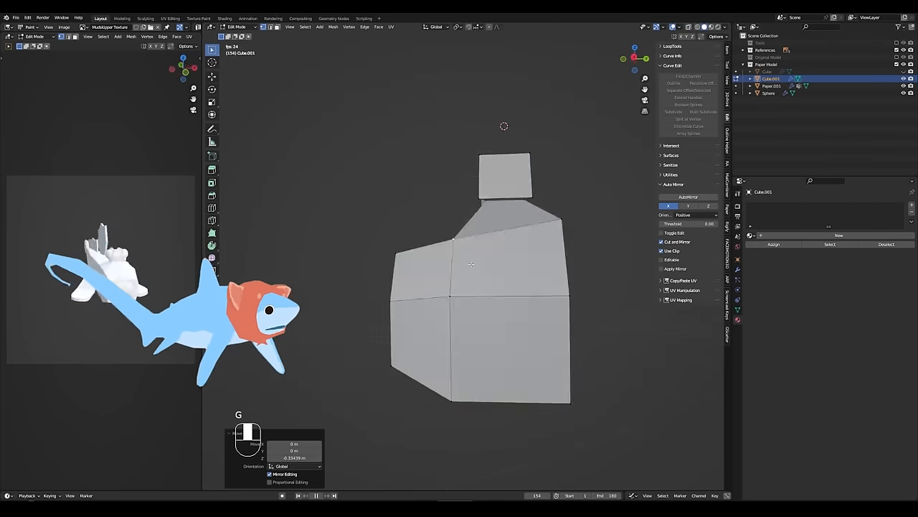
key(ctrl+z)
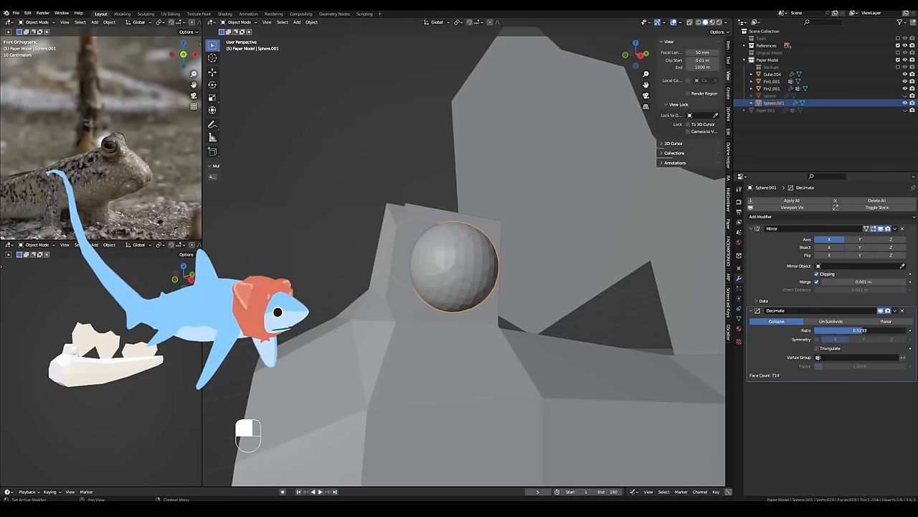
Adjust Cube.005's socket vertices and raise the body's selected edge loop along Z
click(886, 321)
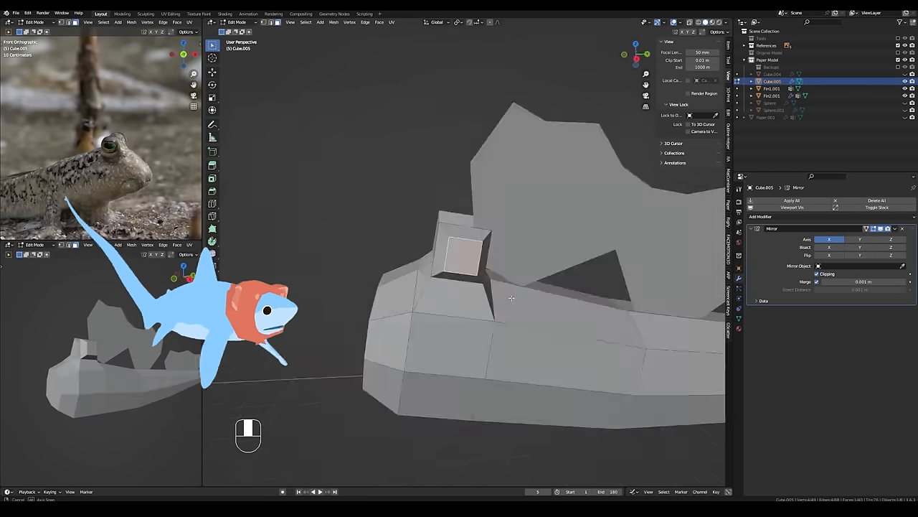
drag(502, 287, 488, 323)
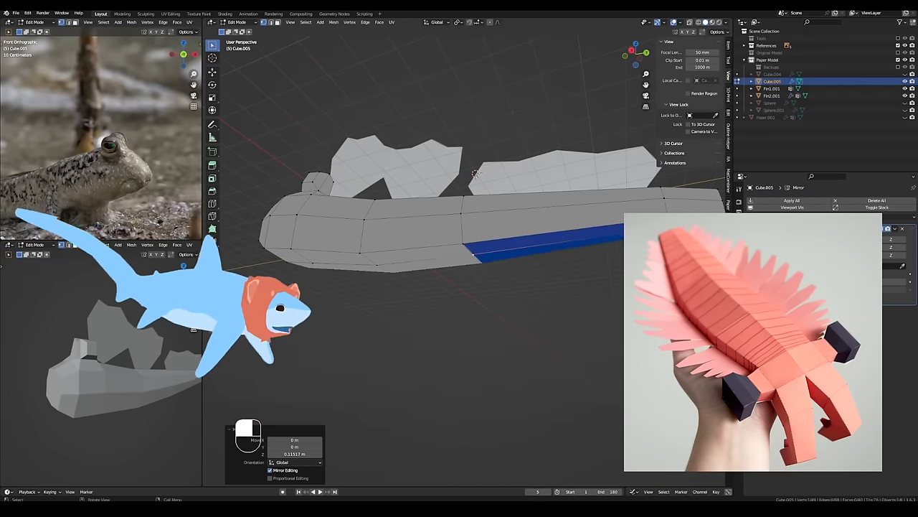
key(ctrl+z)
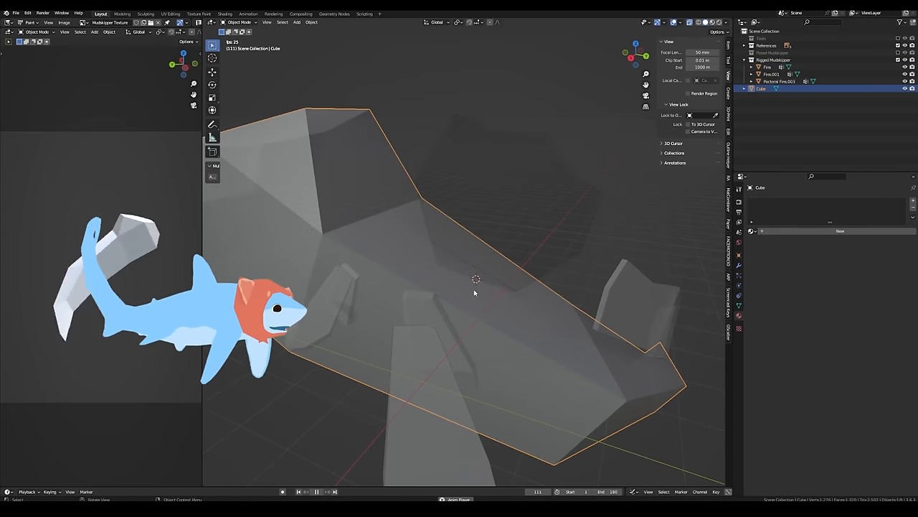
Edit a new cube into a large faceted low-poly body around the rigged mudskipper
key(Tab)
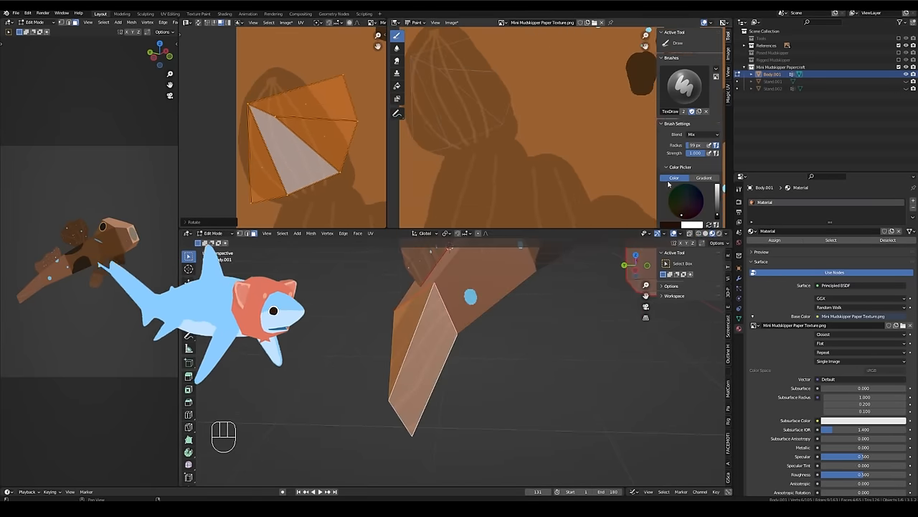
Paint dark brown curved bands on Mini Mudskipper Paper Texture.png, undoing unwanted strokes
key(ctrl+z)
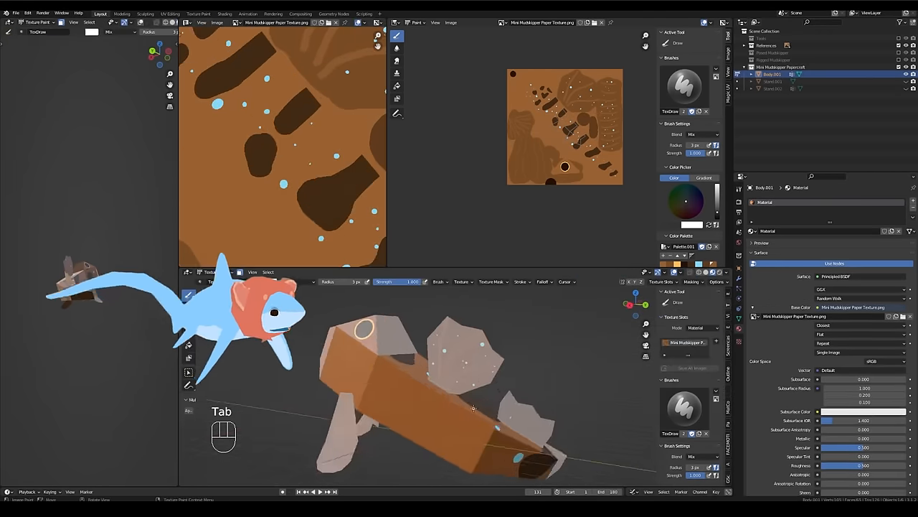
key(Tab)
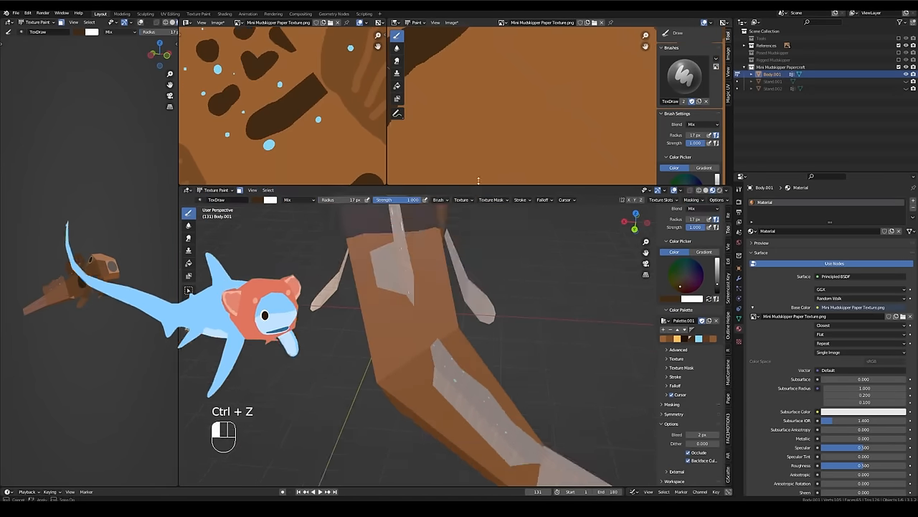
key(ctrl+z)
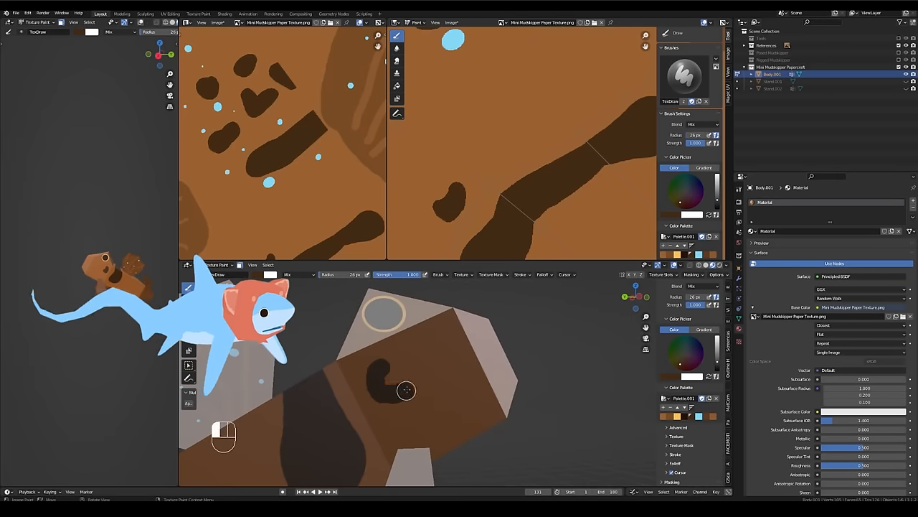
key(ctrl+z)
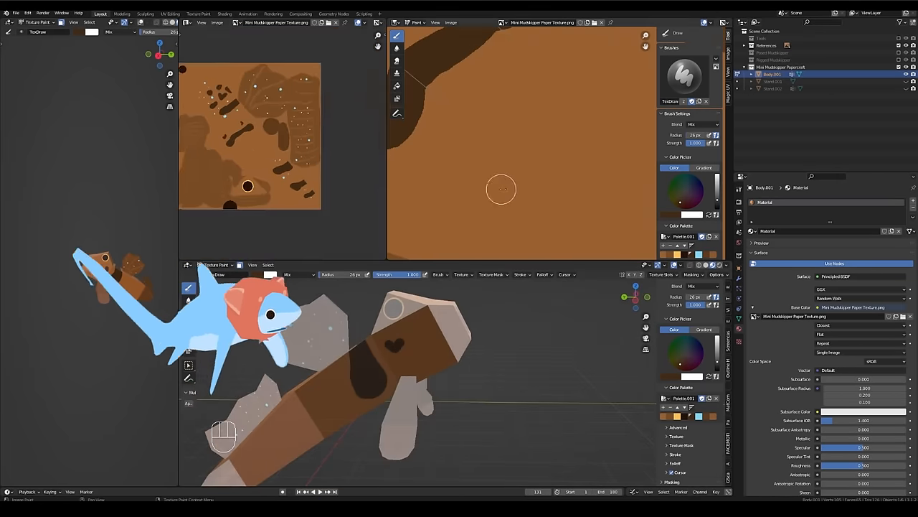
drag(501, 189, 581, 90)
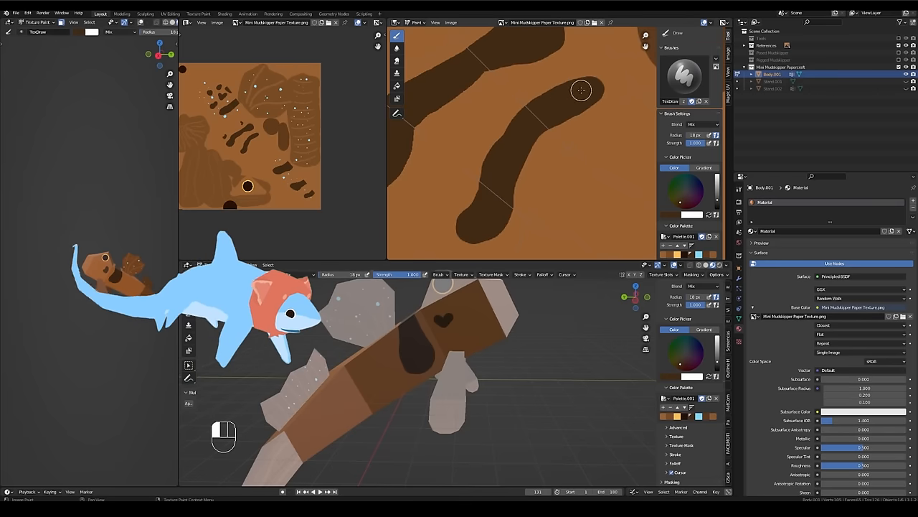